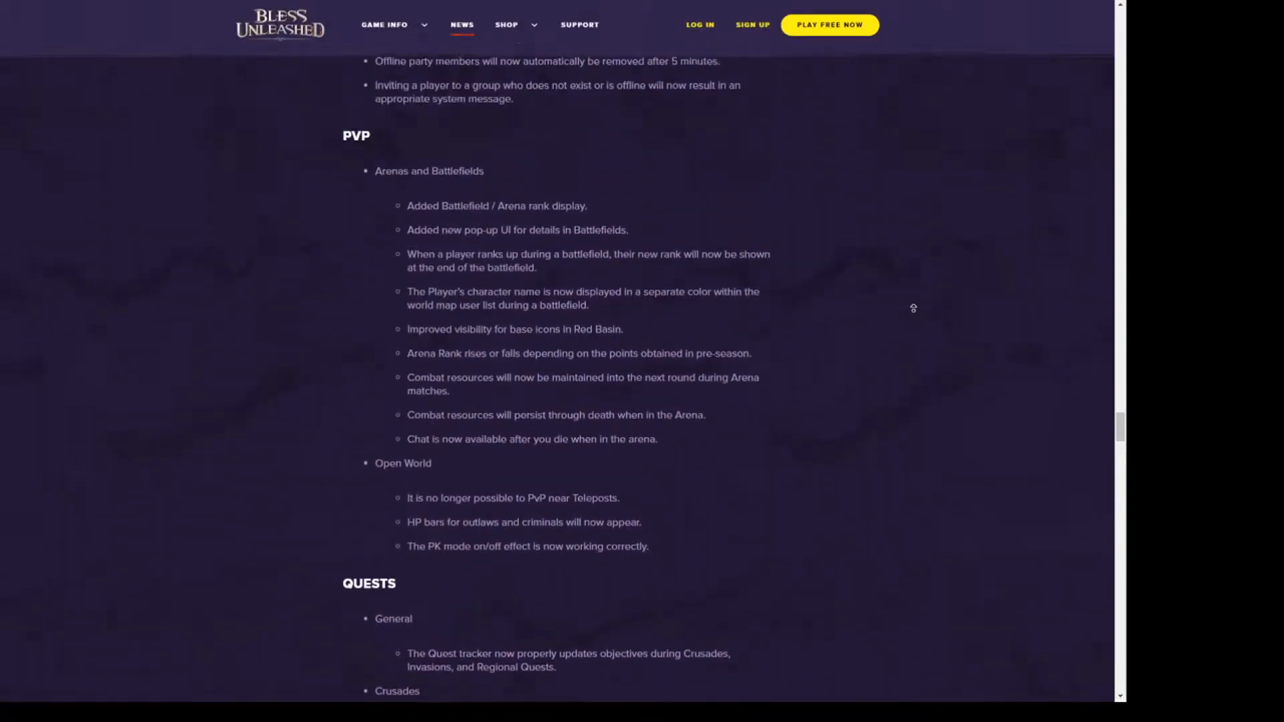
- Scroll down through the 4/30/2020 maintenance notice's patch notes section by section
{"action": "scroll", "scroll_direction": "down", "scroll_amount": 3}
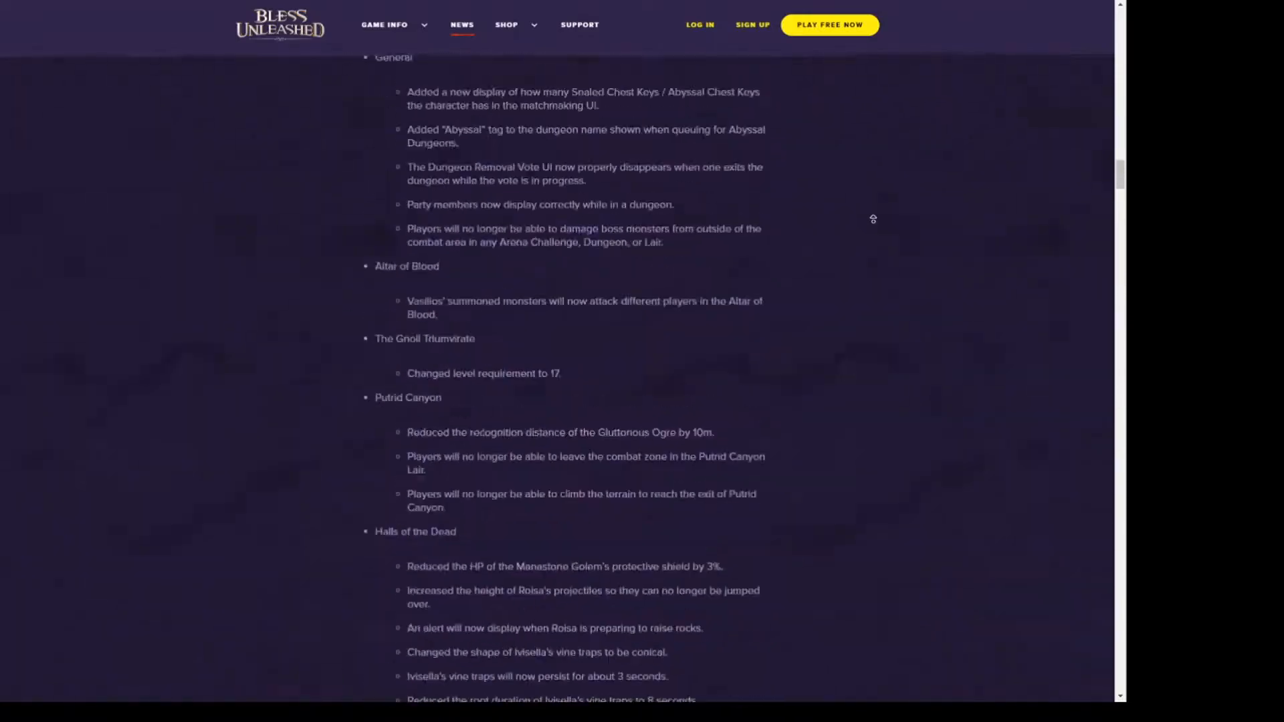
{"action": "scroll", "scroll_direction": "up", "scroll_amount": 3}
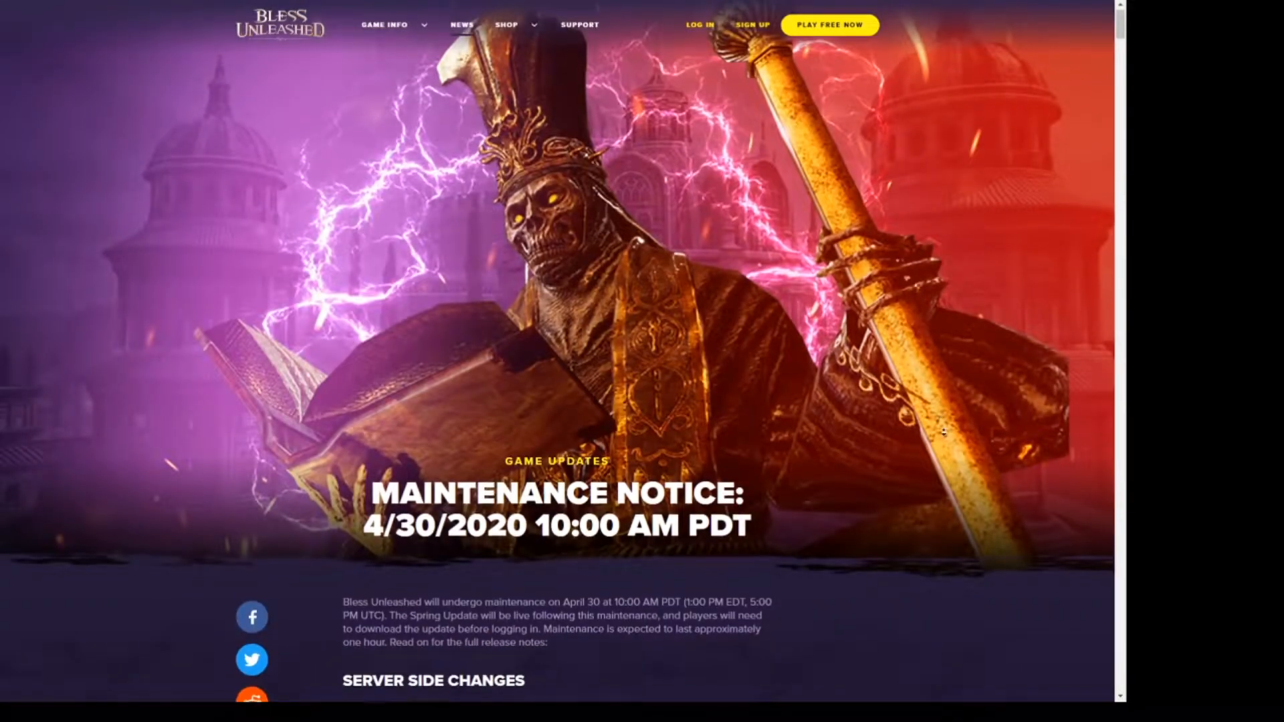
{"action": "scroll", "scroll_direction": "down", "scroll_amount": 3}
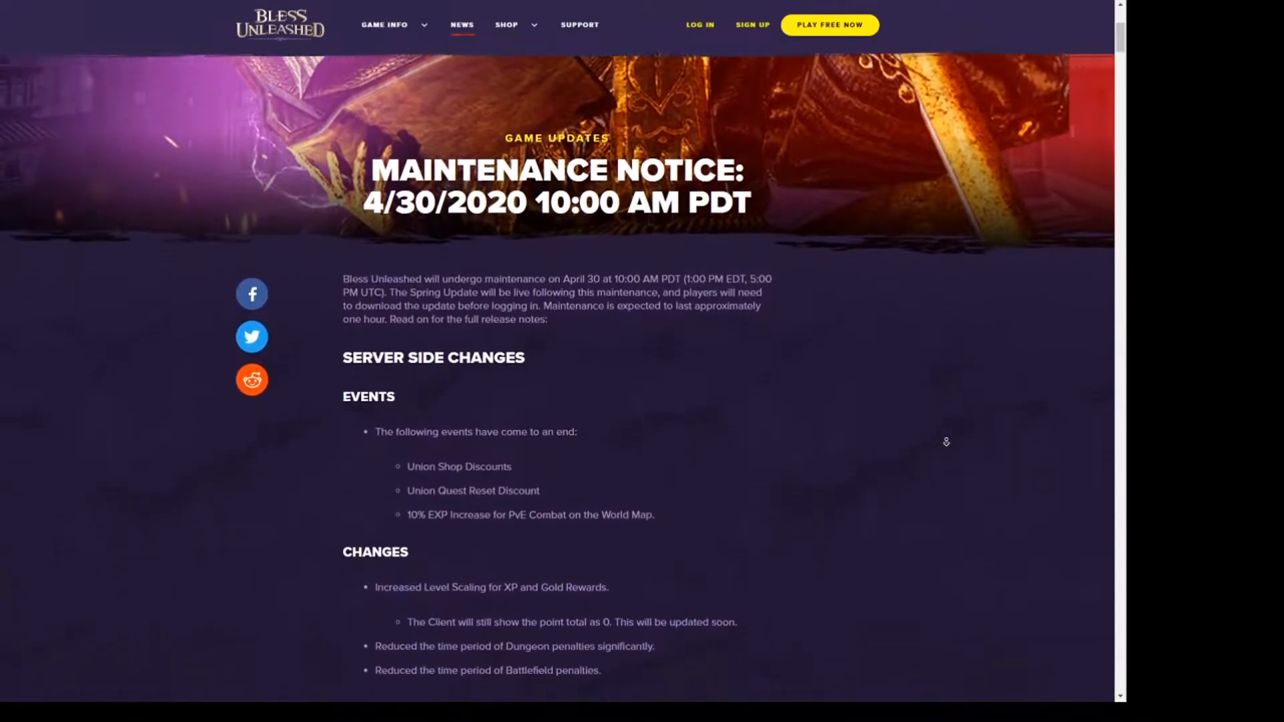
{"action": "scroll", "scroll_direction": "down", "scroll_amount": 3}
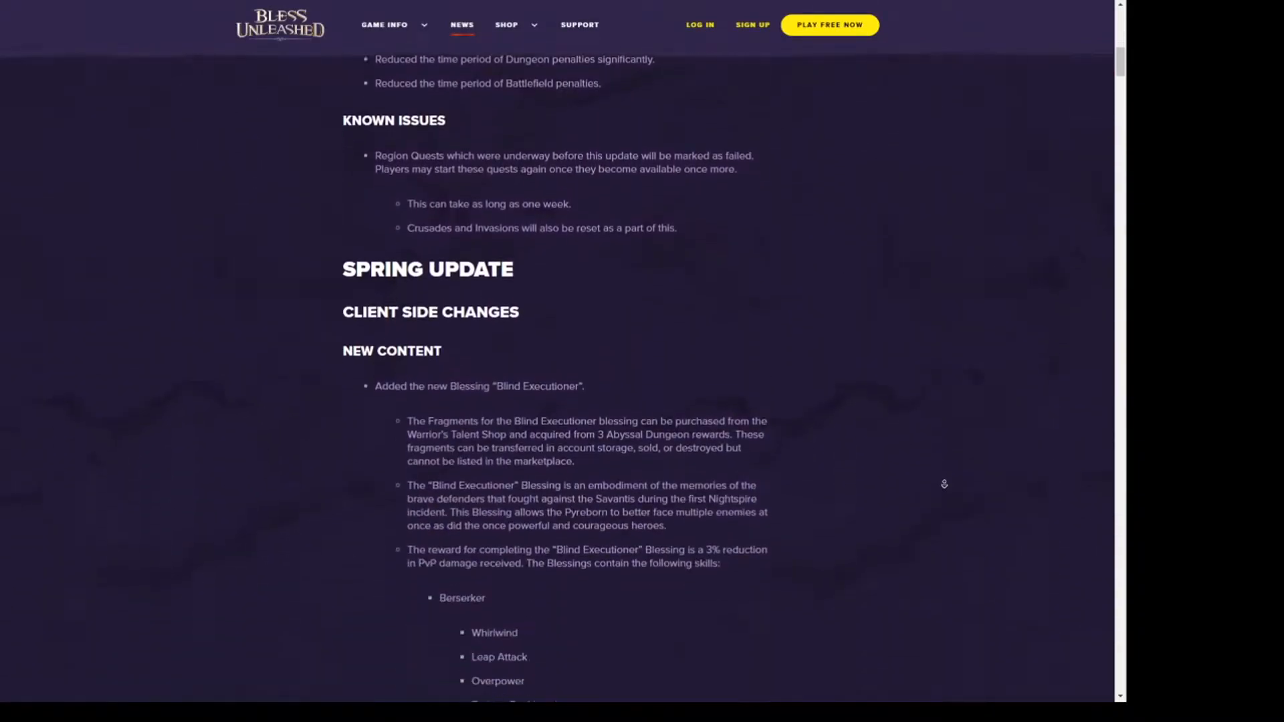
{"action": "scroll", "scroll_direction": "down", "scroll_amount": 3}
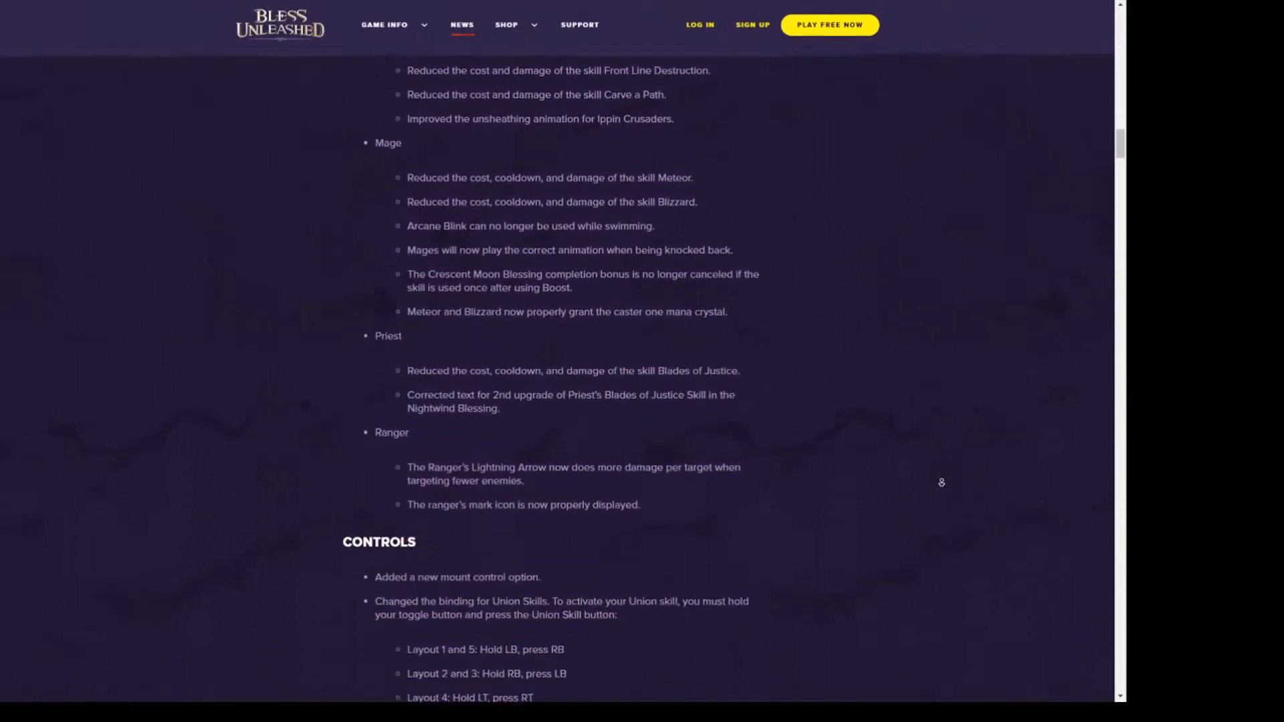
{"action": "scroll", "scroll_direction": "down", "scroll_amount": 3}
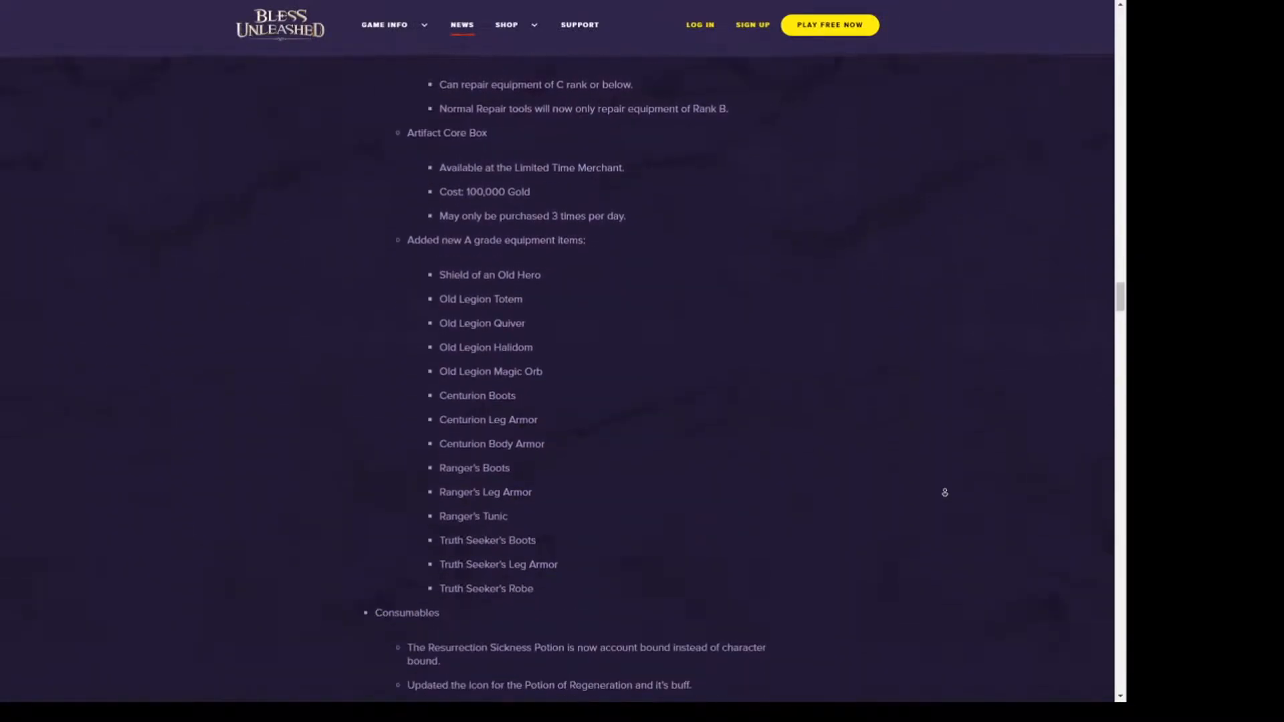
{"action": "scroll", "scroll_direction": "down", "scroll_amount": 3}
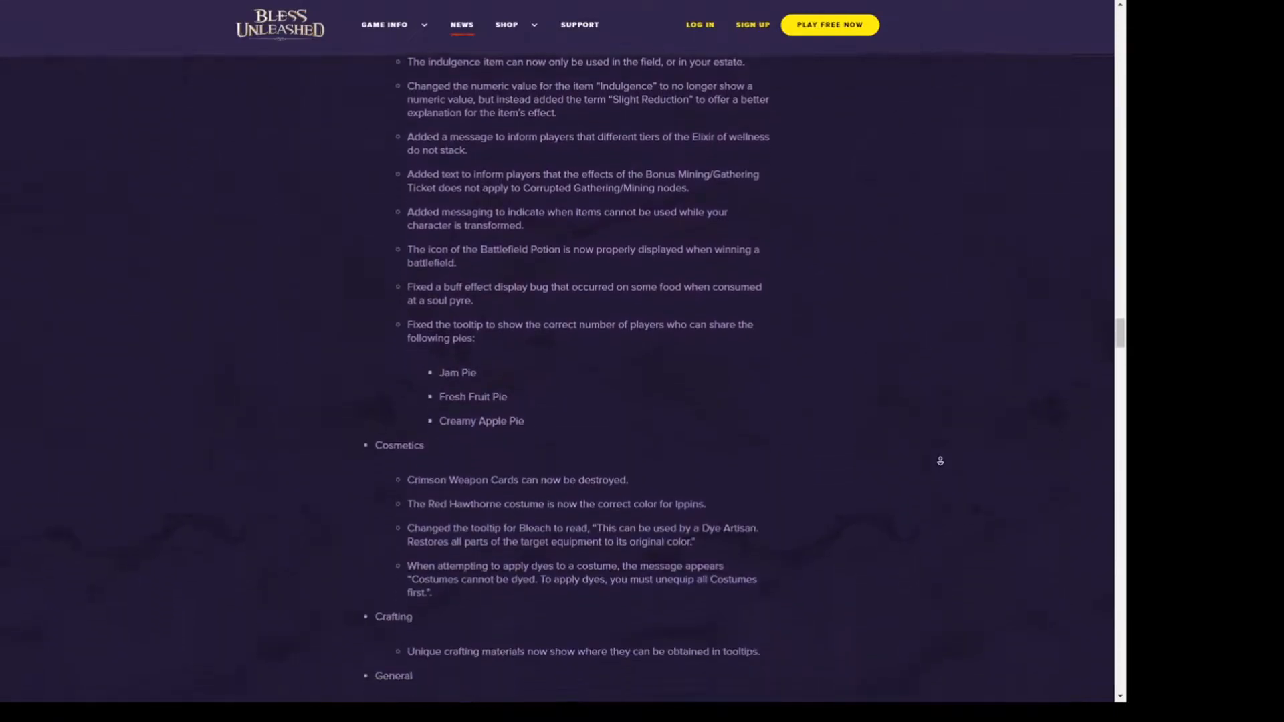
{"action": "scroll", "scroll_direction": "down", "scroll_amount": 3}
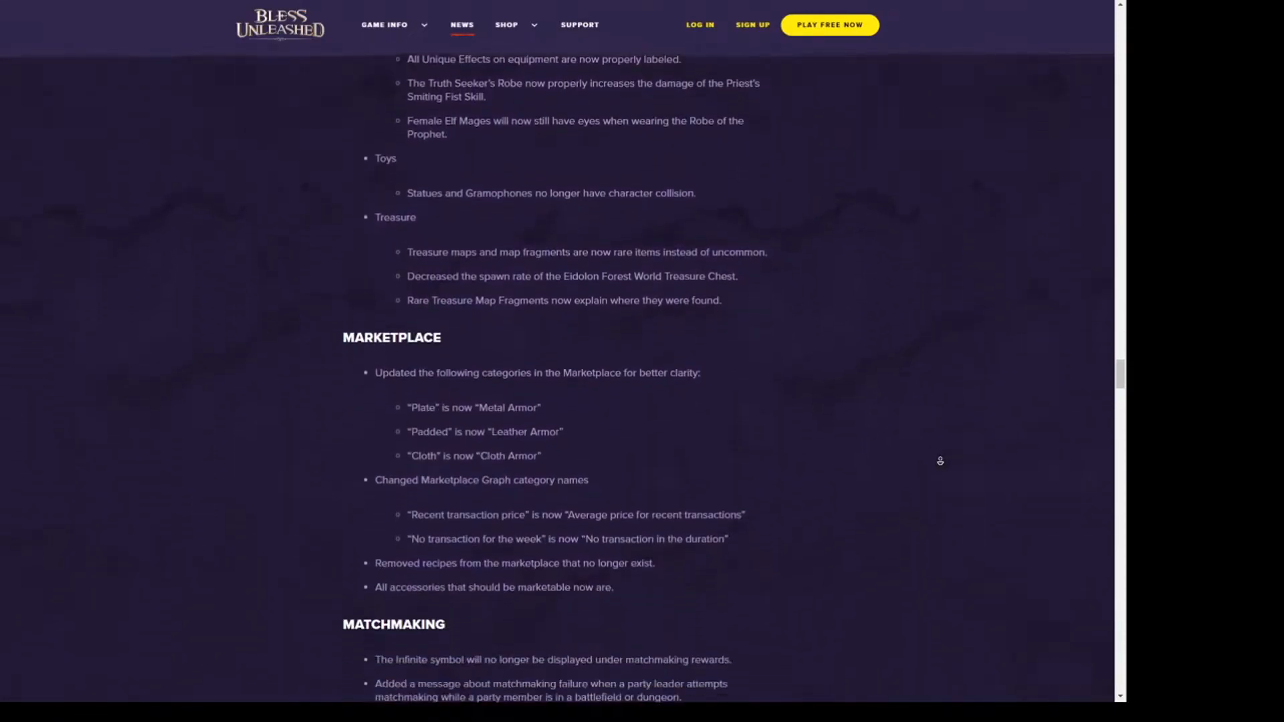
{"action": "scroll", "scroll_direction": "down", "scroll_amount": 3}
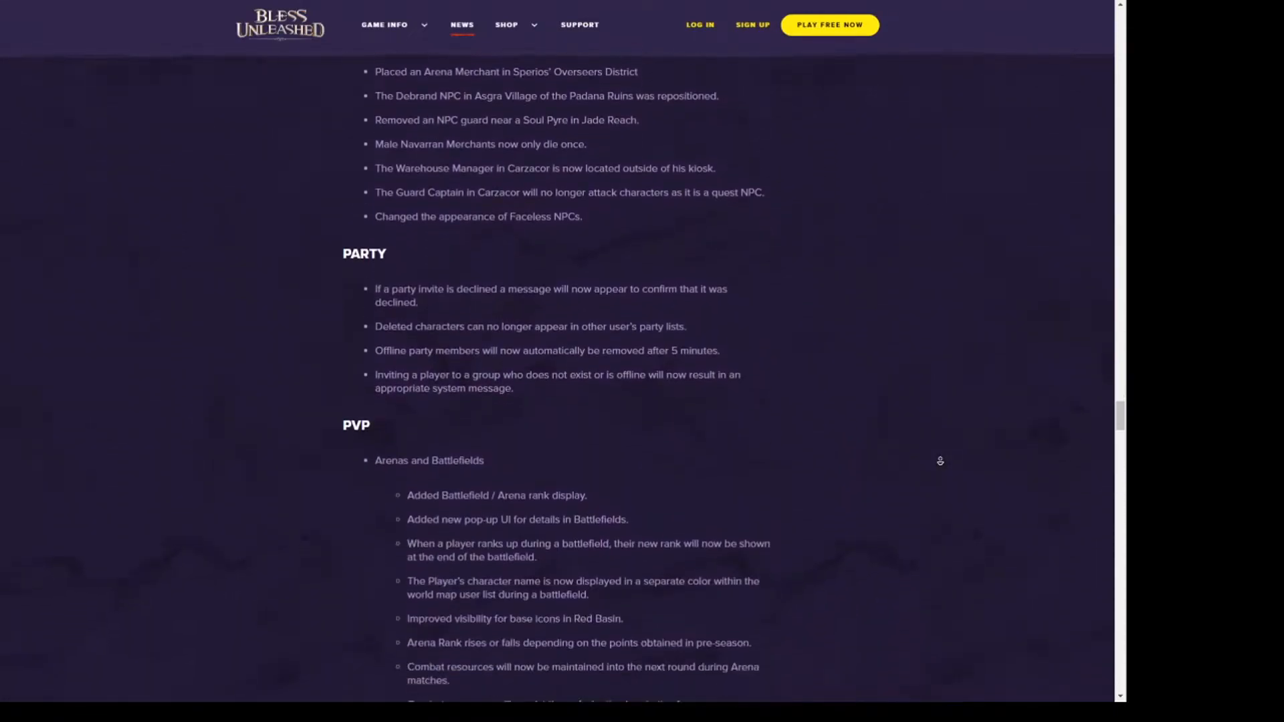
{"action": "scroll", "scroll_direction": "down", "scroll_amount": 3}
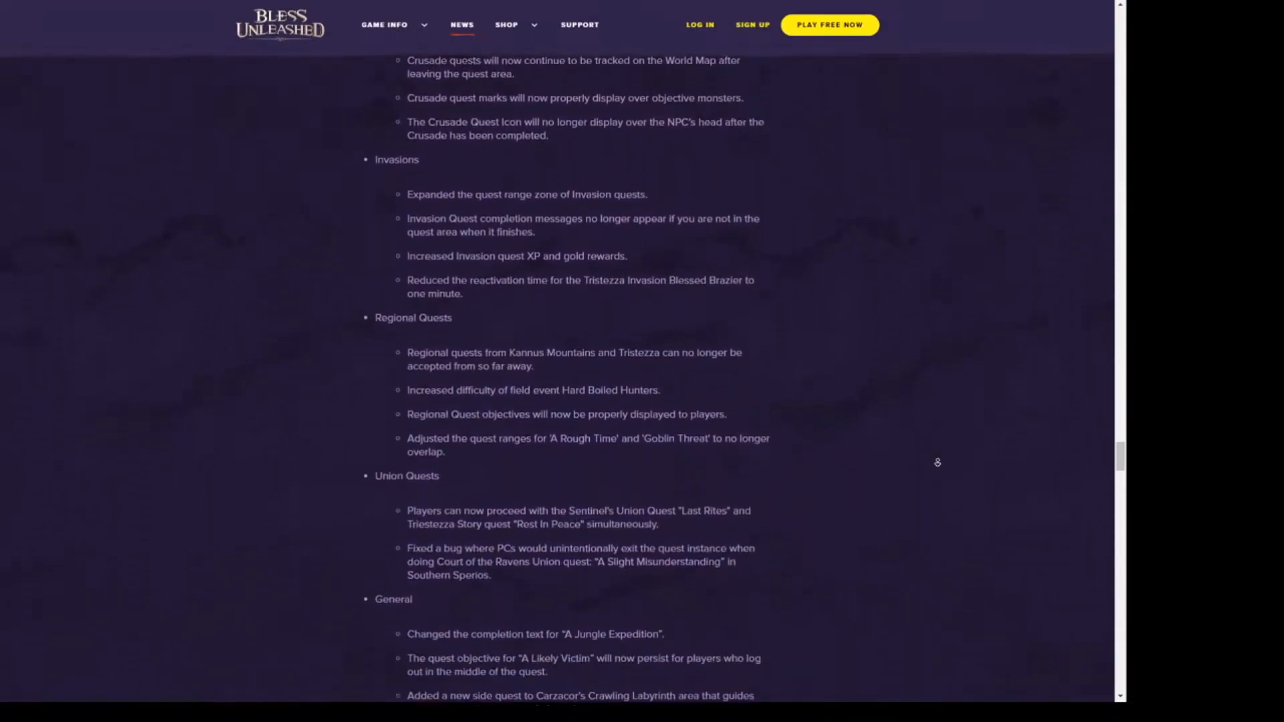
{"action": "scroll", "scroll_direction": "down", "scroll_amount": 3}
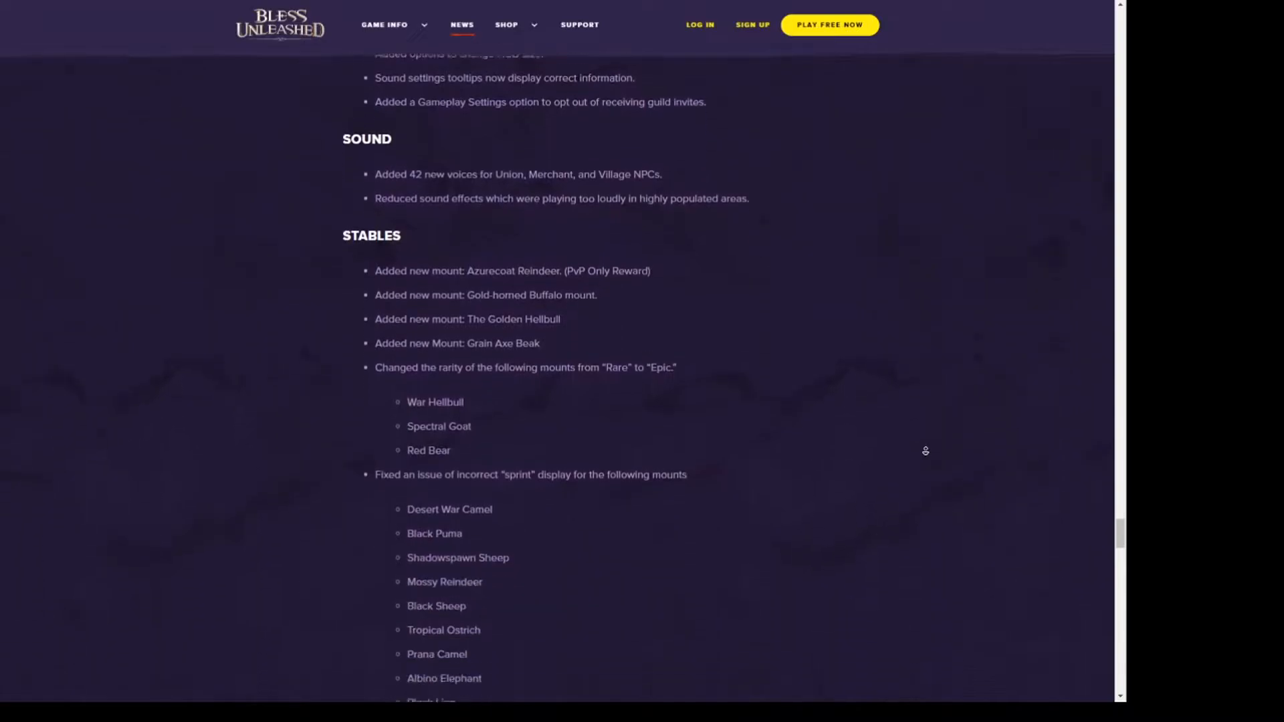
{"action": "scroll", "scroll_direction": "down", "scroll_amount": 3}
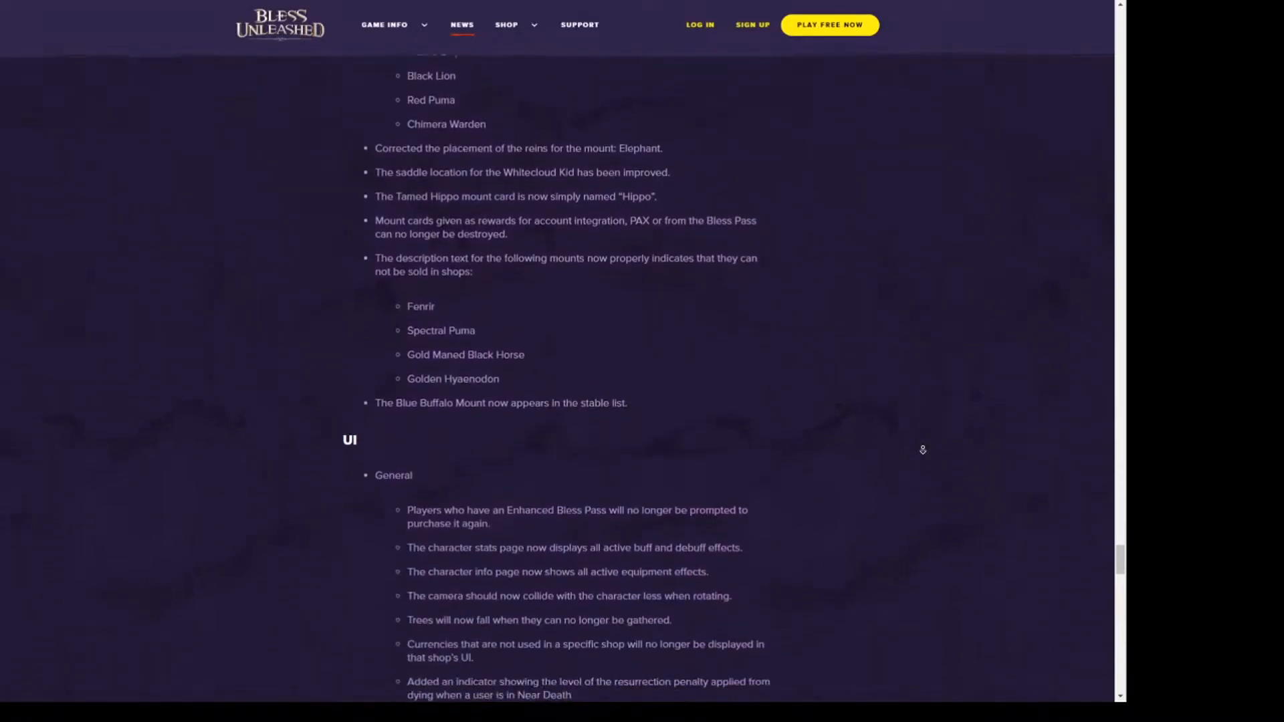
{"action": "scroll", "scroll_direction": "down", "scroll_amount": 3}
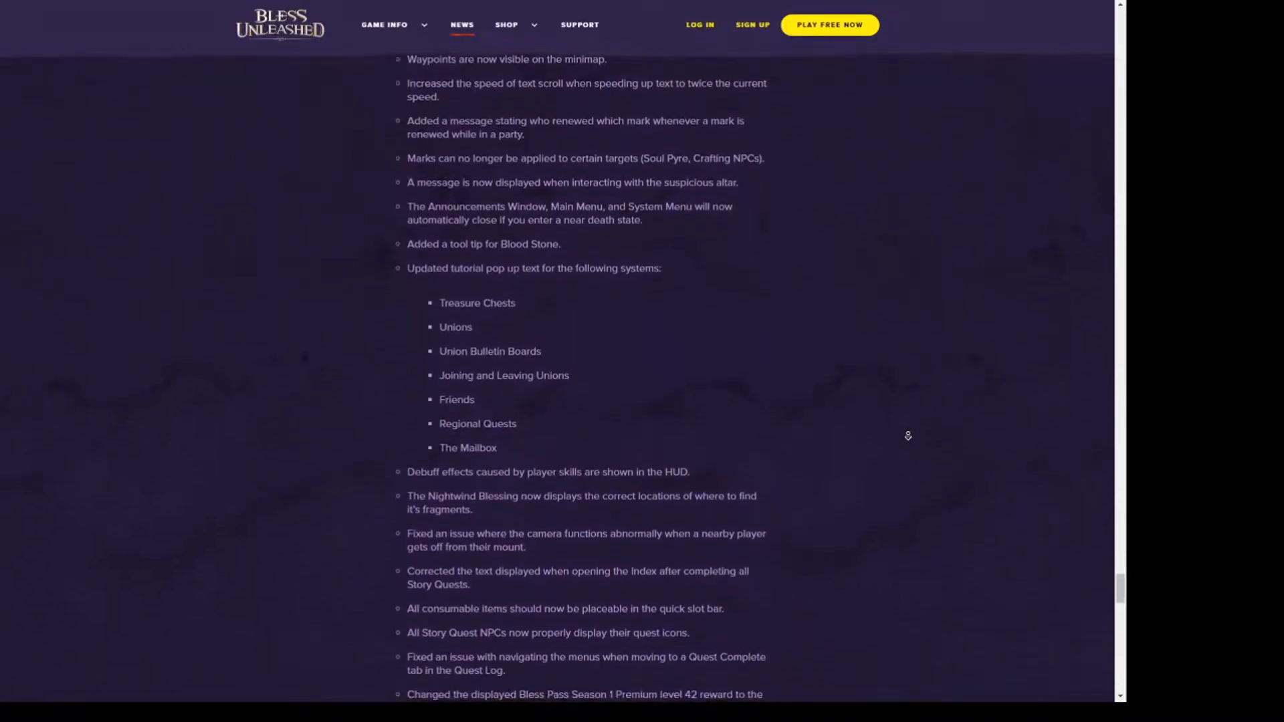
- Continue down past World Map and World Changes to the Timeless Jungle note and More News
{"action": "scroll", "scroll_direction": "down", "scroll_amount": 3}
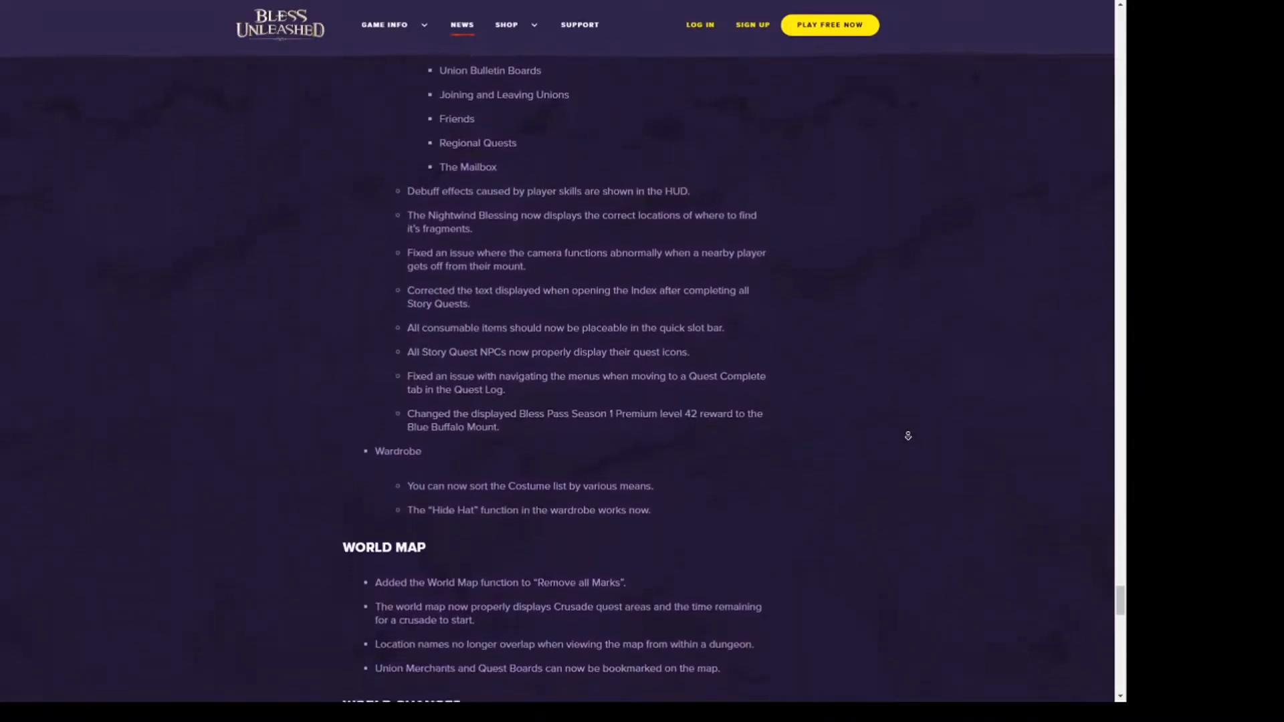
{"action": "scroll", "scroll_direction": "up", "scroll_amount": 3}
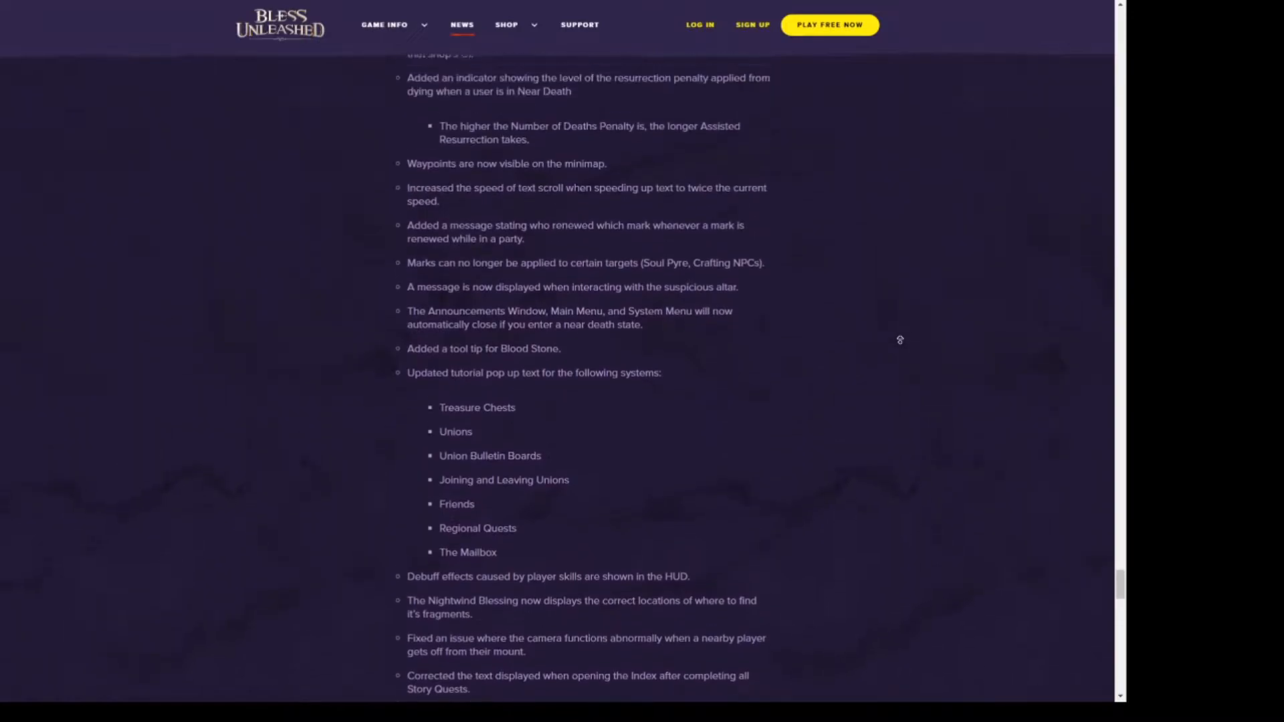
{"action": "scroll", "scroll_direction": "up", "scroll_amount": 3}
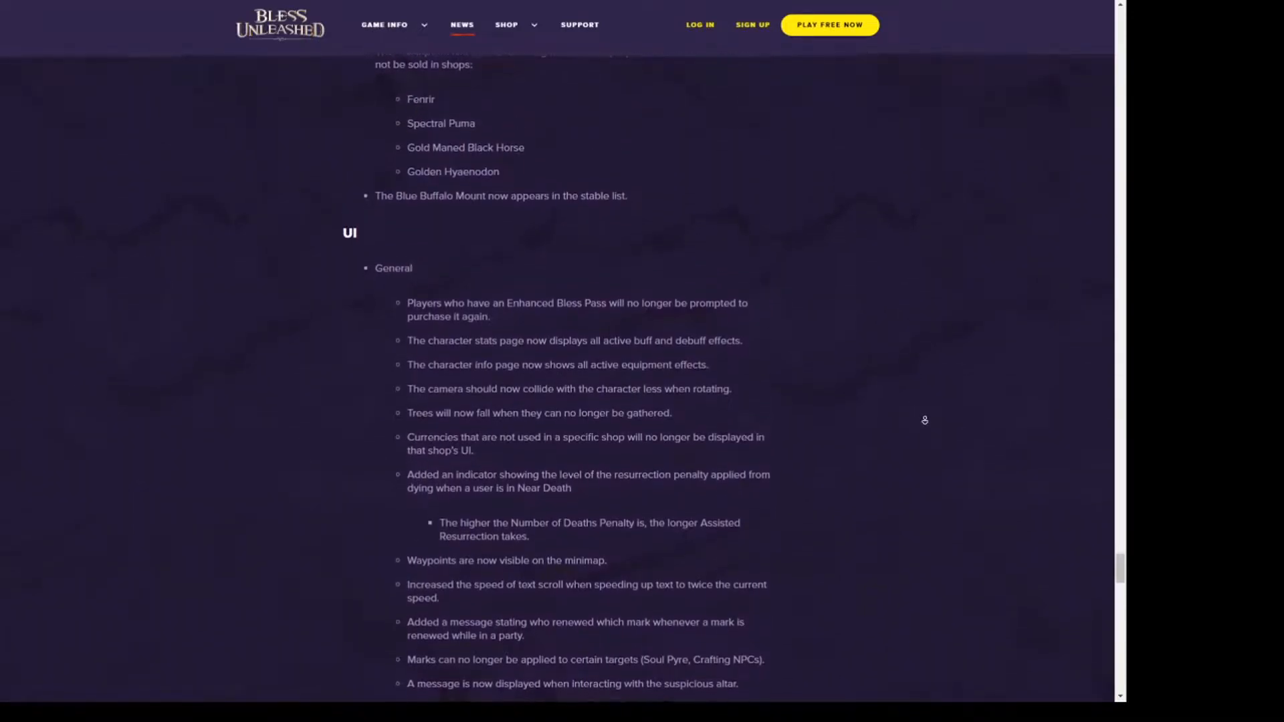
{"action": "scroll", "scroll_direction": "down", "scroll_amount": 3}
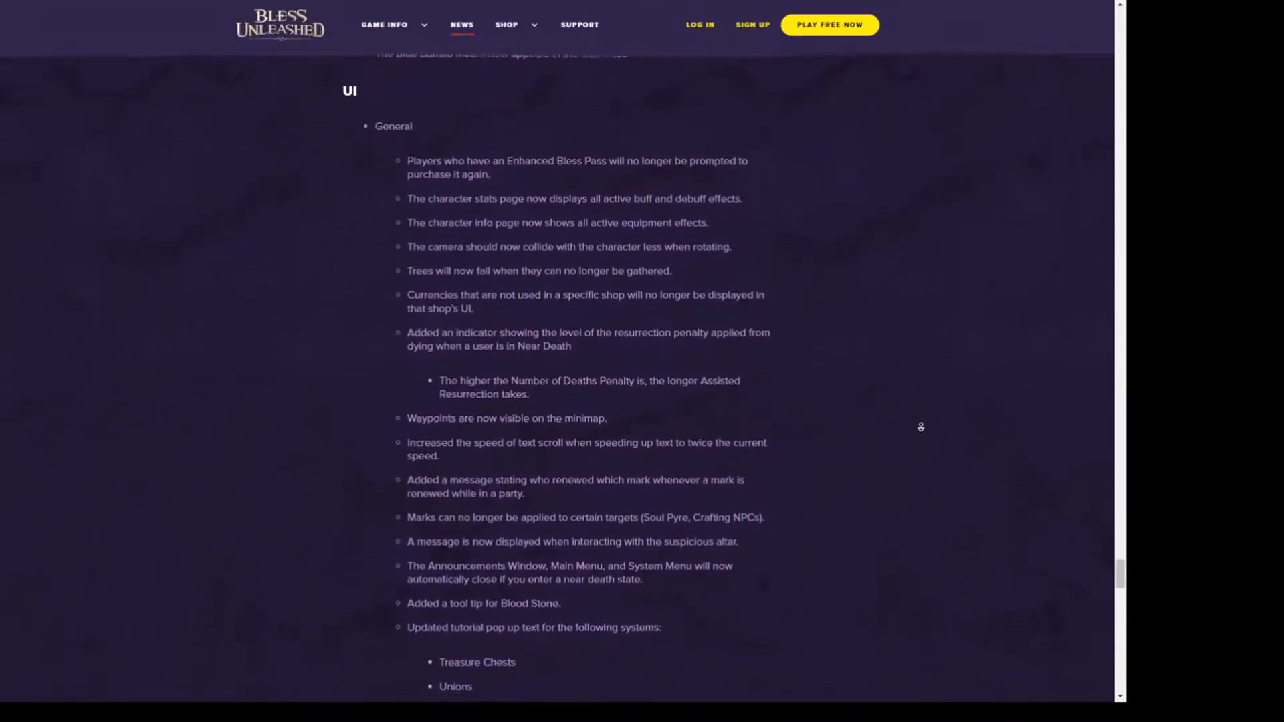
{"action": "scroll", "scroll_direction": "down", "scroll_amount": 3}
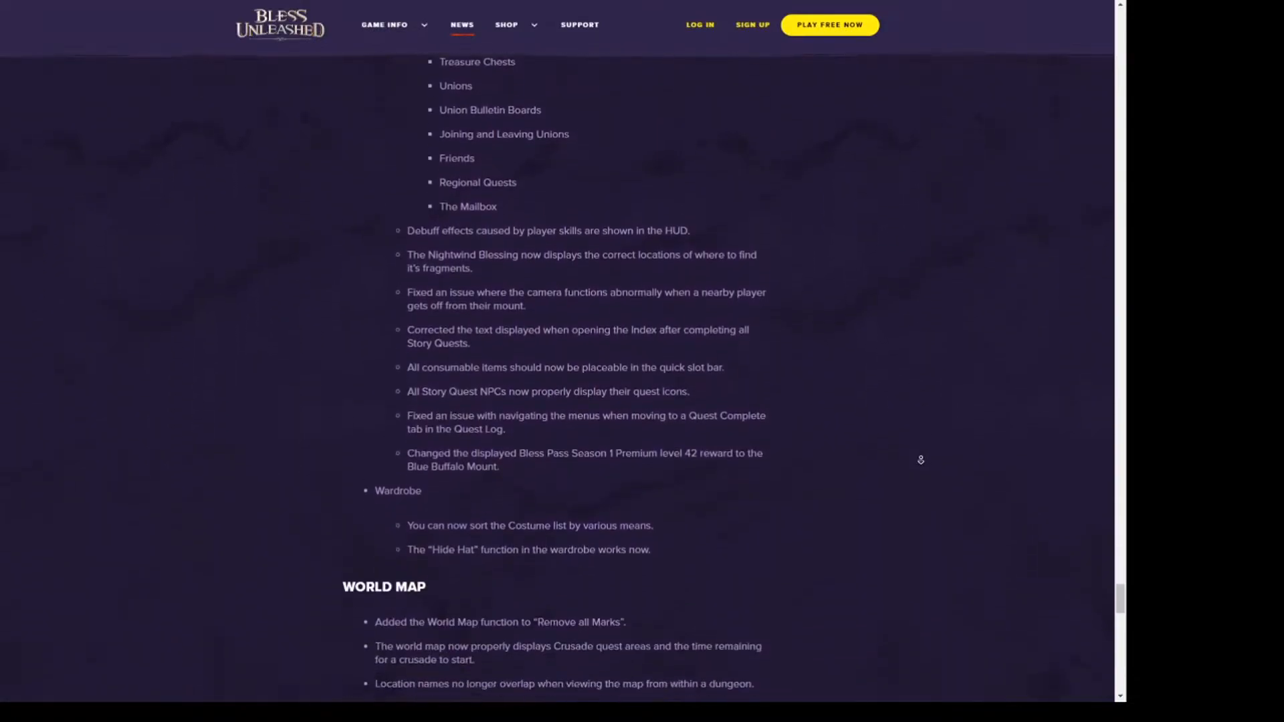
{"action": "scroll", "scroll_direction": "down", "scroll_amount": 3}
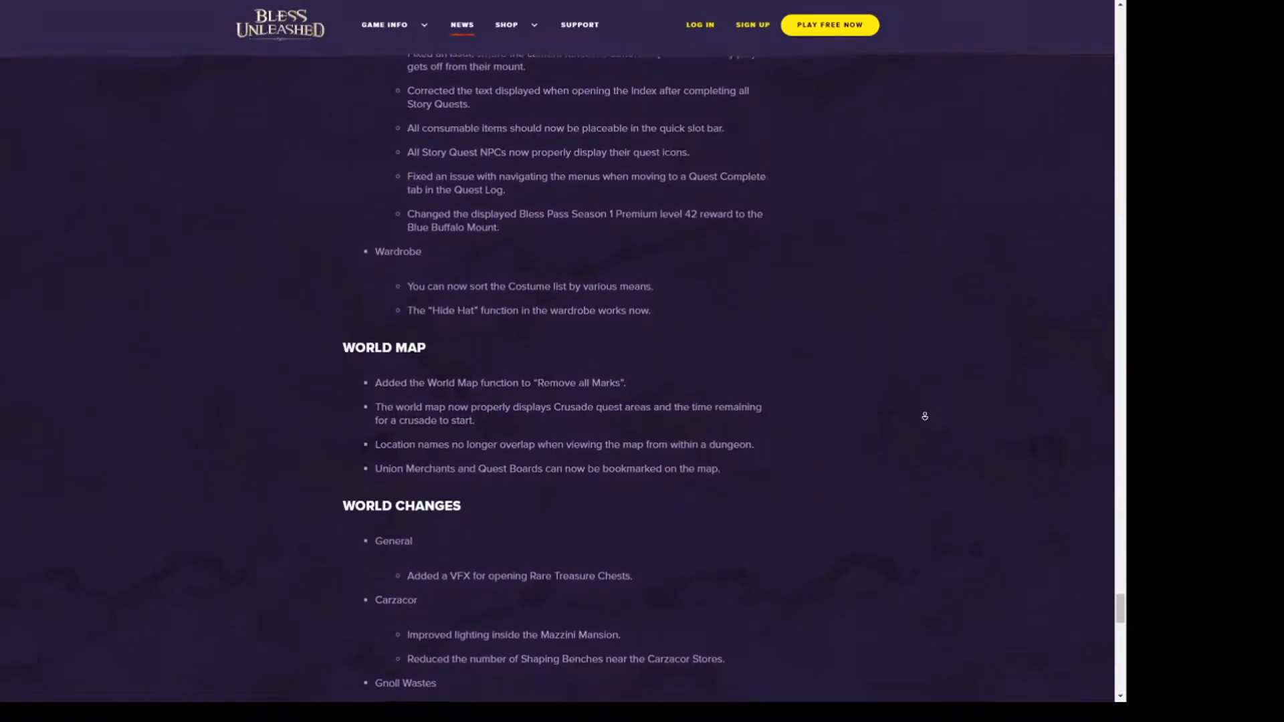
{"action": "scroll", "scroll_direction": "down", "scroll_amount": 3}
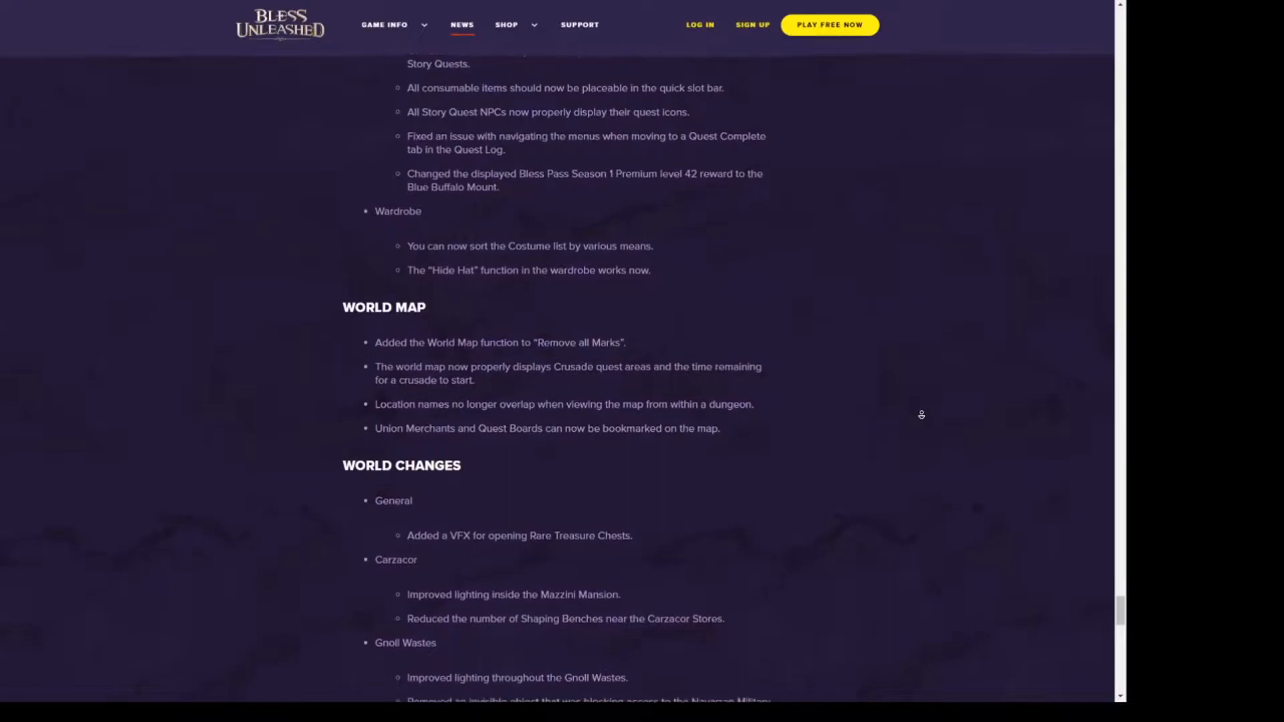
{"action": "scroll", "scroll_direction": "down", "scroll_amount": 3}
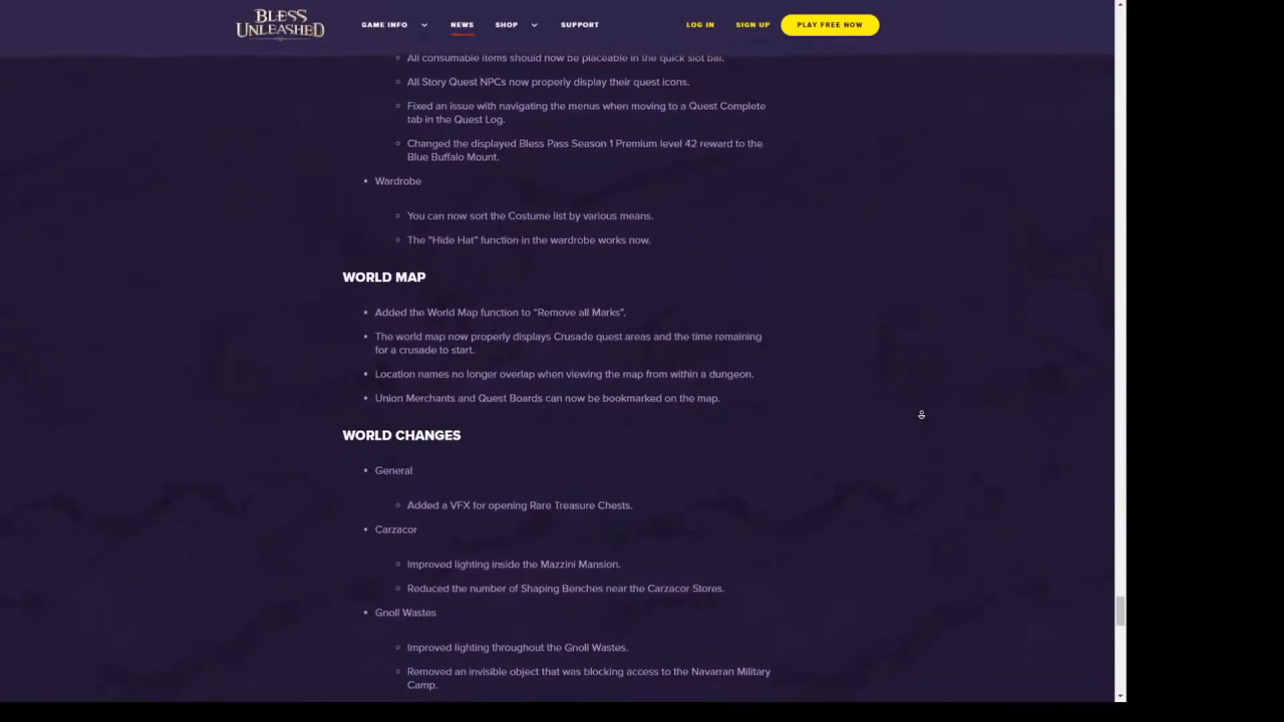
{"action": "scroll", "scroll_direction": "down", "scroll_amount": 3}
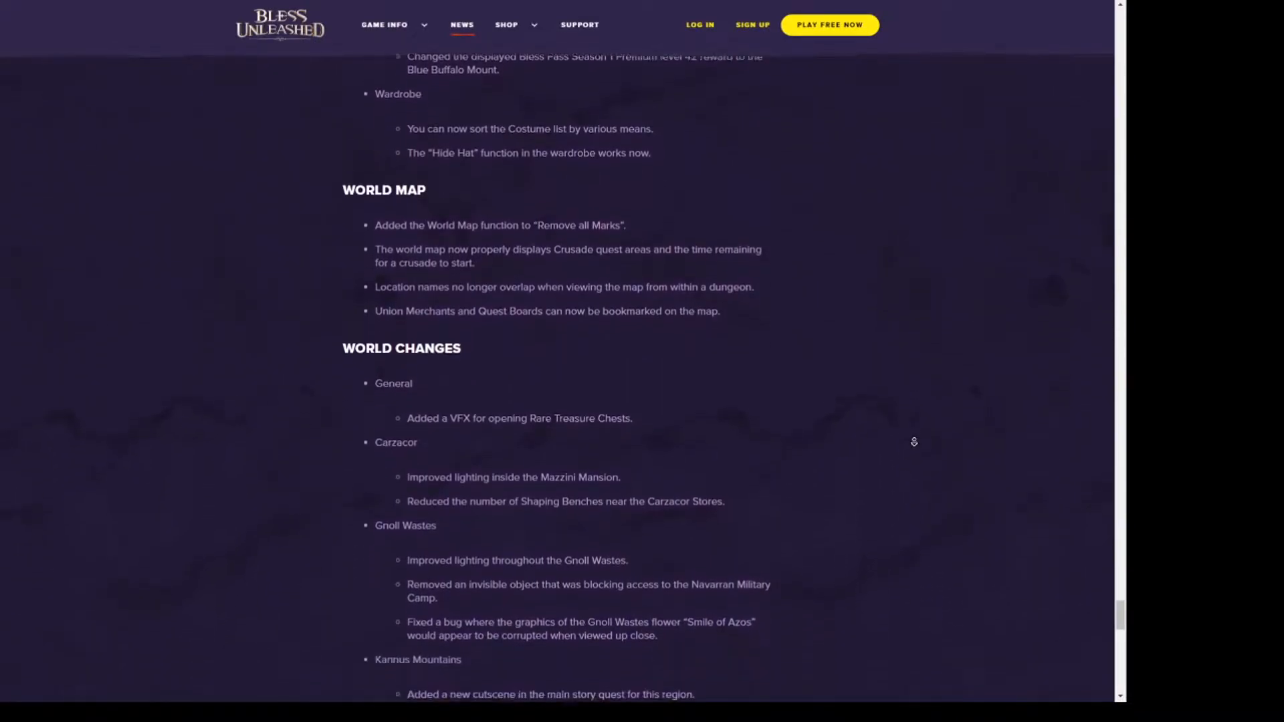
{"action": "scroll", "scroll_direction": "down", "scroll_amount": 3}
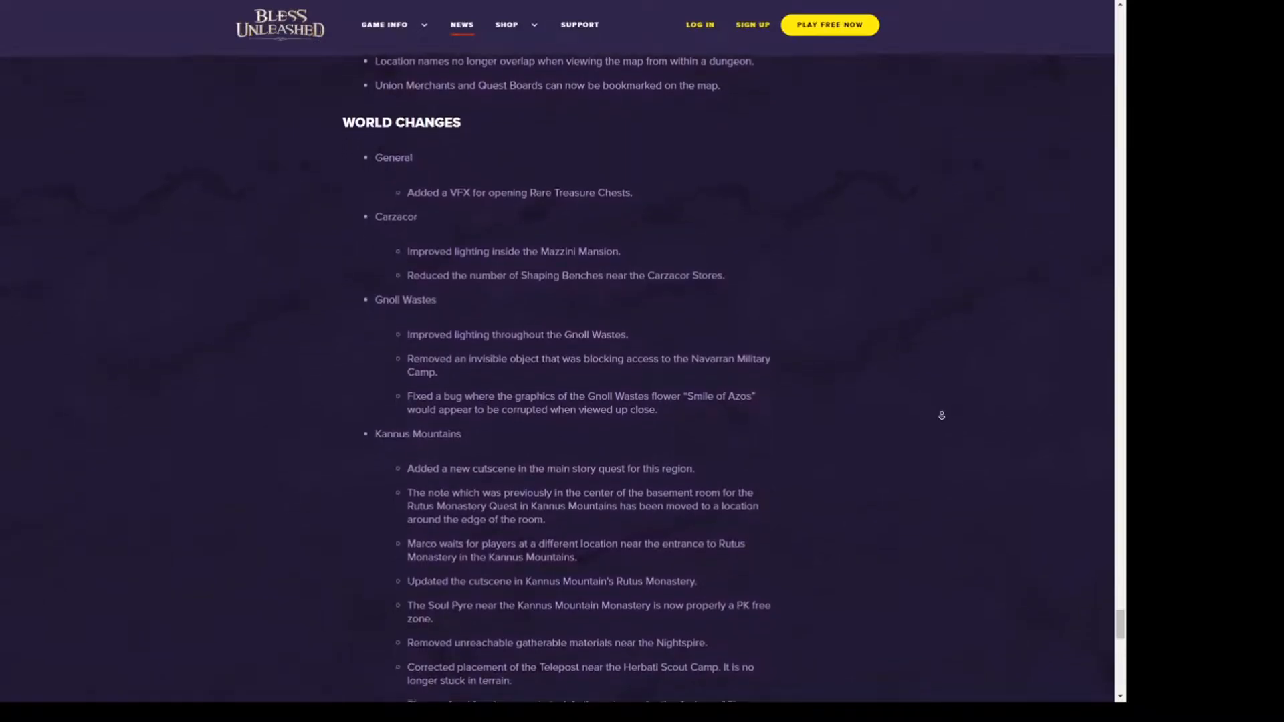
{"action": "scroll", "scroll_direction": "down", "scroll_amount": 3}
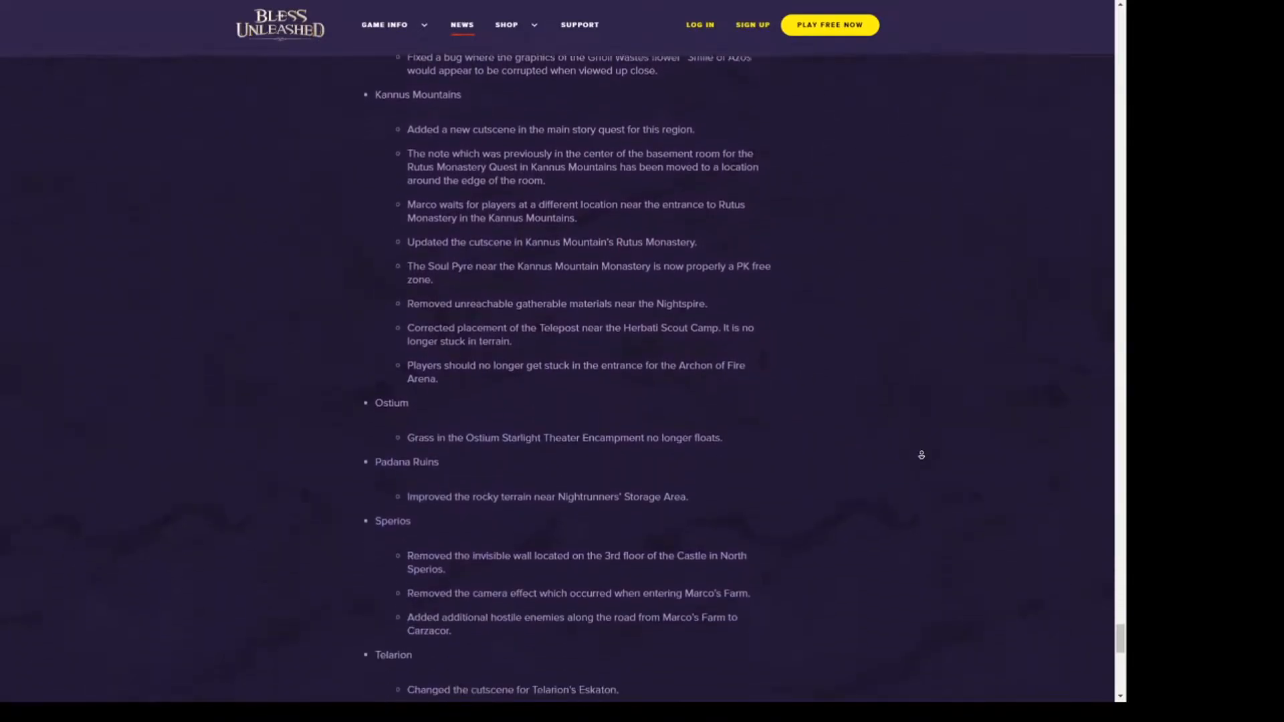
{"action": "scroll", "scroll_direction": "down", "scroll_amount": 3}
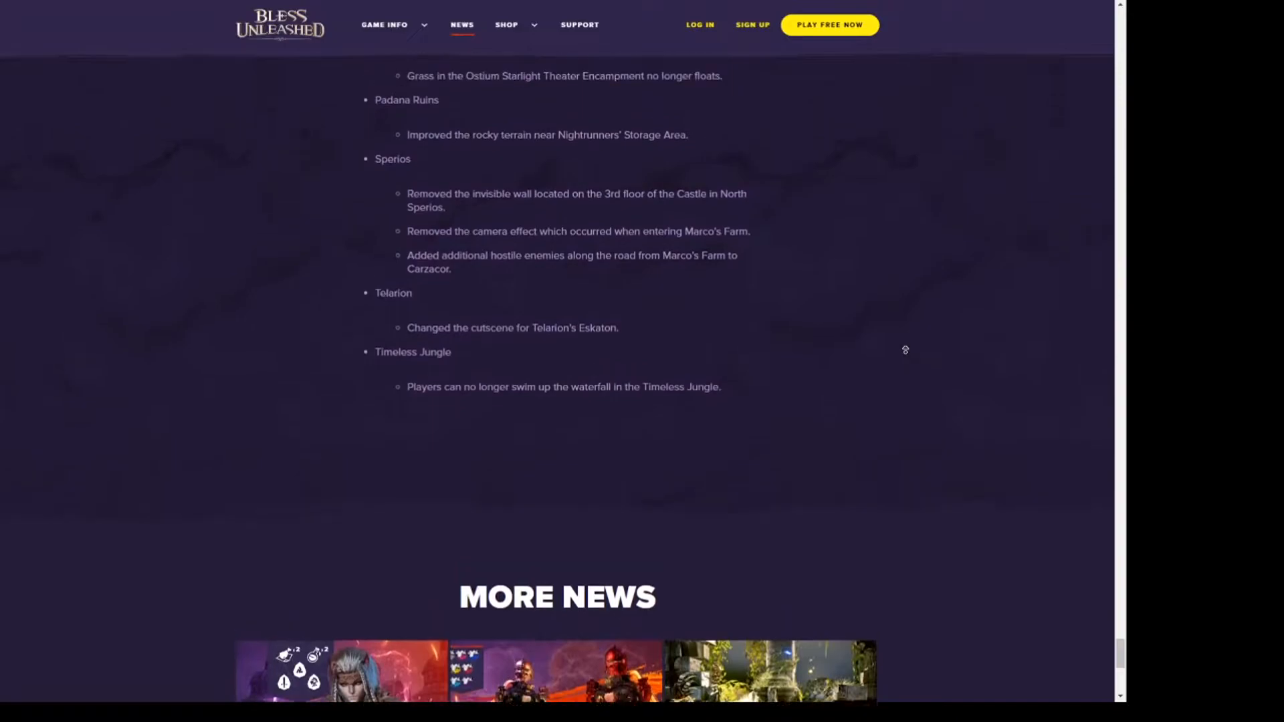
- Scroll back up to the general fixes list from minimap waypoints to tutorial pop-ups
{"action": "scroll", "scroll_direction": "up", "scroll_amount": 3}
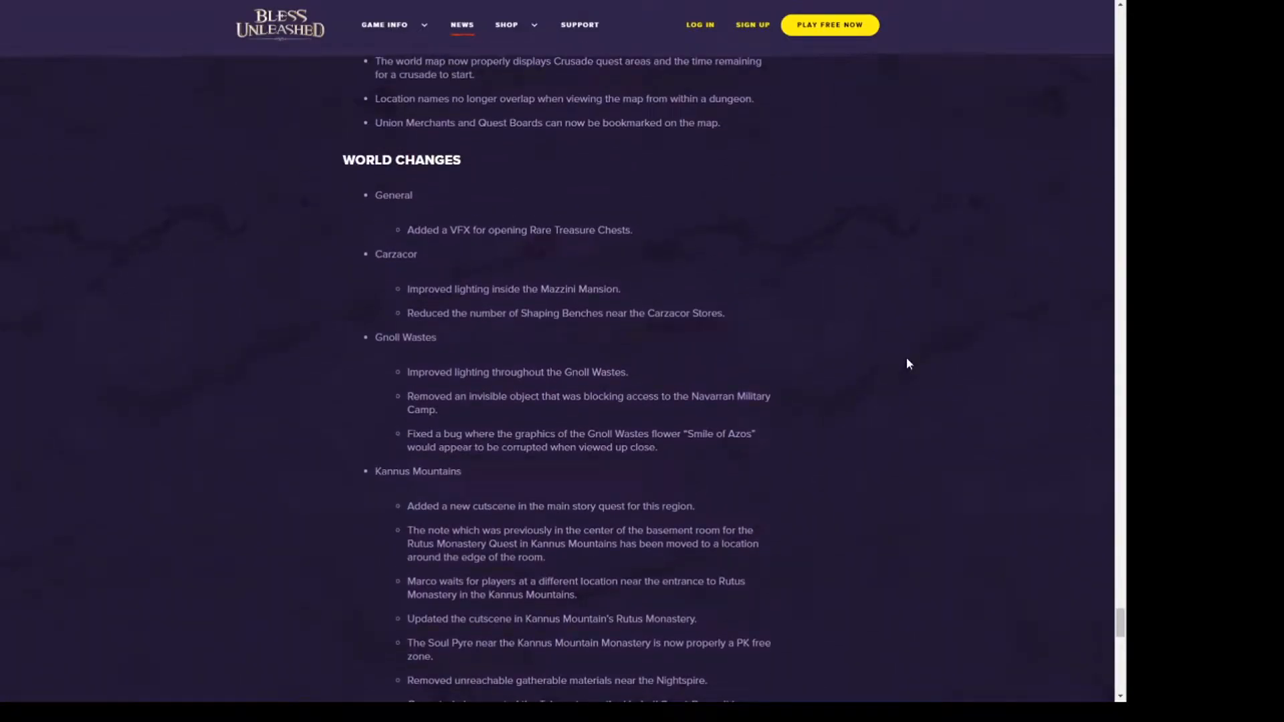
{"action": "mouse_move", "coordinate": [895, 369]}
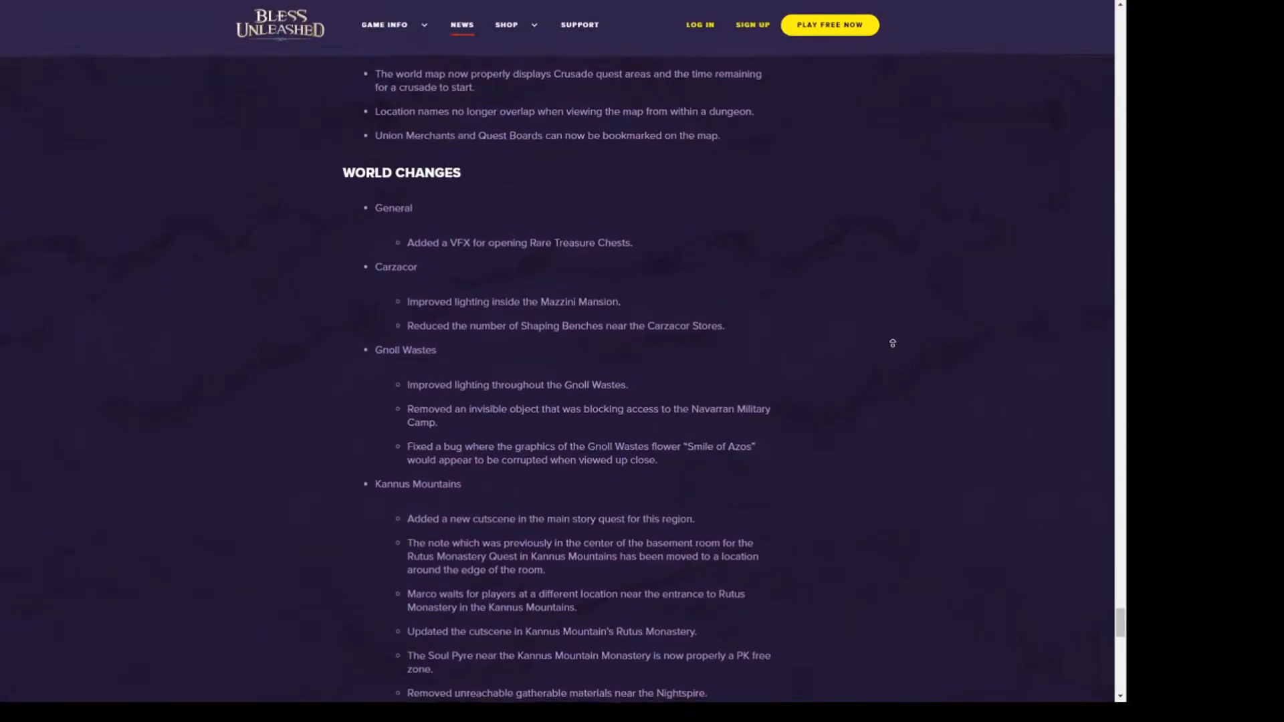
{"action": "scroll", "scroll_direction": "up", "scroll_amount": 3}
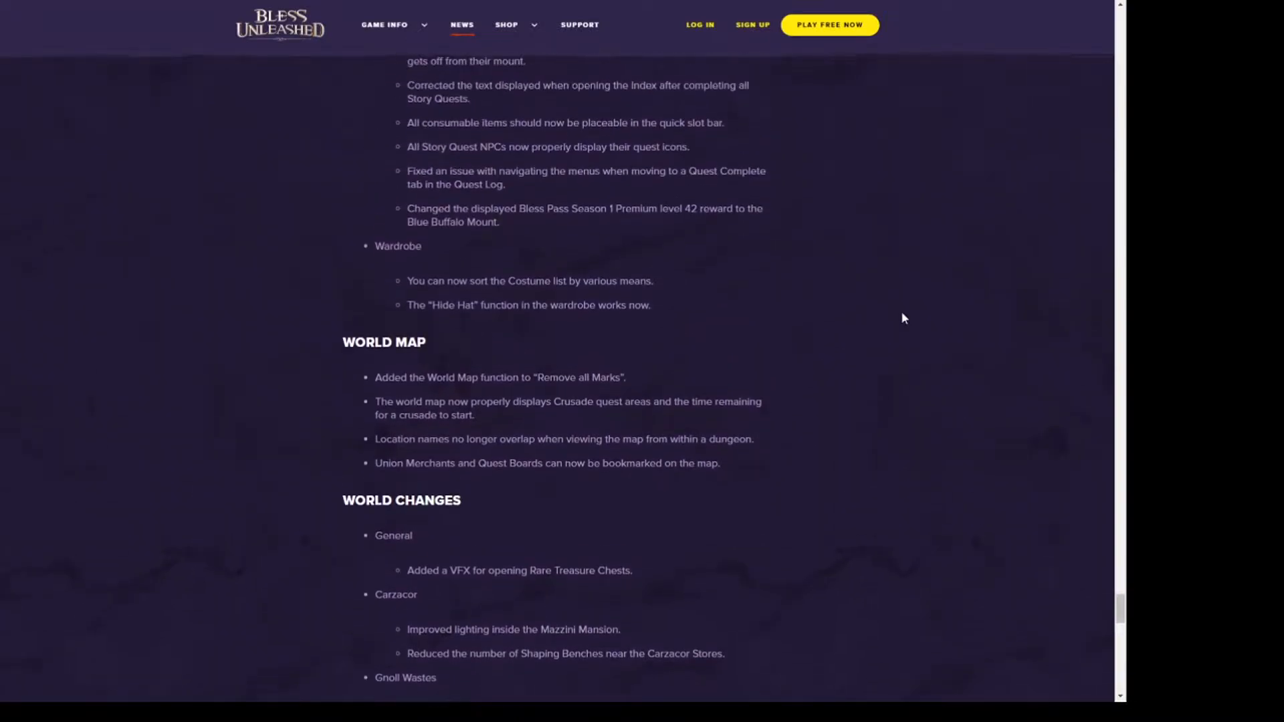
{"action": "mouse_move", "coordinate": [896, 326]}
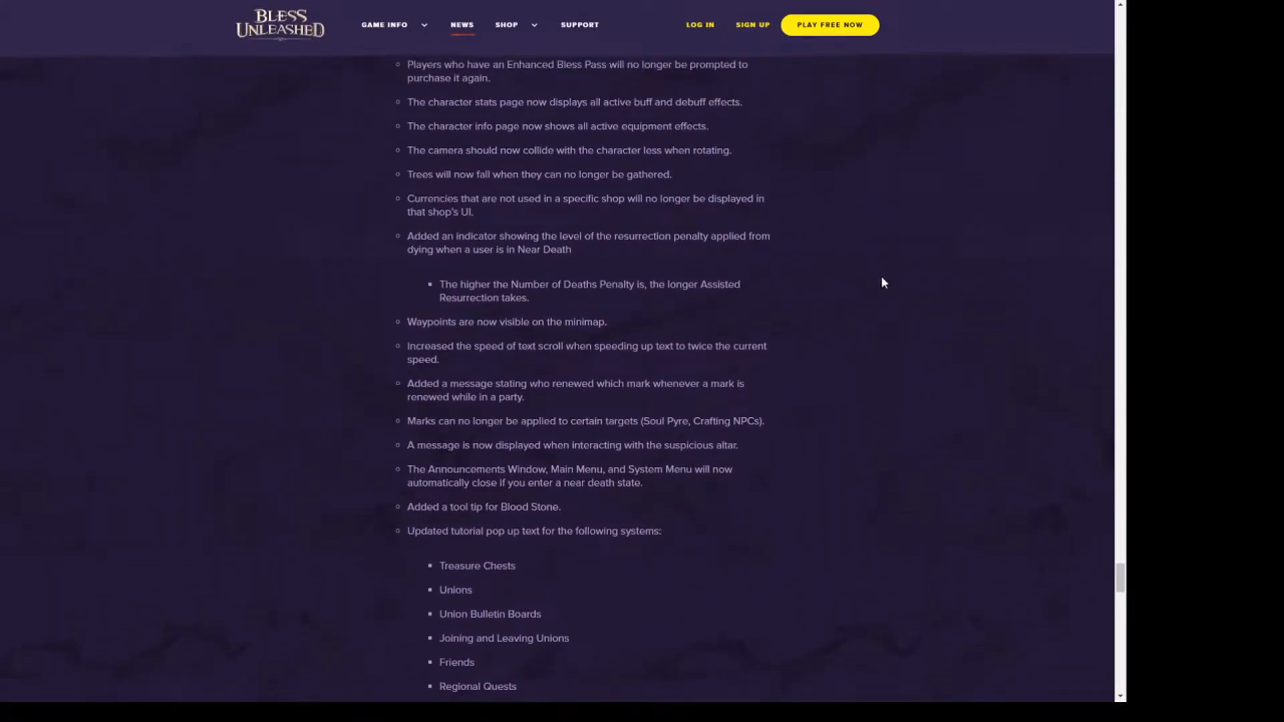
{"action": "mouse_move", "coordinate": [871, 289]}
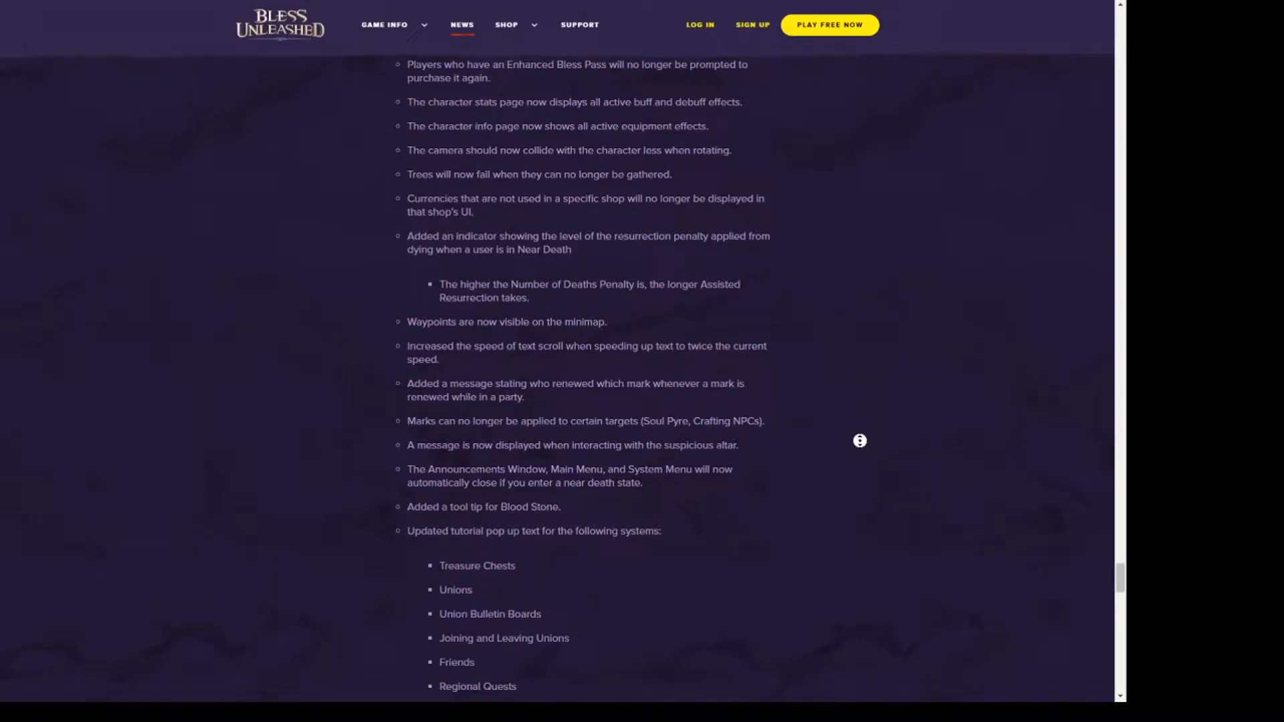
{"action": "scroll", "scroll_direction": "down", "scroll_amount": 3}
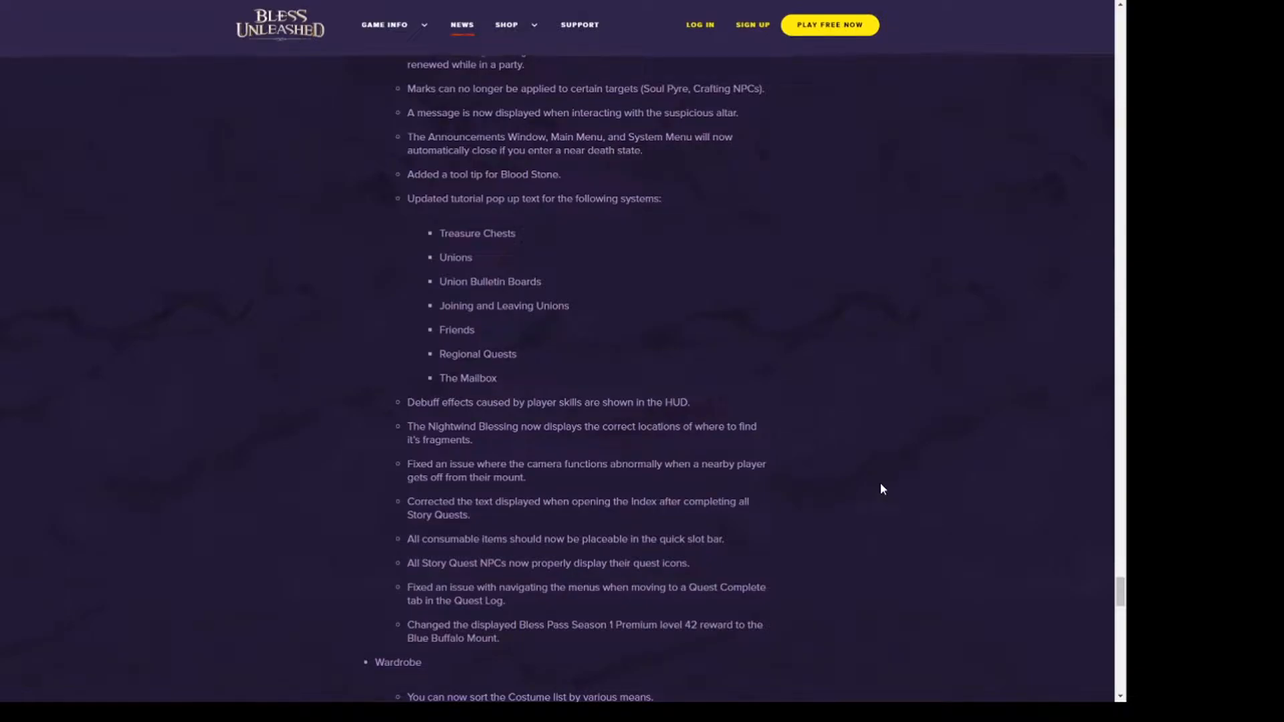
{"action": "mouse_move", "coordinate": [877, 495]}
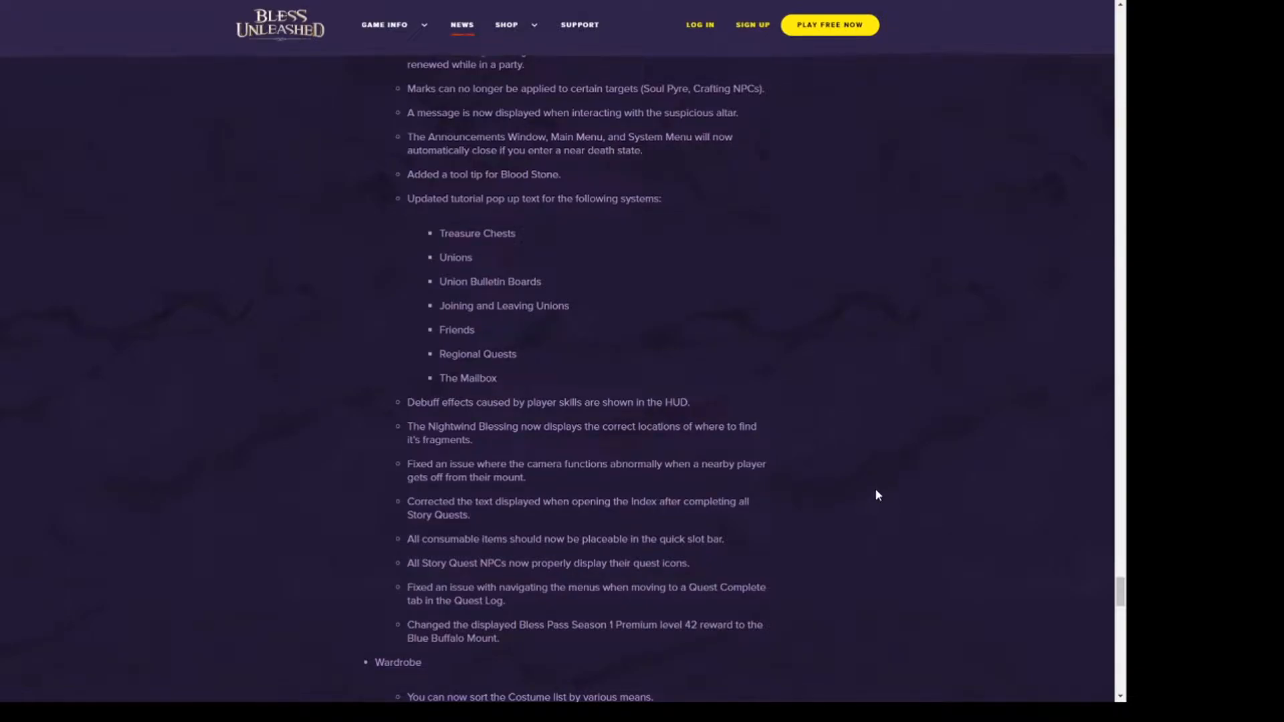
{"action": "mouse_move", "coordinate": [868, 492]}
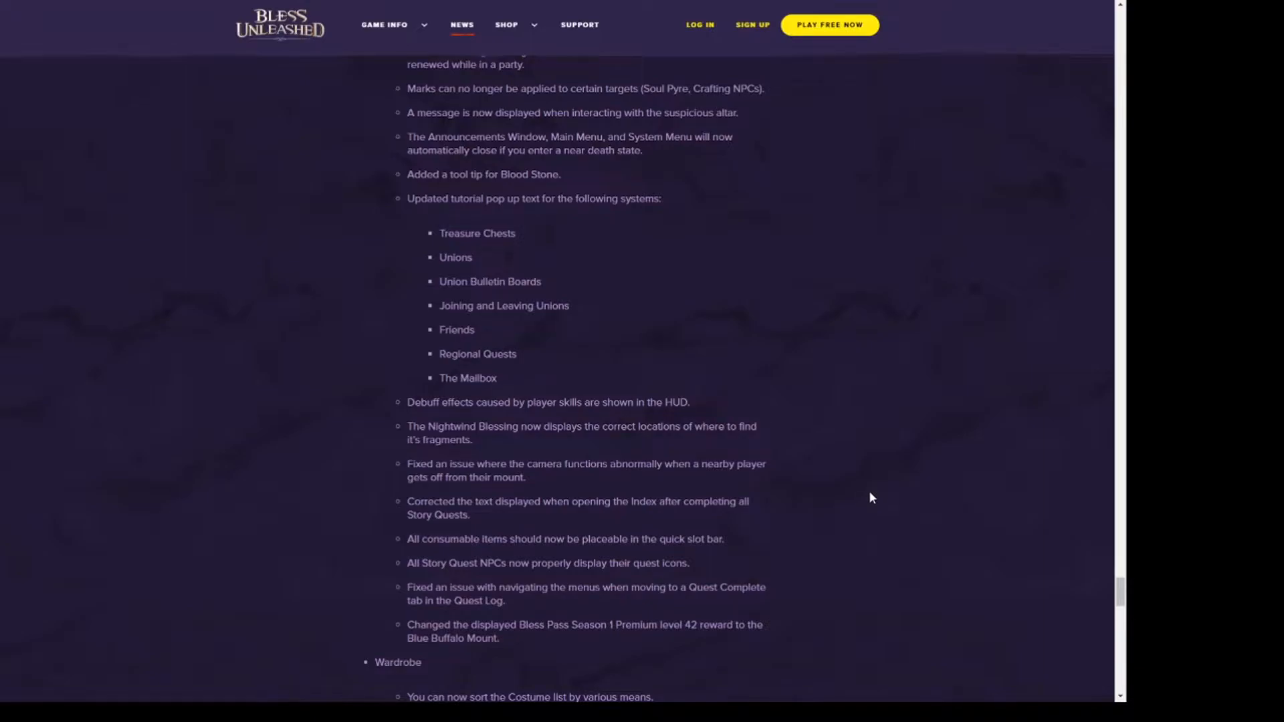
{"action": "mouse_move", "coordinate": [867, 504]}
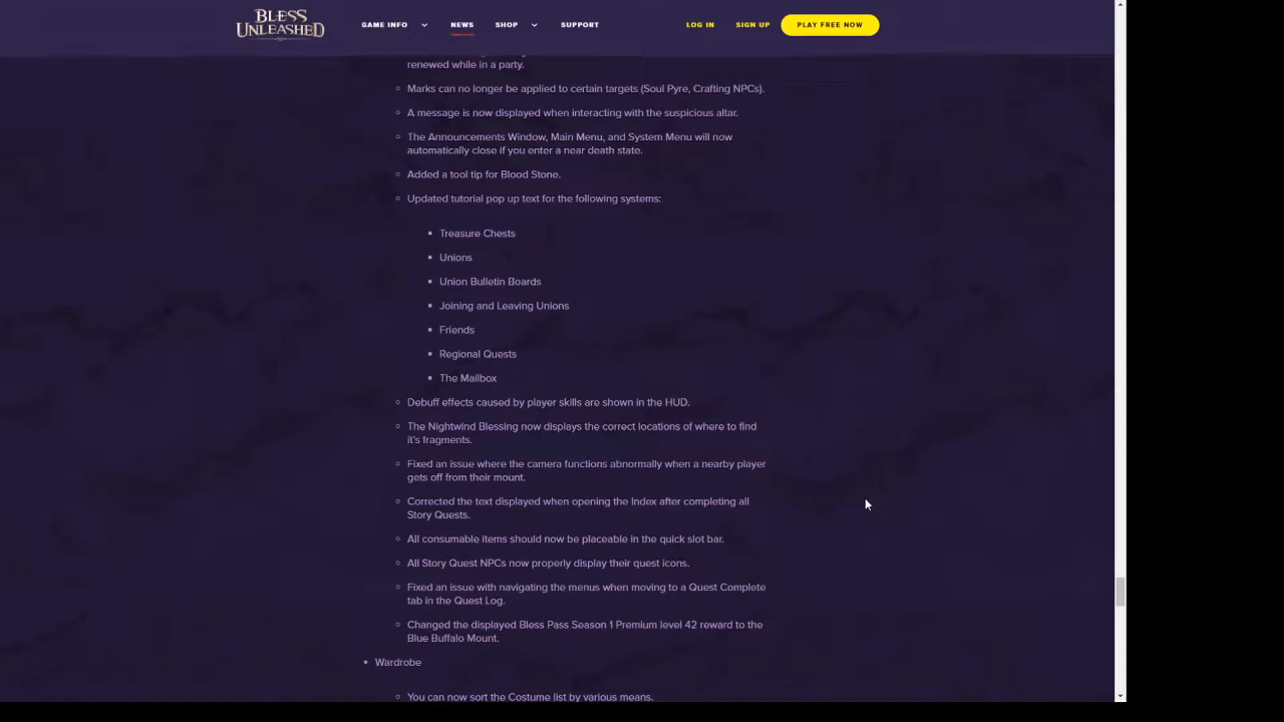
{"action": "mouse_move", "coordinate": [866, 505]}
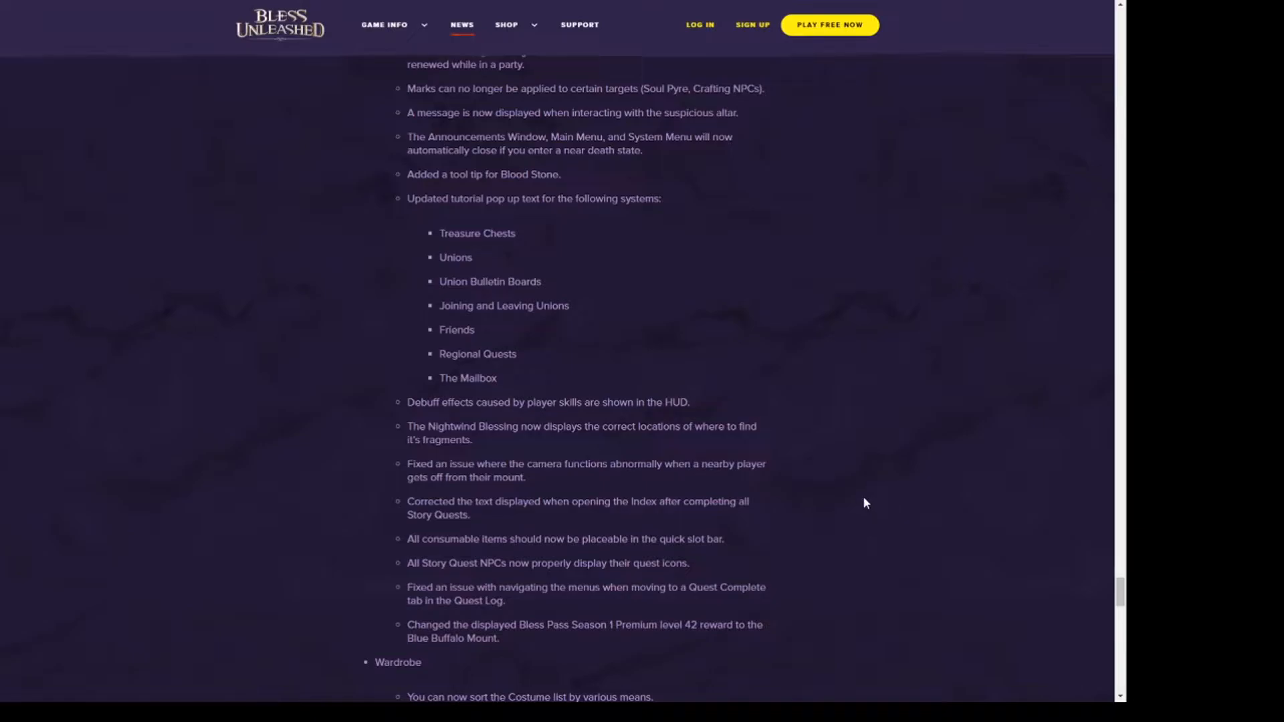
{"action": "mouse_move", "coordinate": [859, 508]}
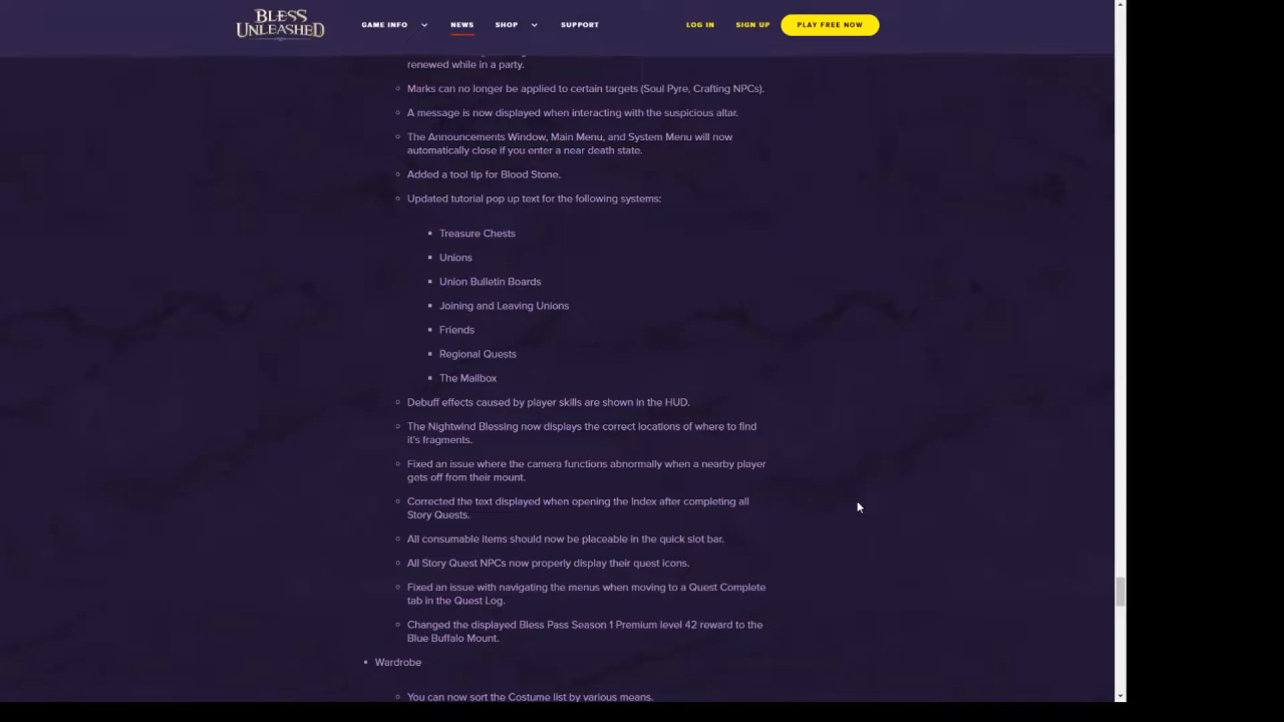
- Scroll up through Stables, Sound, Settings and quest notes to the QUESTS heading
{"action": "scroll", "scroll_direction": "up", "scroll_amount": 3}
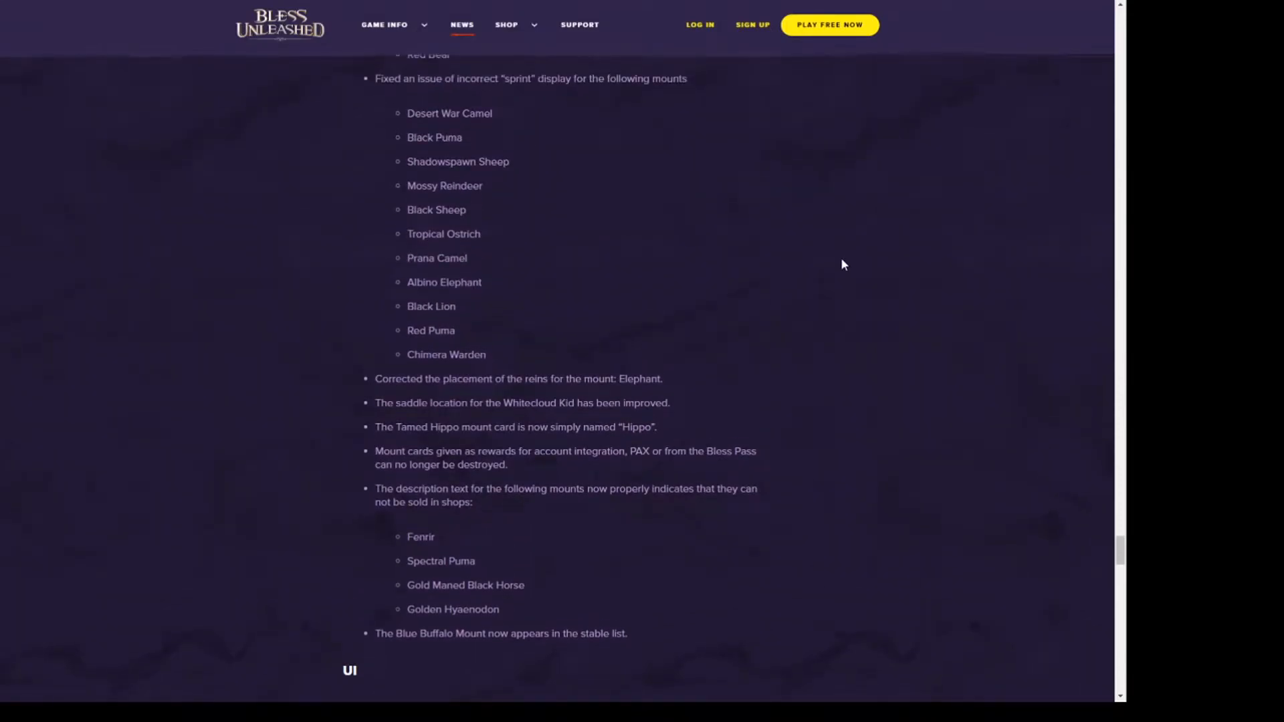
{"action": "mouse_move", "coordinate": [844, 282]}
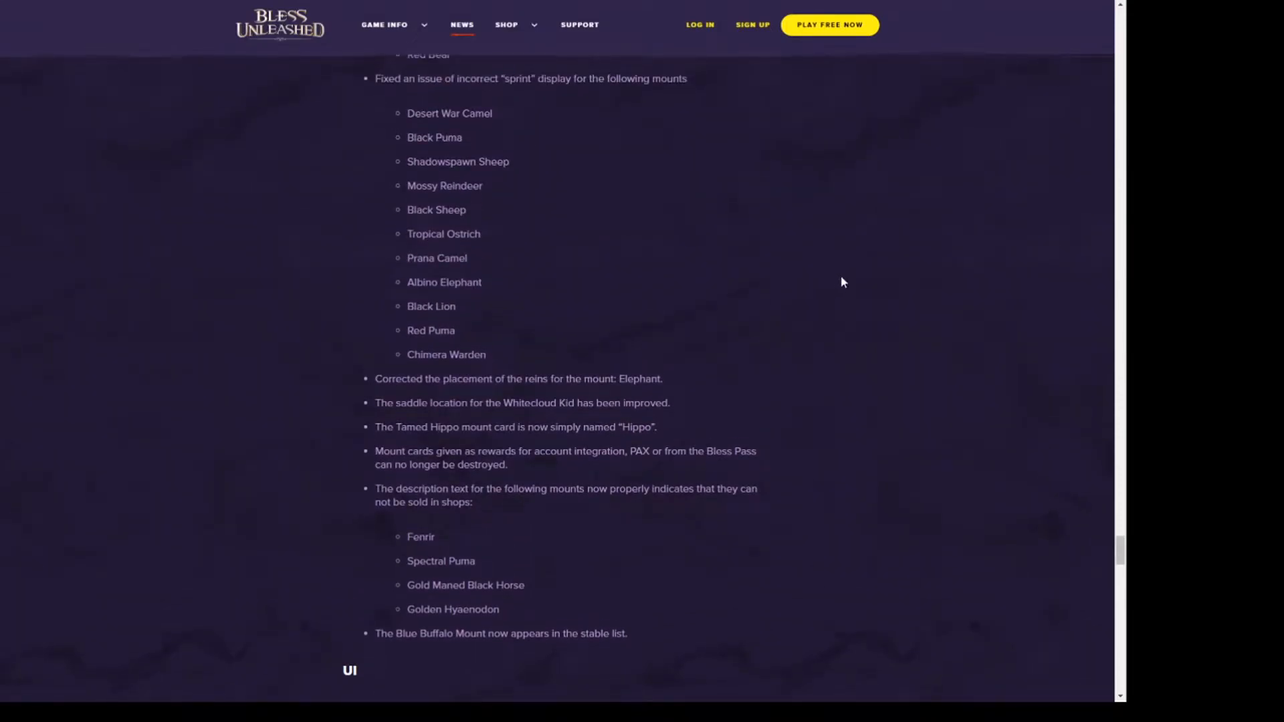
{"action": "scroll", "scroll_direction": "up", "scroll_amount": 3}
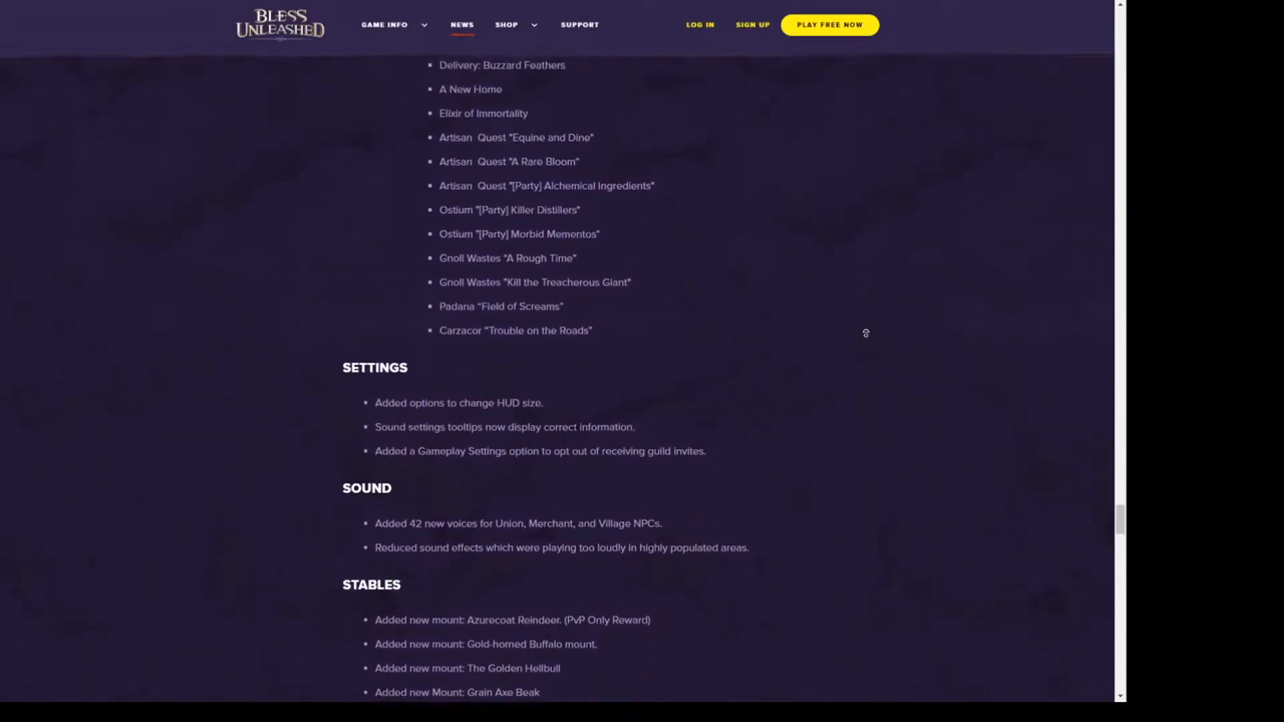
{"action": "scroll", "scroll_direction": "up", "scroll_amount": 3}
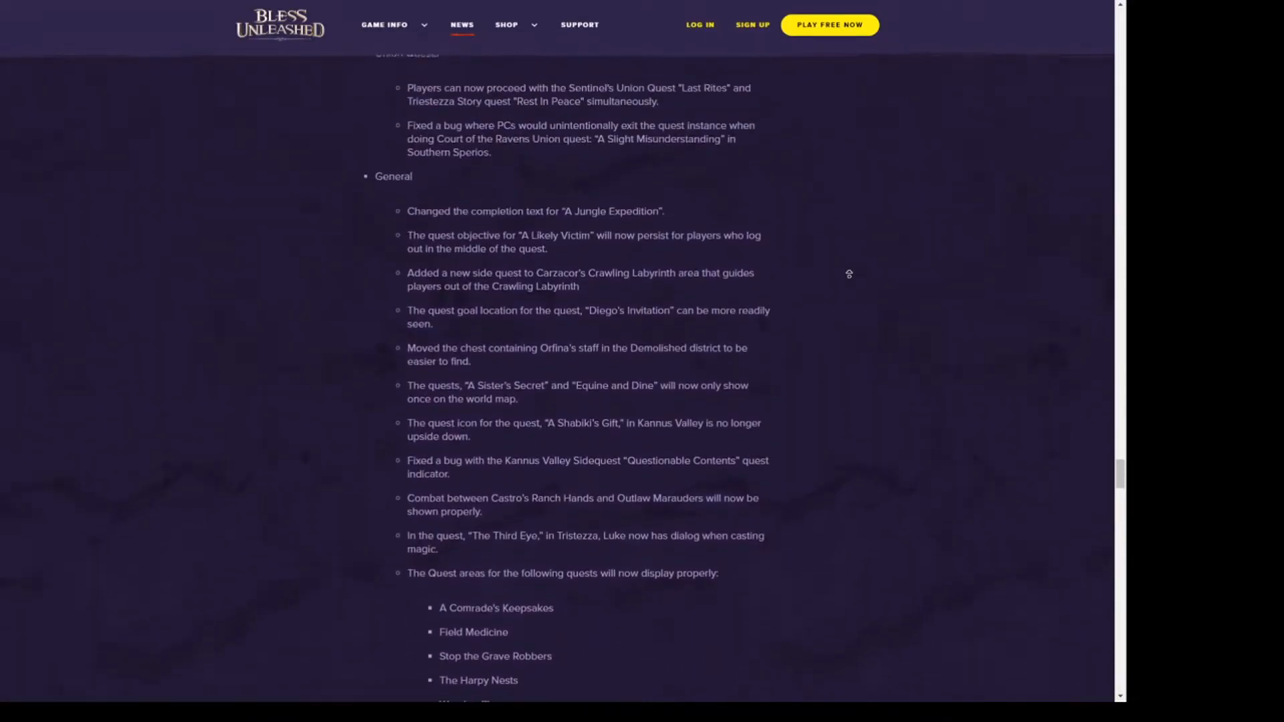
{"action": "scroll", "scroll_direction": "up", "scroll_amount": 3}
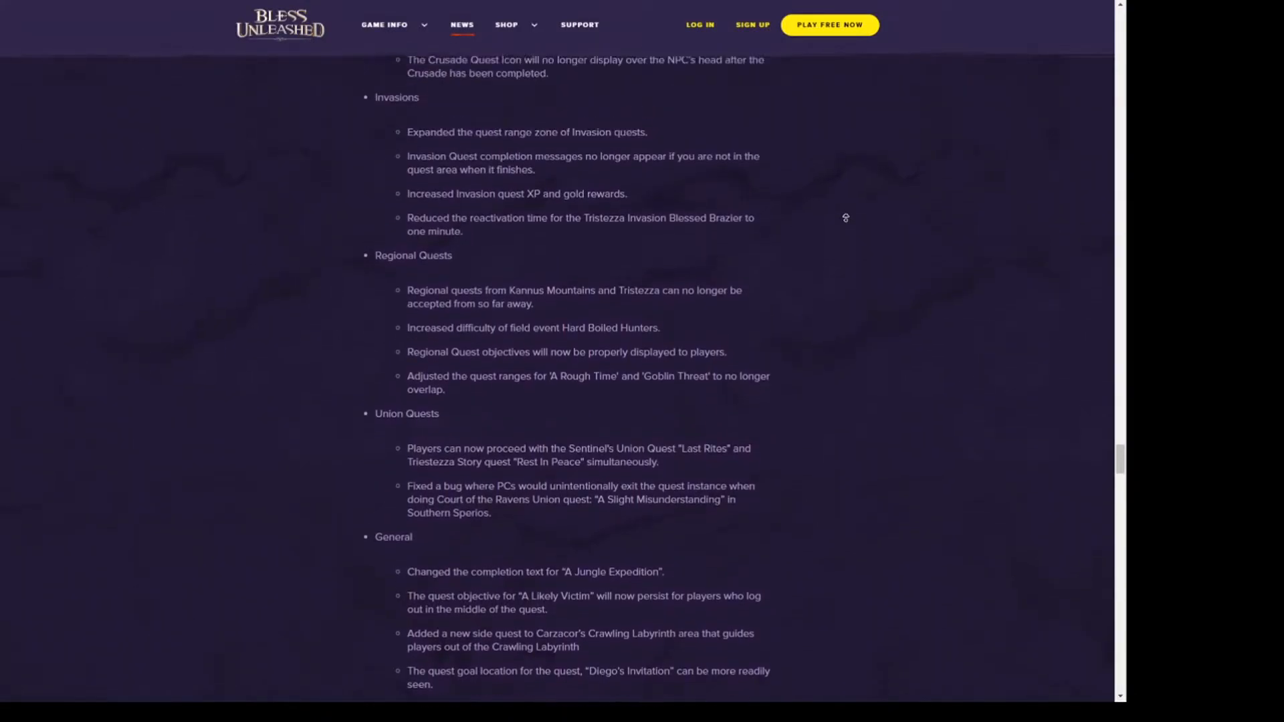
{"action": "scroll", "scroll_direction": "up", "scroll_amount": 3}
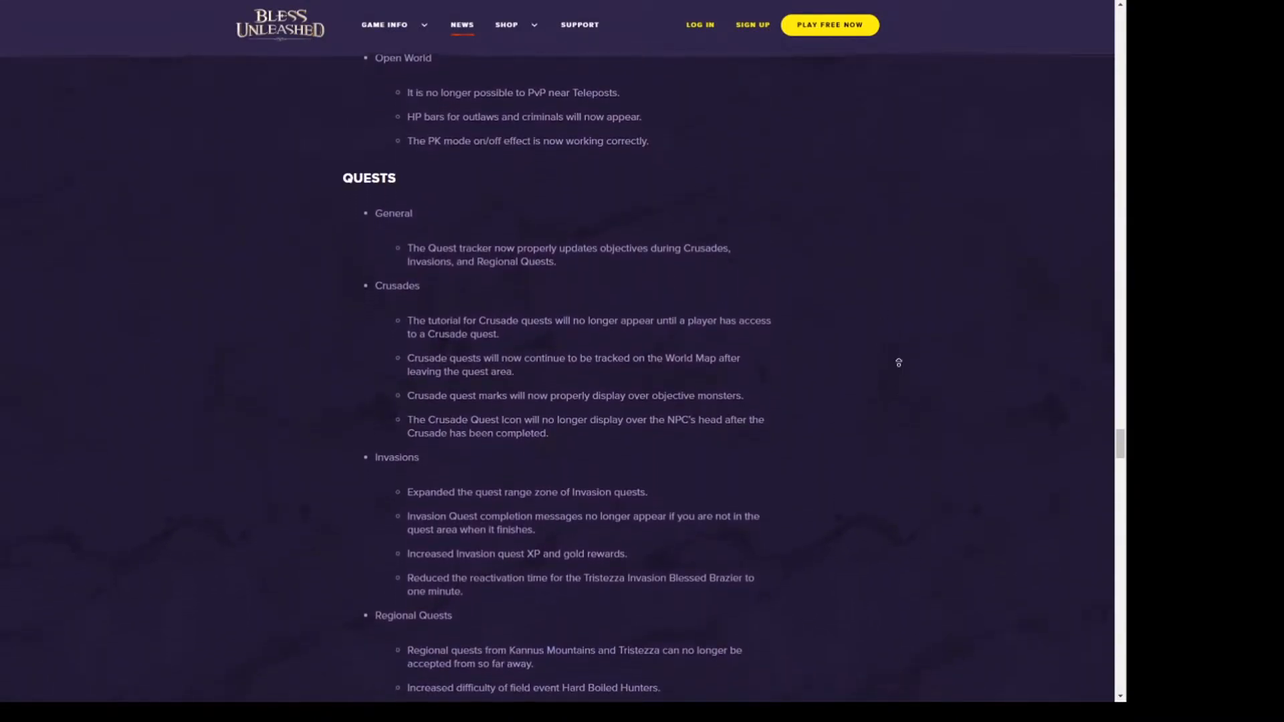
{"action": "scroll", "scroll_direction": "down", "scroll_amount": 3}
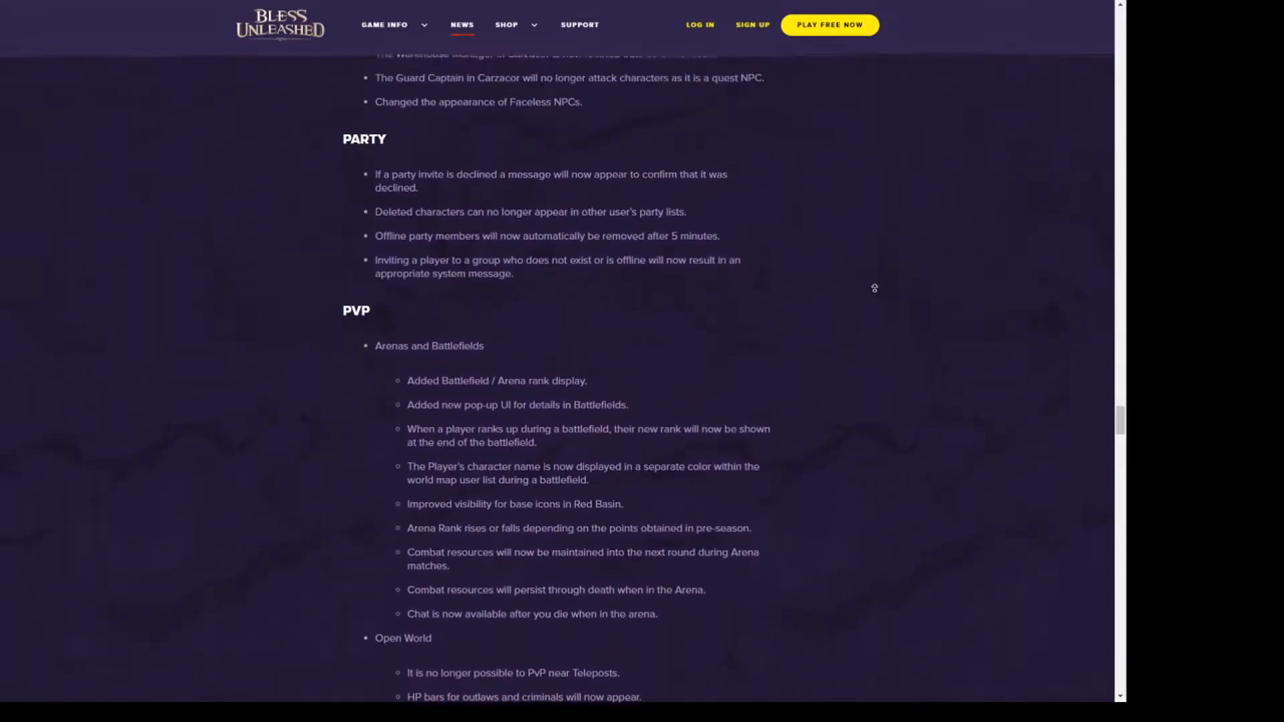
- Scroll to the Crusader, Mage, Priest and Ranger class changes above Controls
{"action": "scroll", "scroll_direction": "down", "scroll_amount": 3}
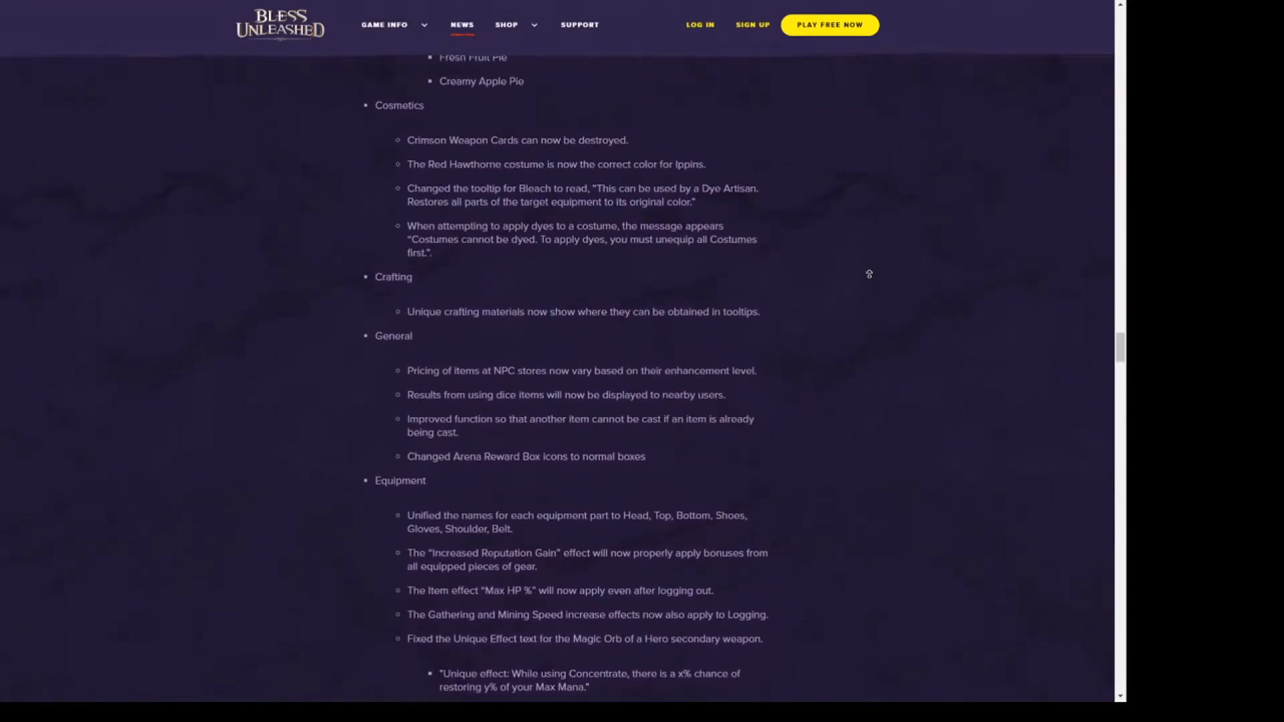
{"action": "scroll", "scroll_direction": "down", "scroll_amount": 3}
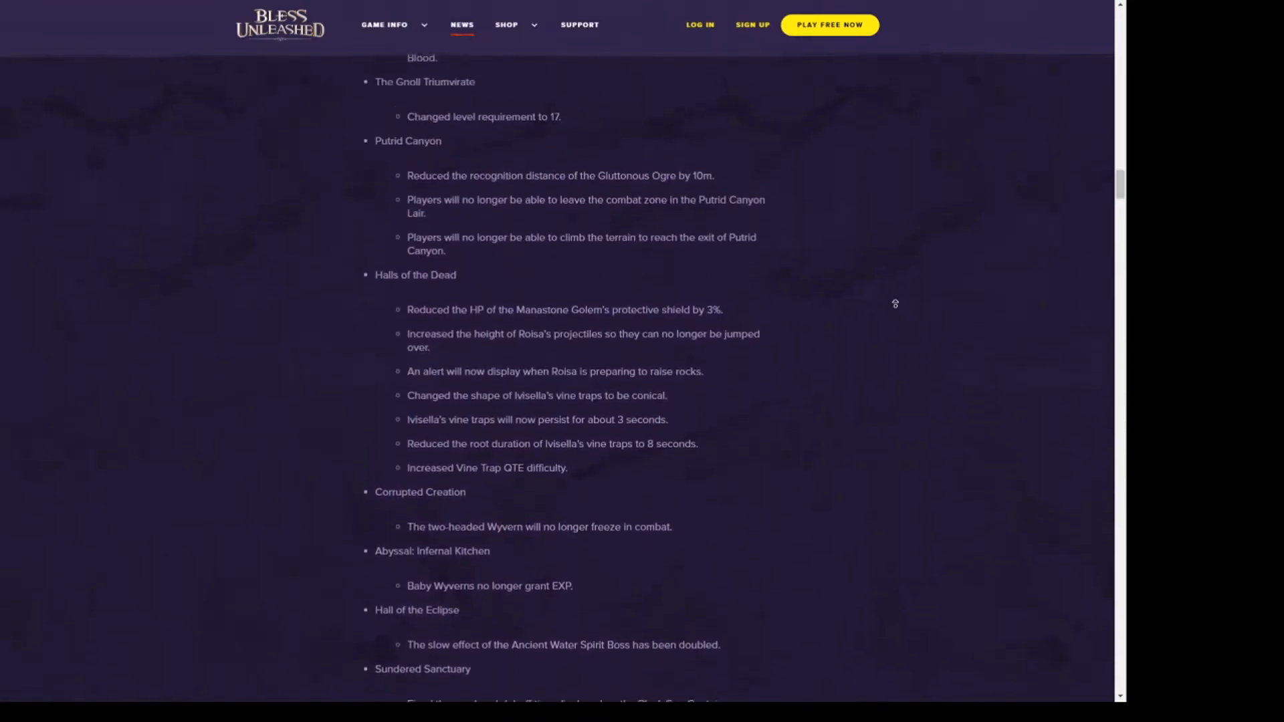
{"action": "scroll", "scroll_direction": "down", "scroll_amount": 3}
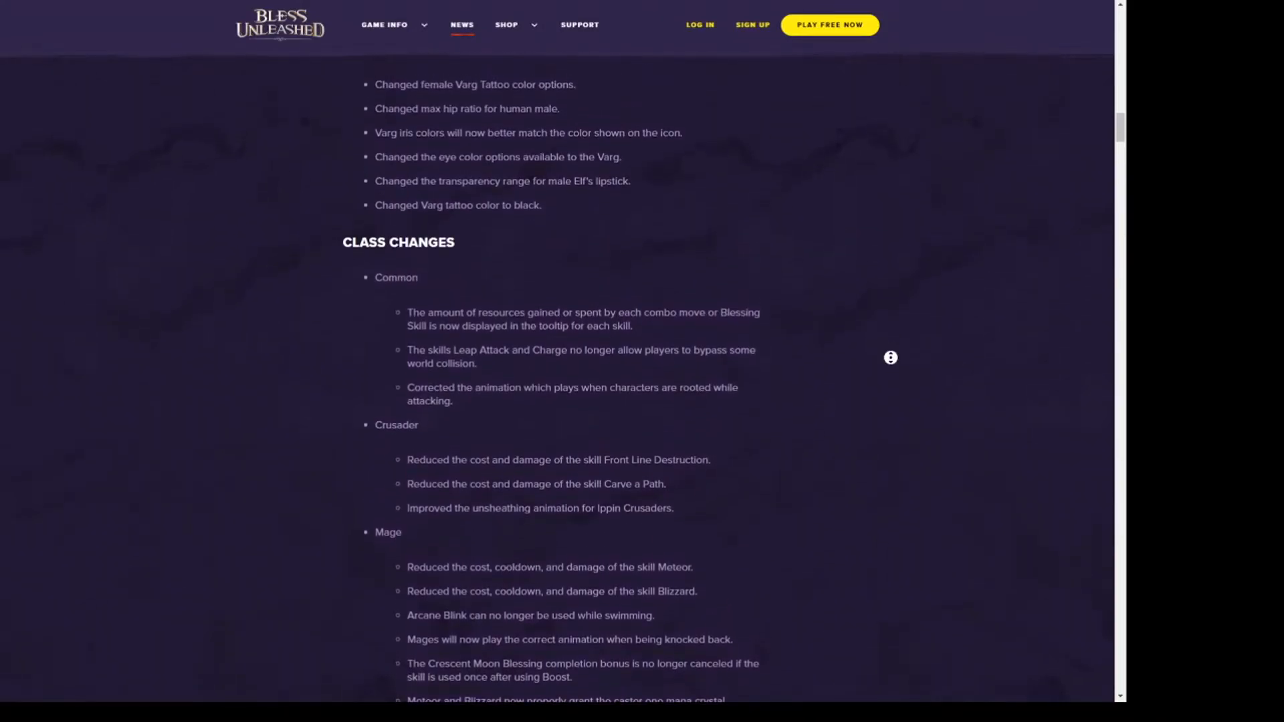
{"action": "scroll", "scroll_direction": "down", "scroll_amount": 3}
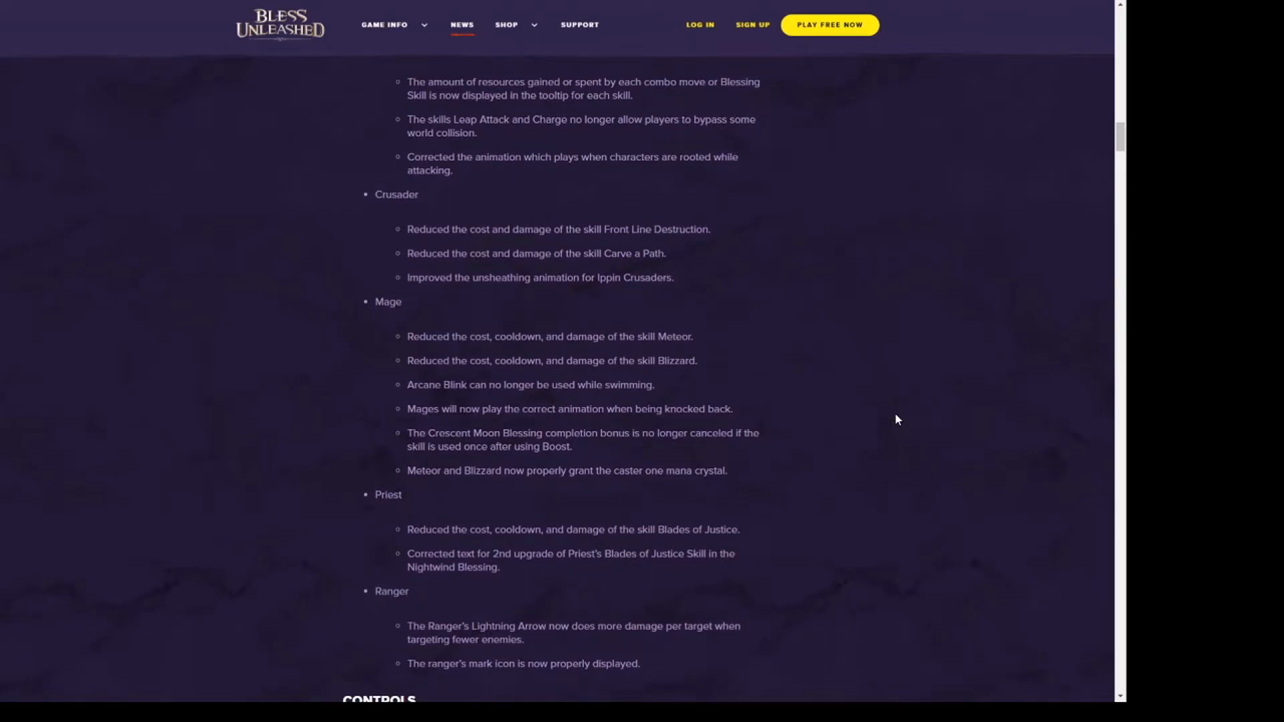
{"action": "mouse_move", "coordinate": [512, 352]}
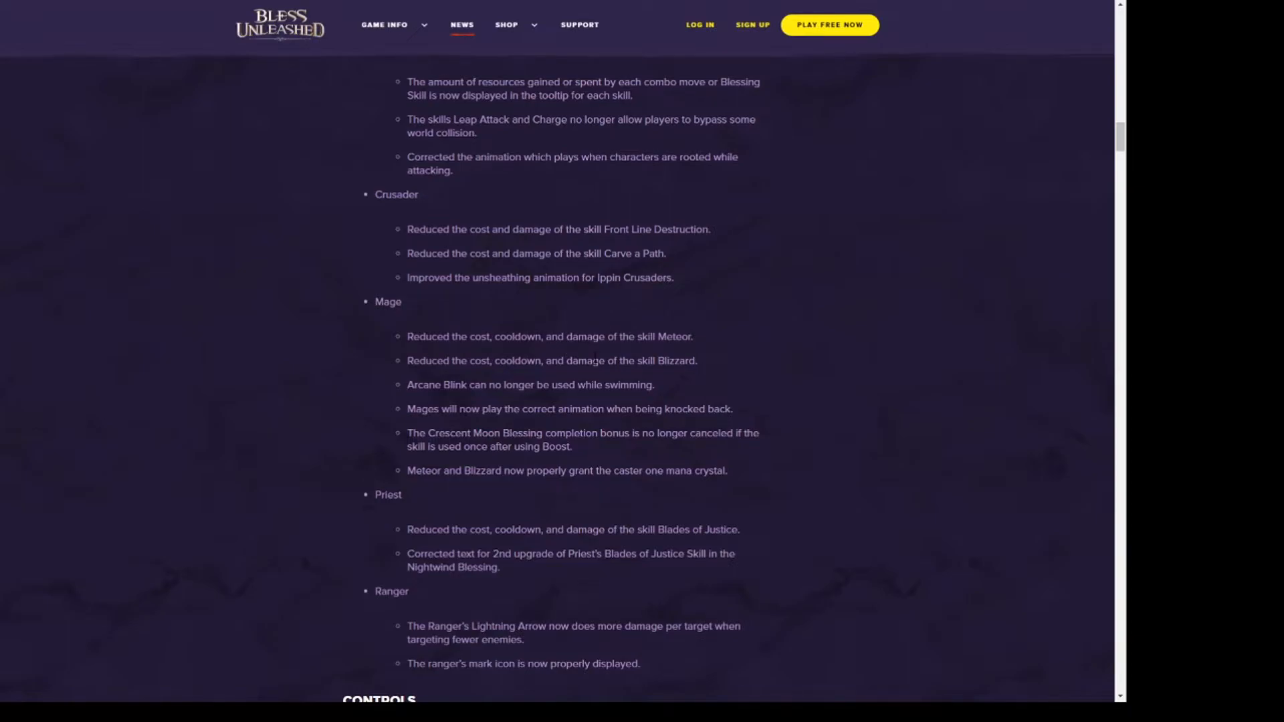
{"action": "mouse_move", "coordinate": [352, 433]}
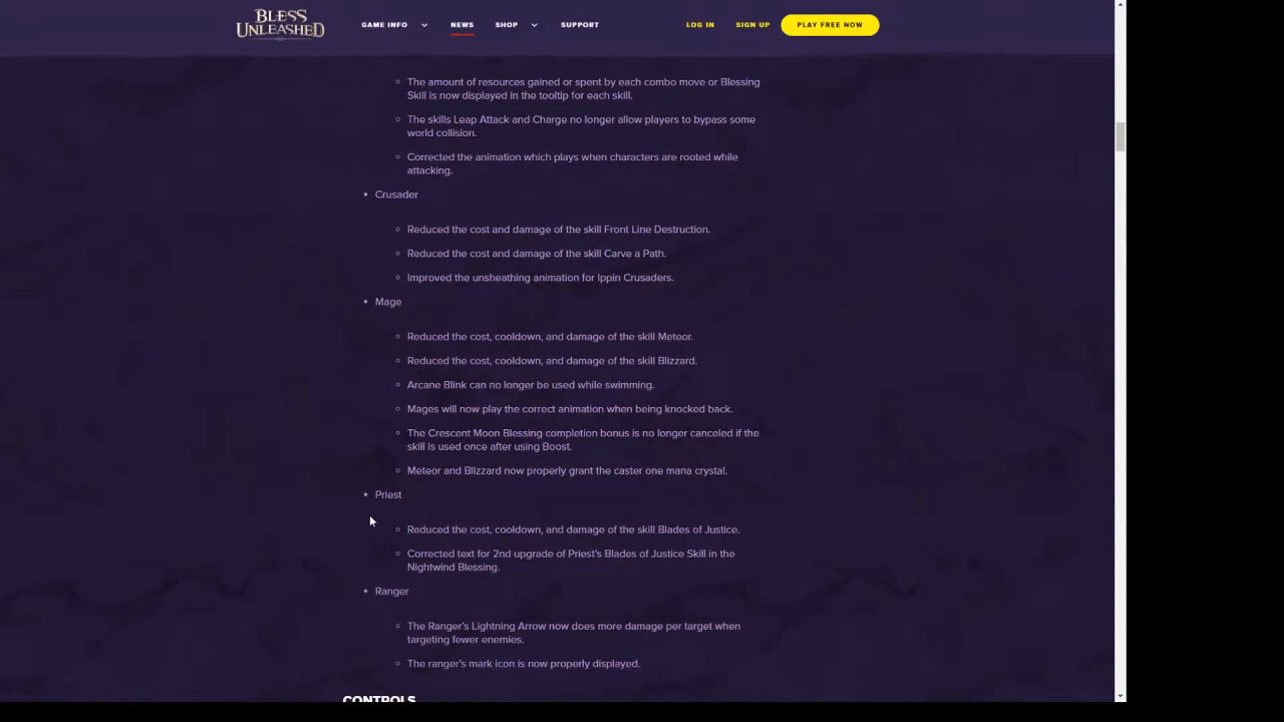
{"action": "scroll", "scroll_direction": "down", "scroll_amount": 3}
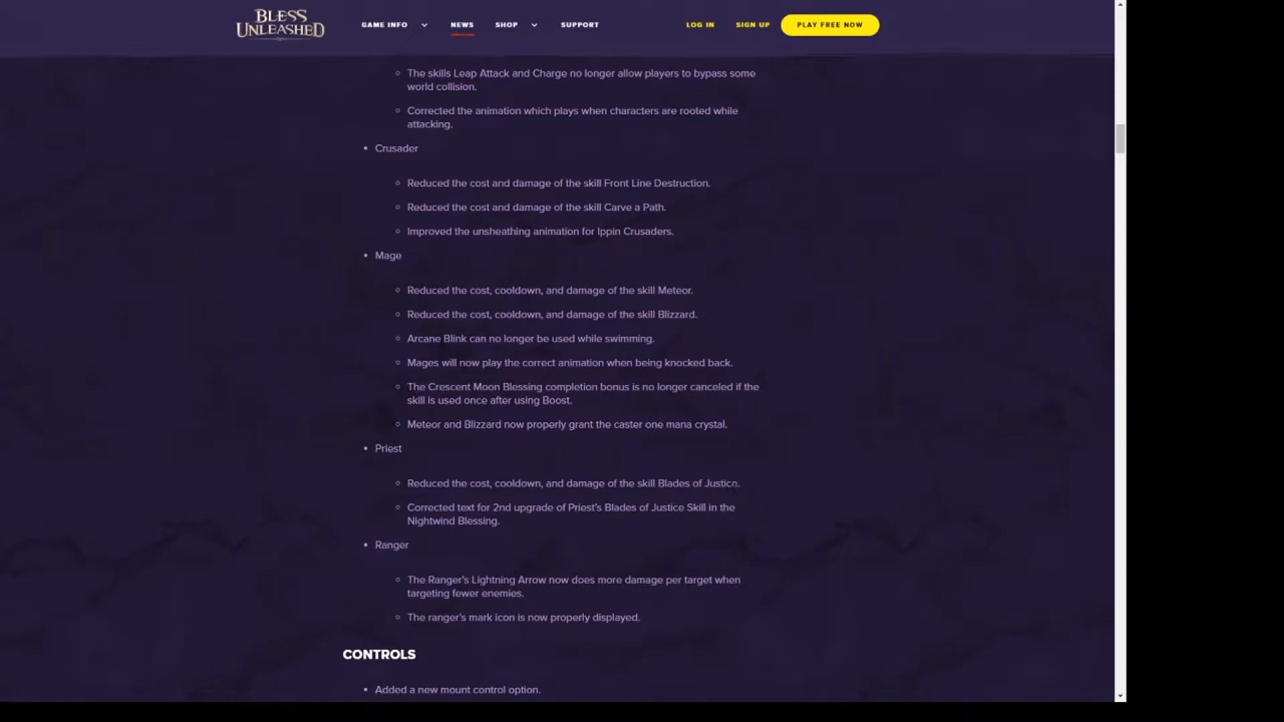
{"action": "mouse_move", "coordinate": [531, 558]}
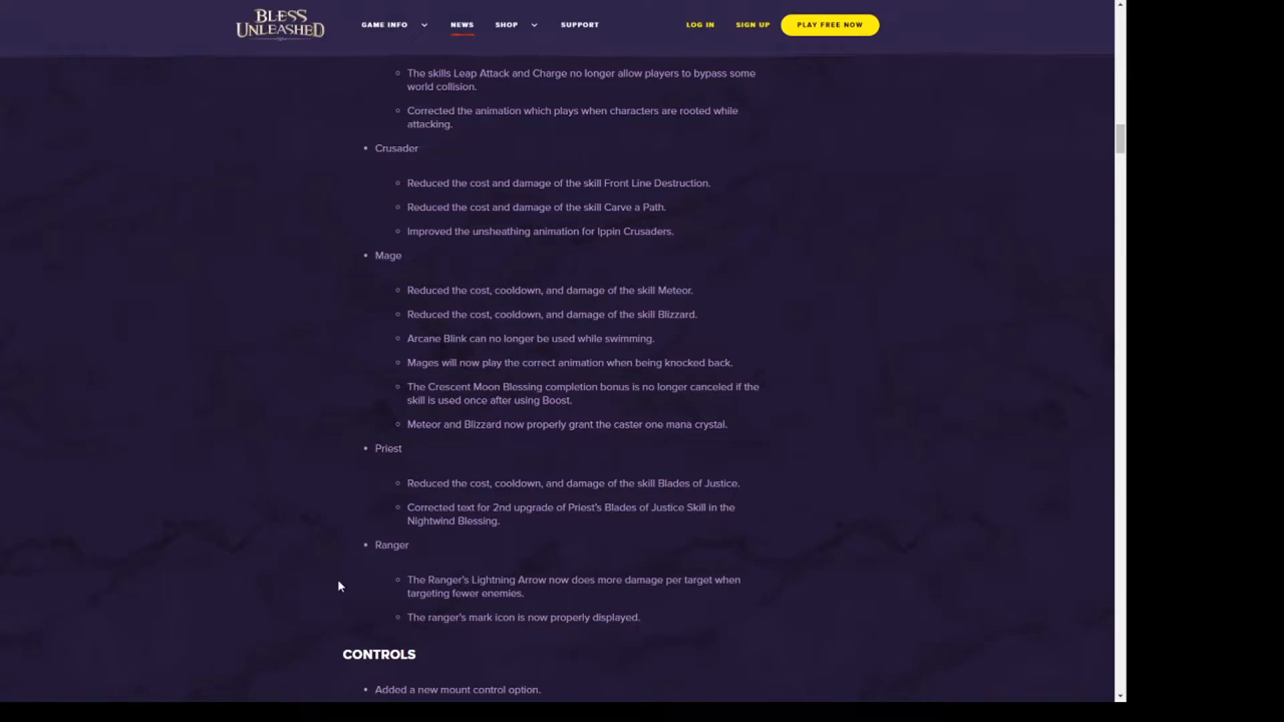
- Scroll down from Matchmaking through NPCs, Party, PvP and Quests notes
{"action": "scroll", "scroll_direction": "down", "scroll_amount": 3}
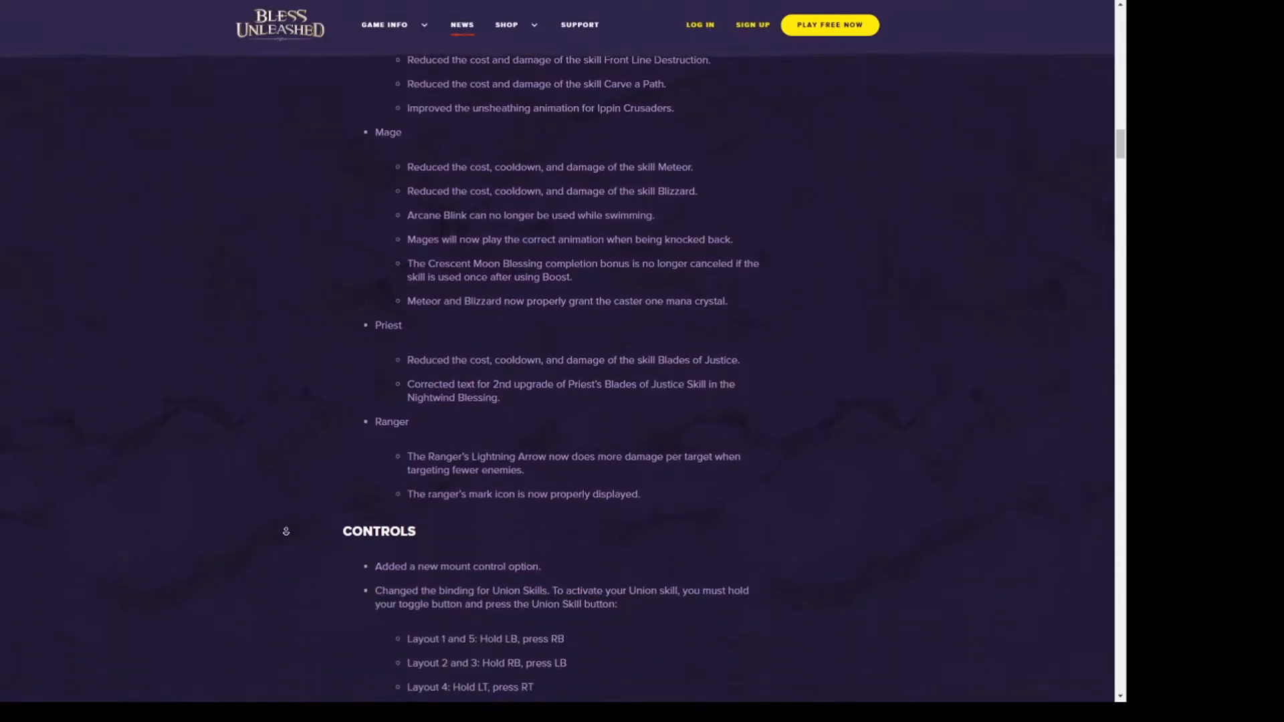
{"action": "scroll", "scroll_direction": "down", "scroll_amount": 3}
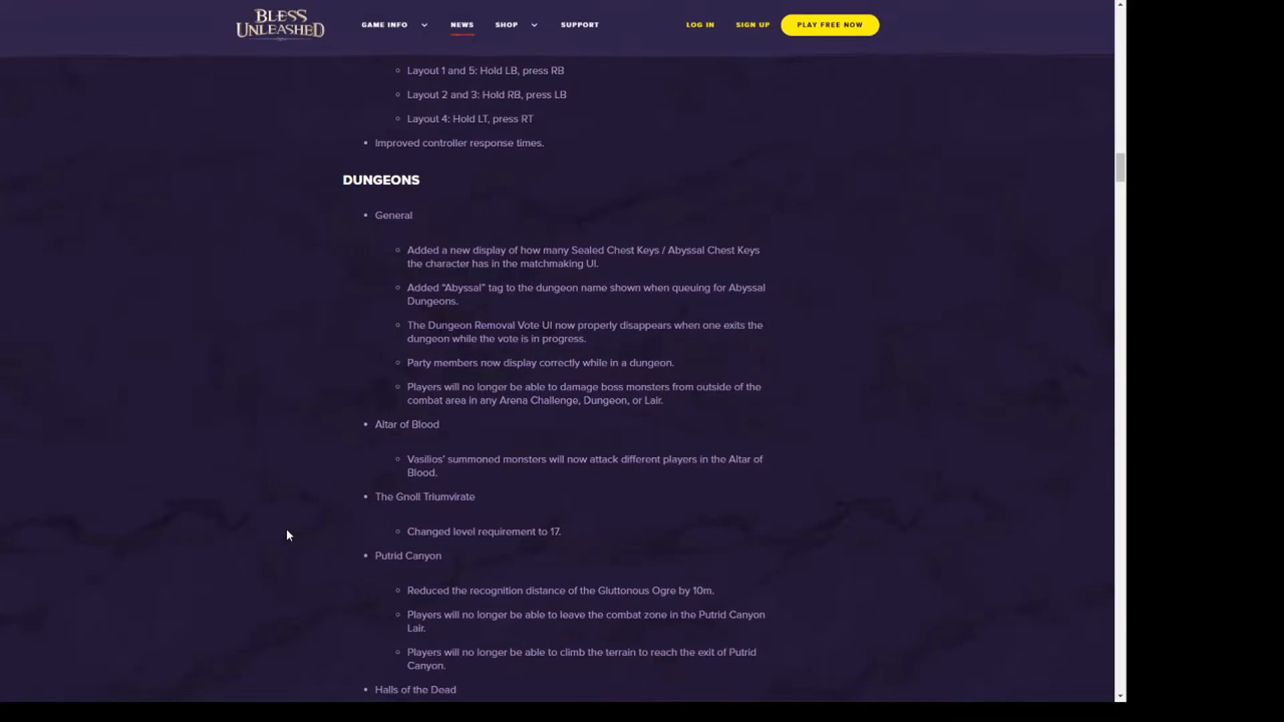
{"action": "mouse_move", "coordinate": [270, 474]}
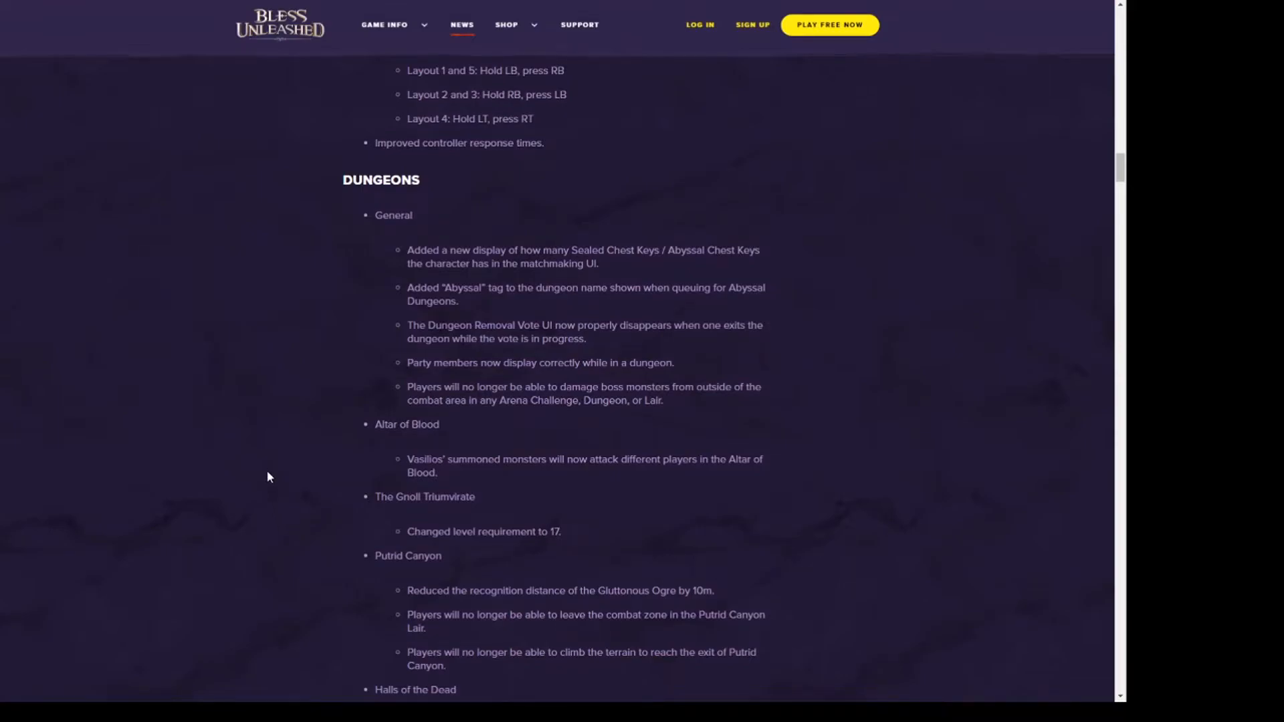
{"action": "scroll", "scroll_direction": "down", "scroll_amount": 3}
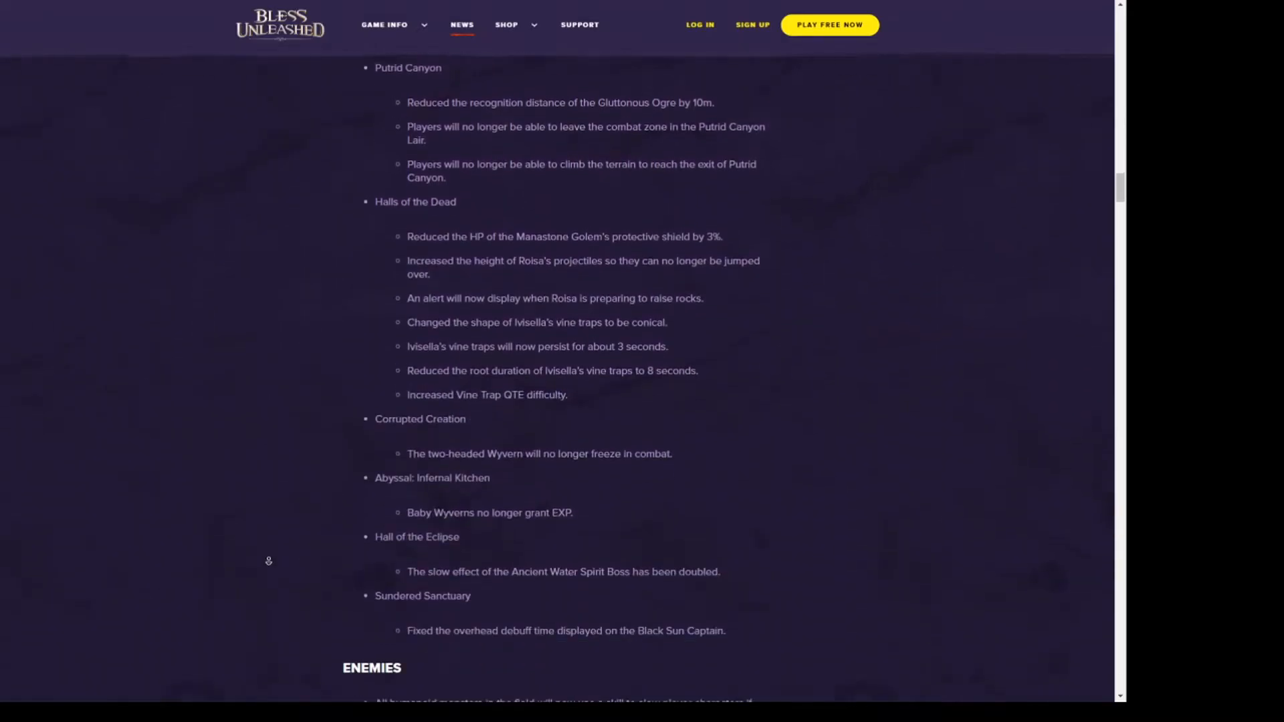
{"action": "scroll", "scroll_direction": "down", "scroll_amount": 3}
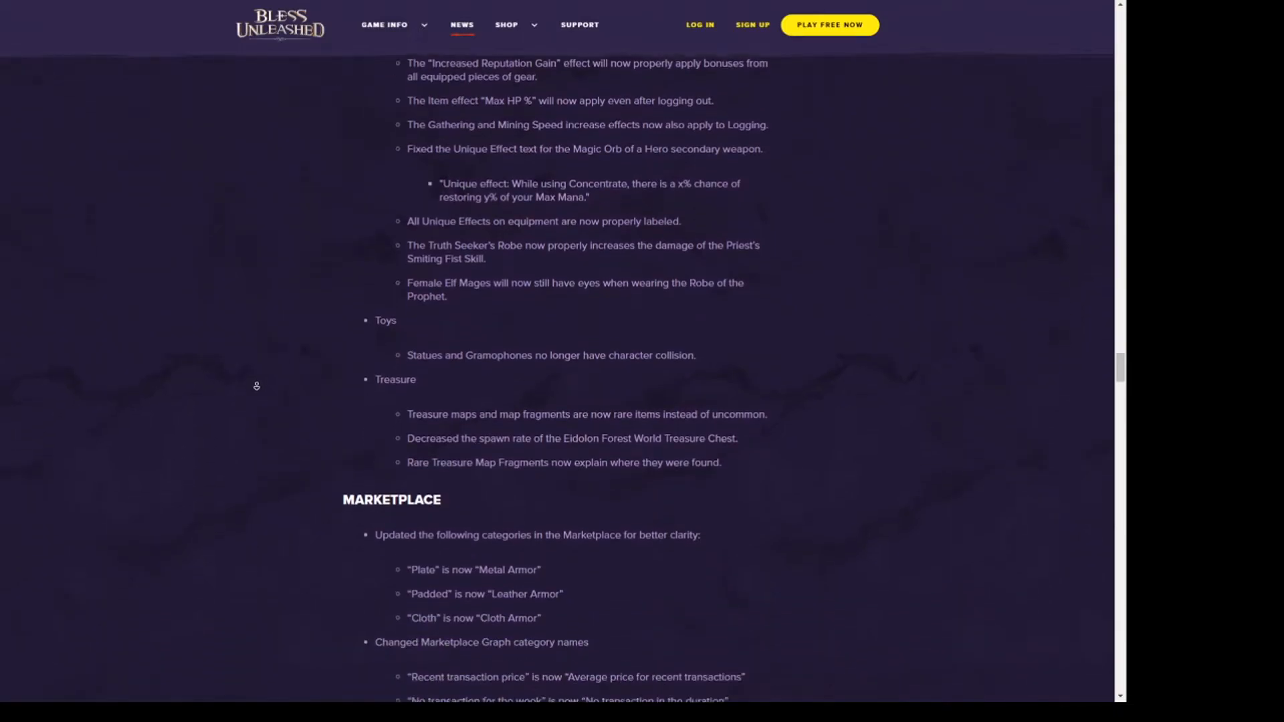
{"action": "scroll", "scroll_direction": "down", "scroll_amount": 3}
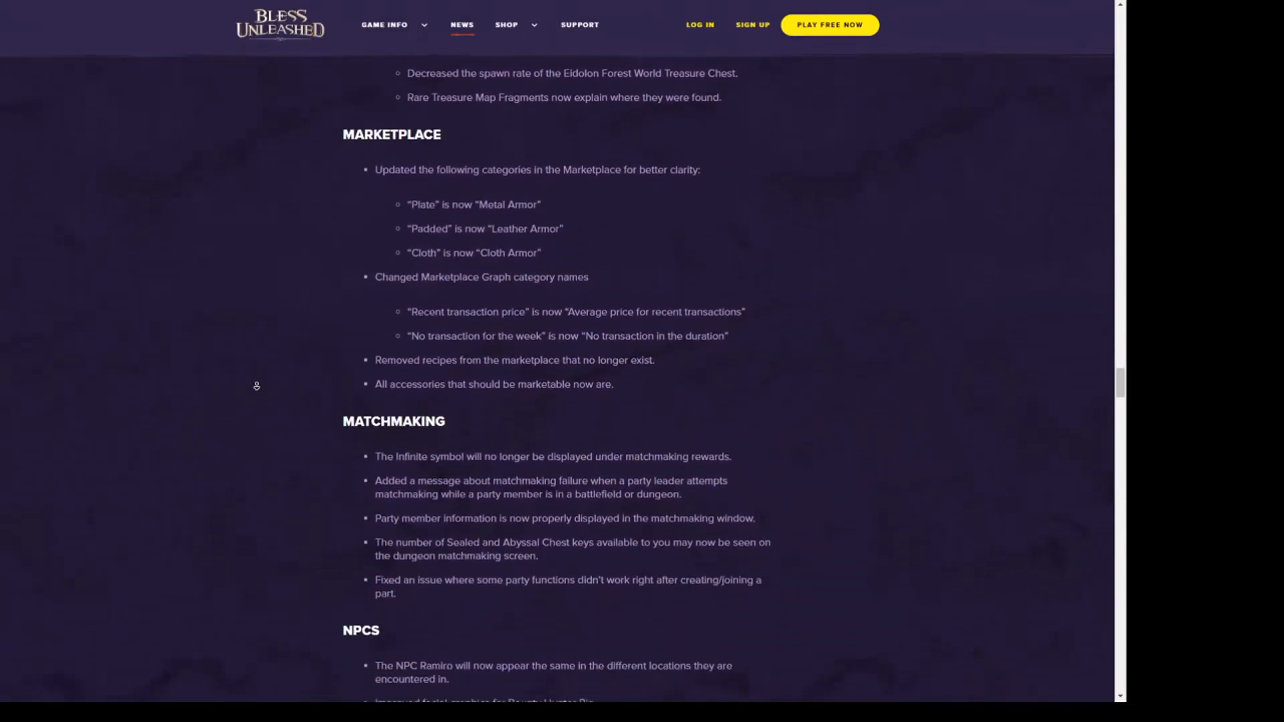
{"action": "scroll", "scroll_direction": "down", "scroll_amount": 3}
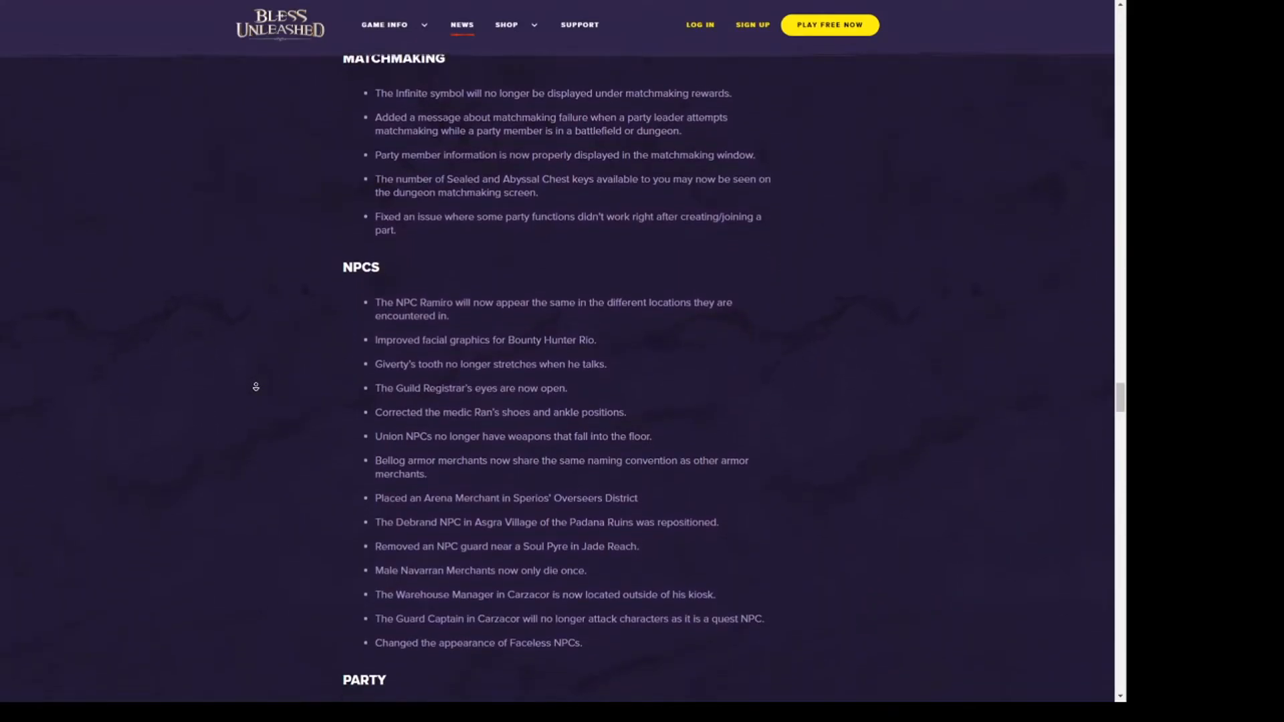
{"action": "scroll", "scroll_direction": "down", "scroll_amount": 3}
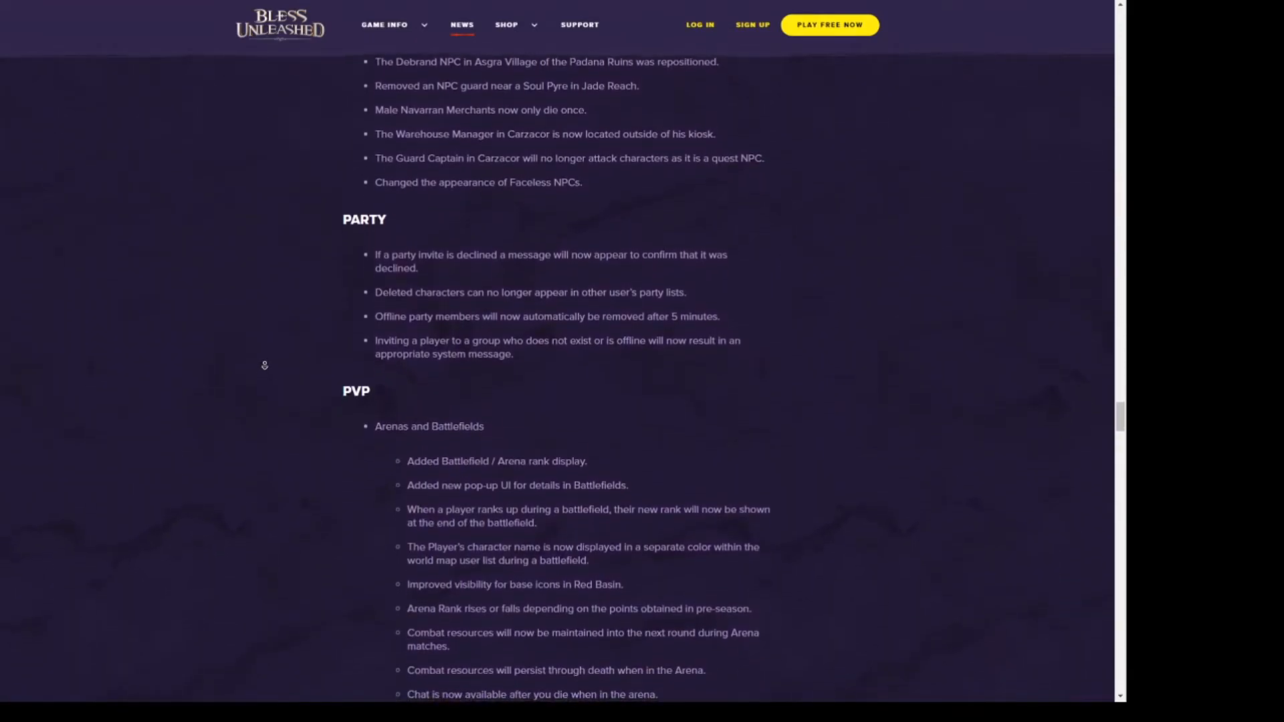
{"action": "scroll", "scroll_direction": "down", "scroll_amount": 3}
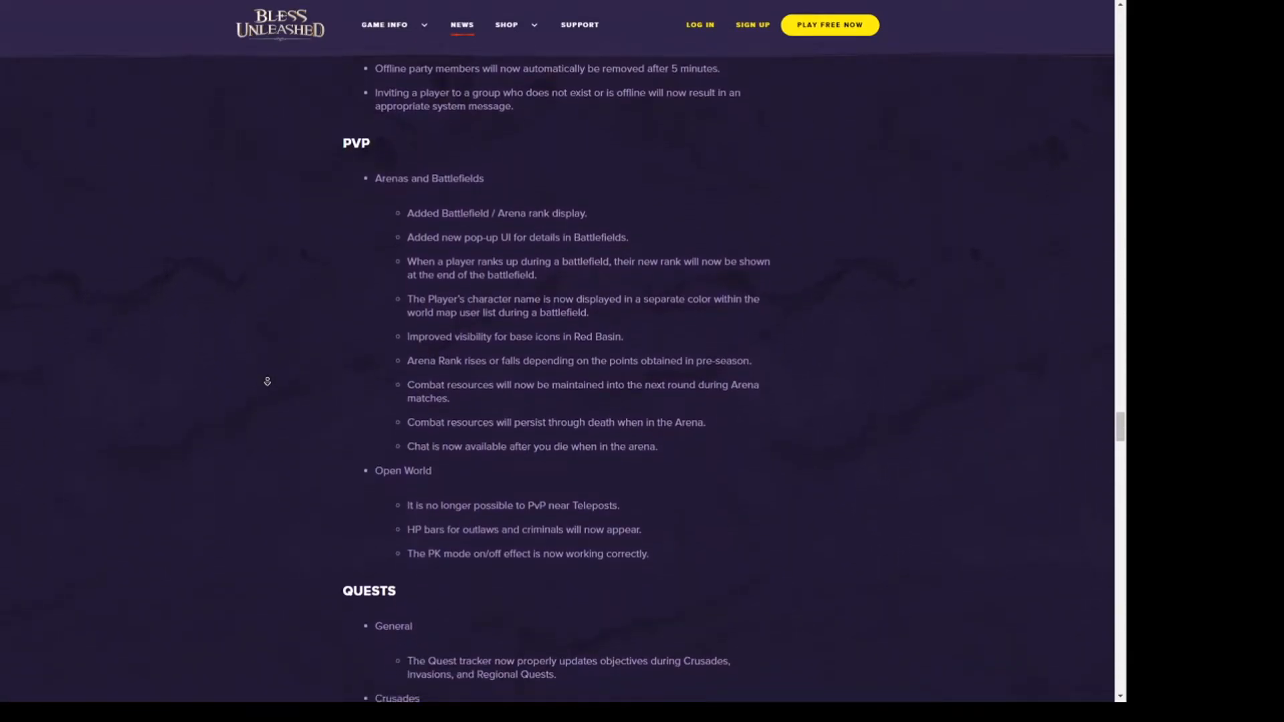
- Continue down through Settings, Sound, Stables and UI to Wardrobe and World Map
{"action": "scroll", "scroll_direction": "down", "scroll_amount": 3}
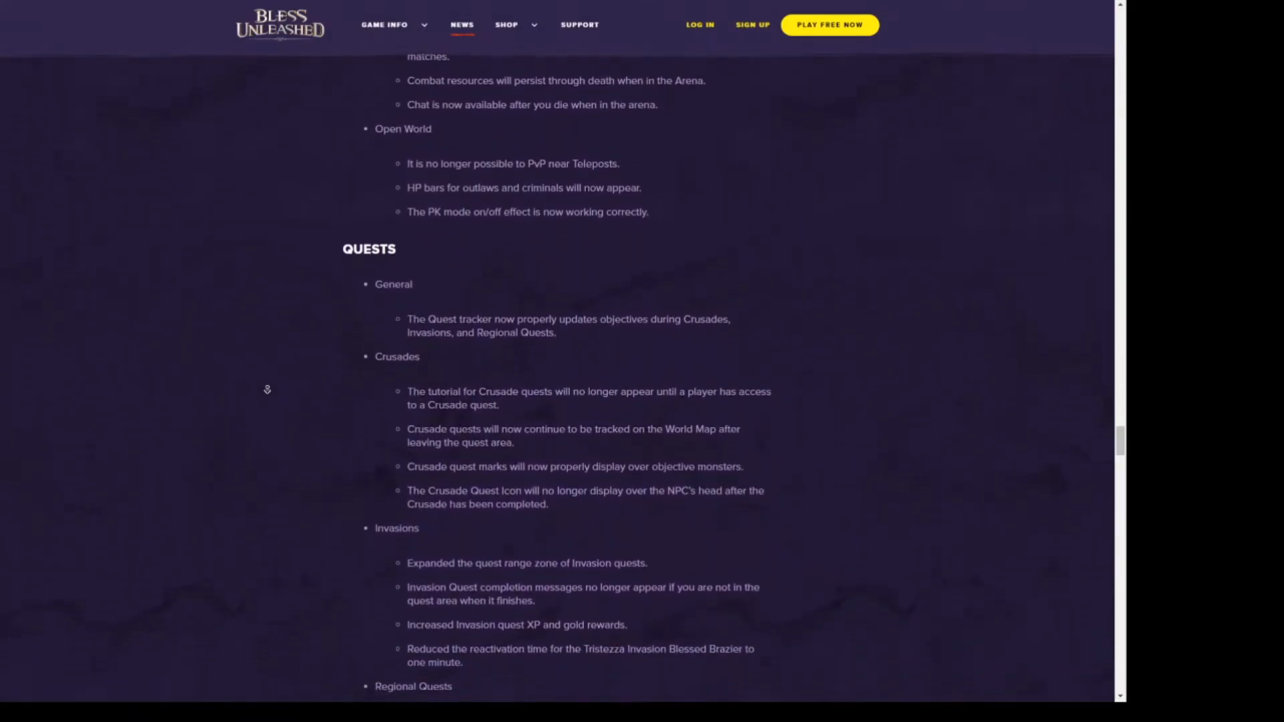
{"action": "scroll", "scroll_direction": "down", "scroll_amount": 3}
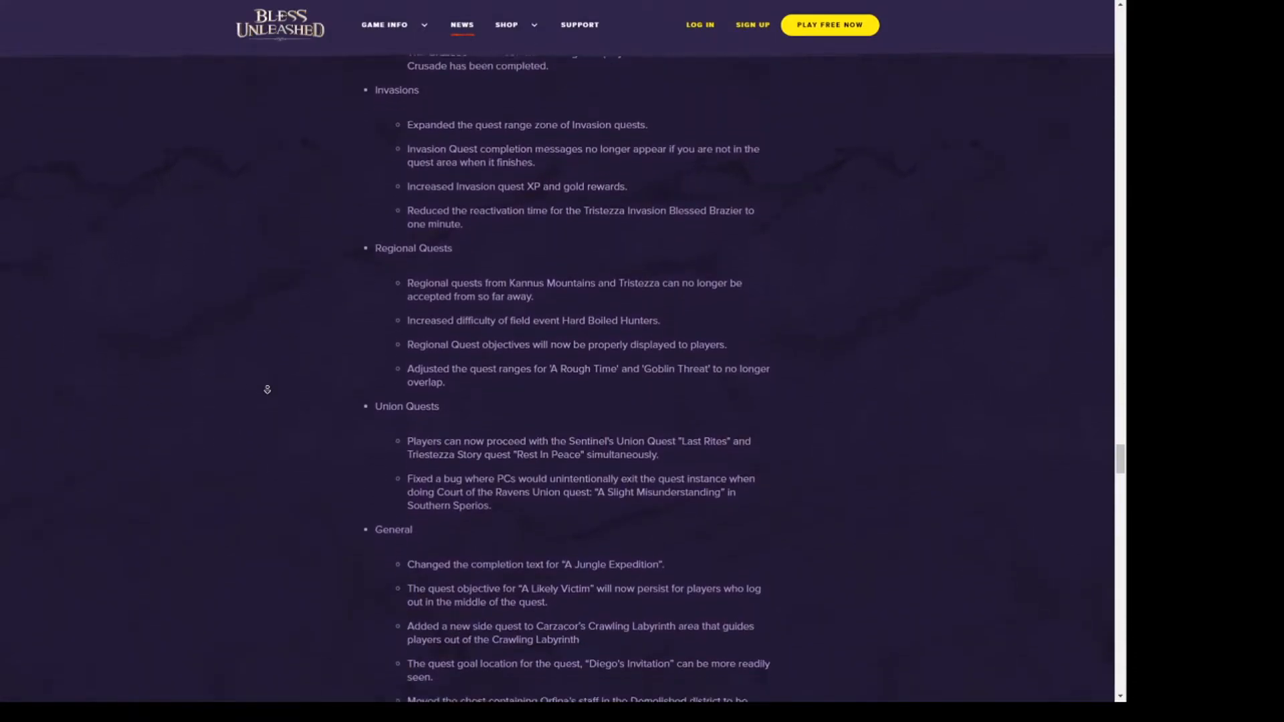
{"action": "scroll", "scroll_direction": "down", "scroll_amount": 3}
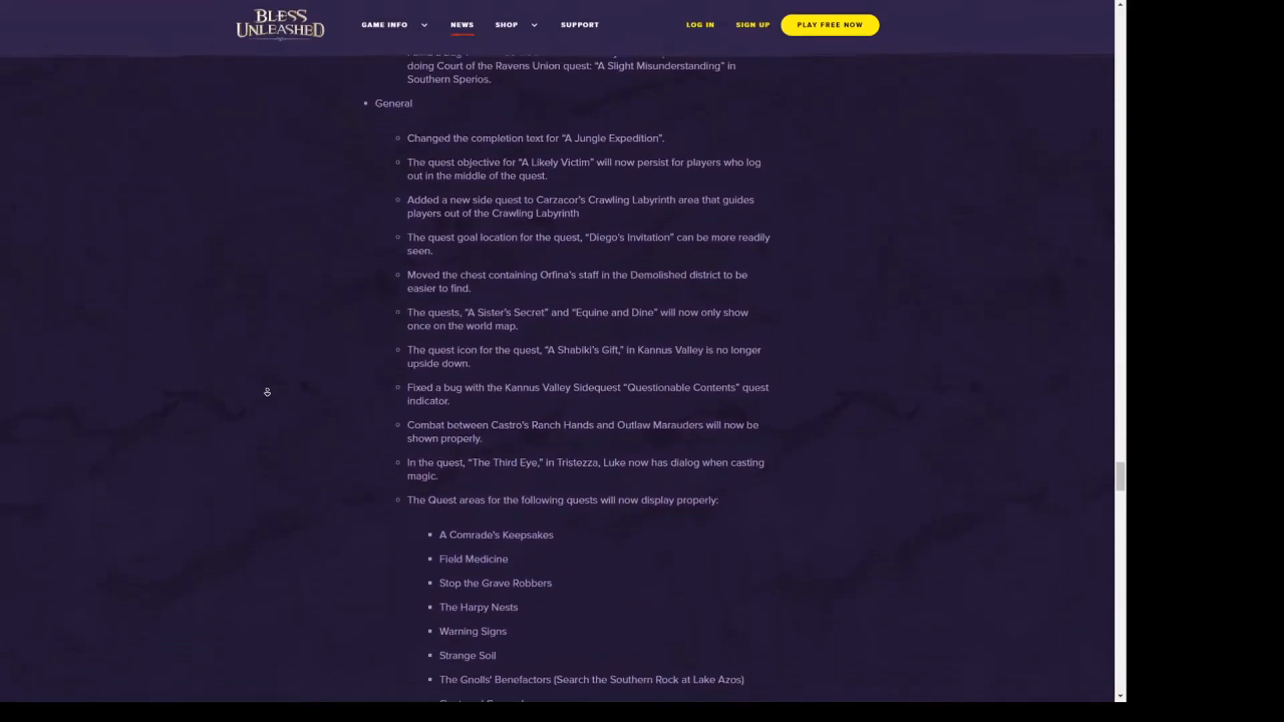
{"action": "scroll", "scroll_direction": "down", "scroll_amount": 3}
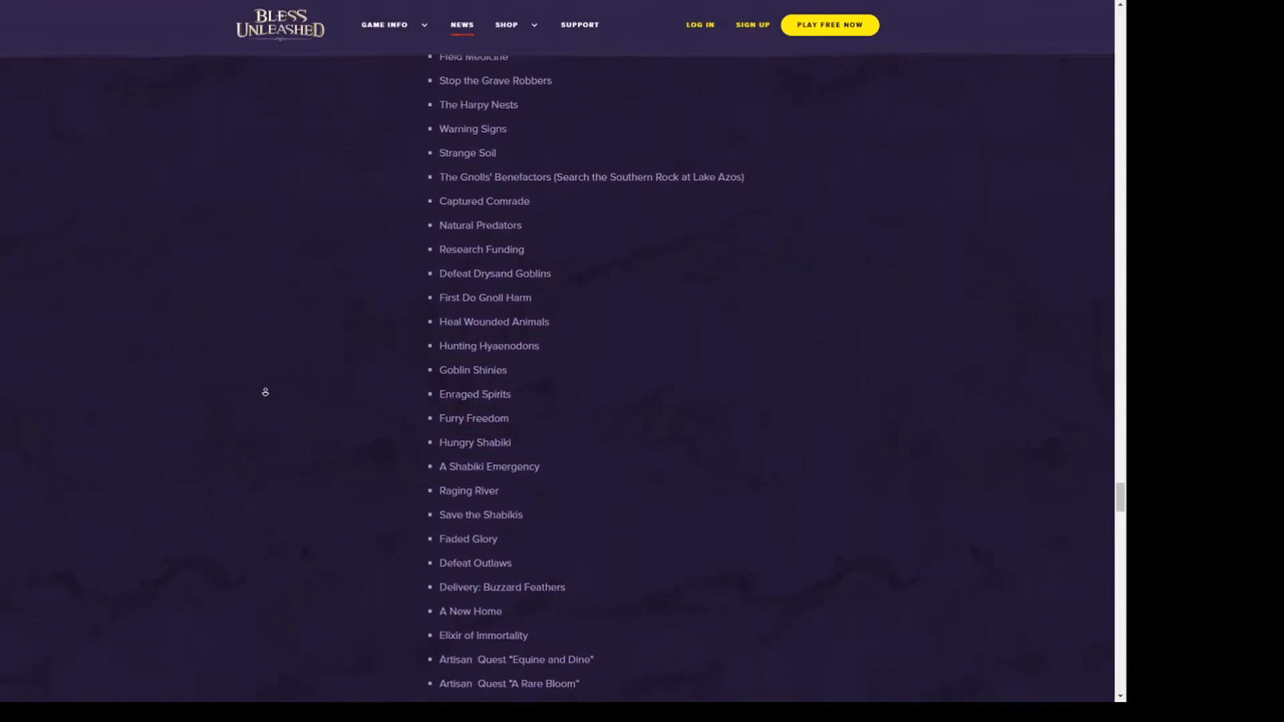
{"action": "scroll", "scroll_direction": "down", "scroll_amount": 3}
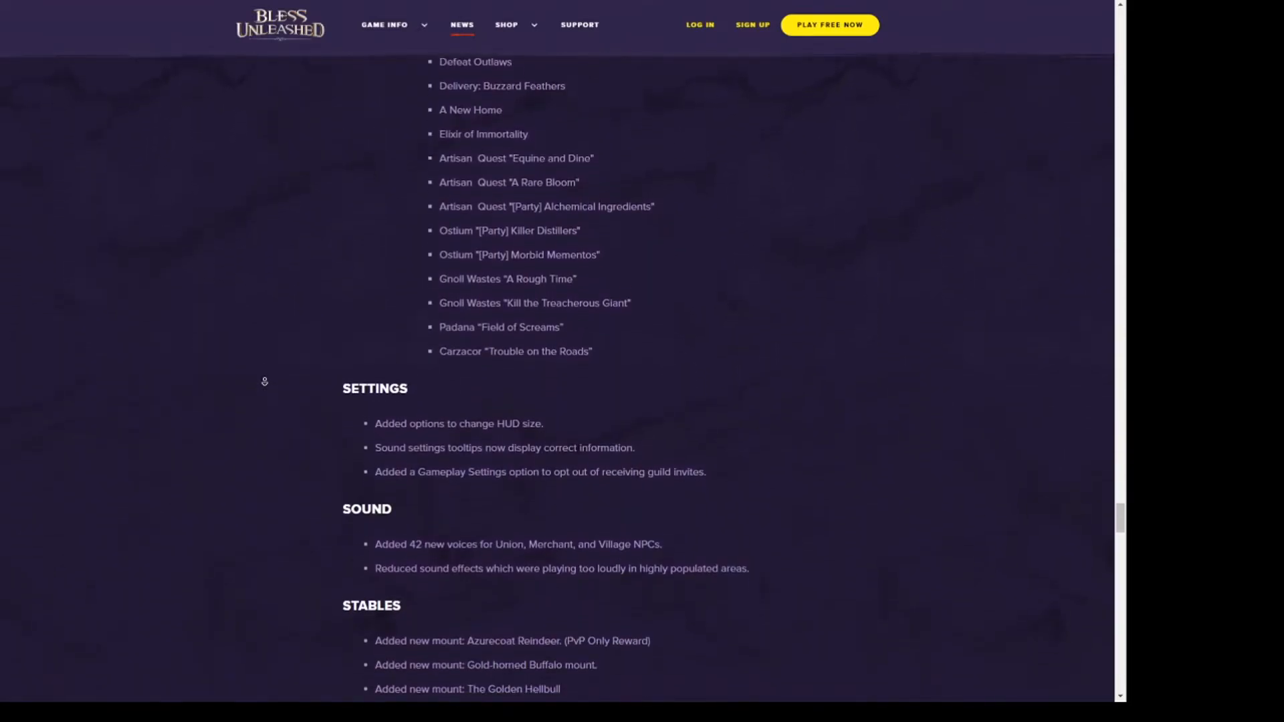
{"action": "scroll", "scroll_direction": "down", "scroll_amount": 3}
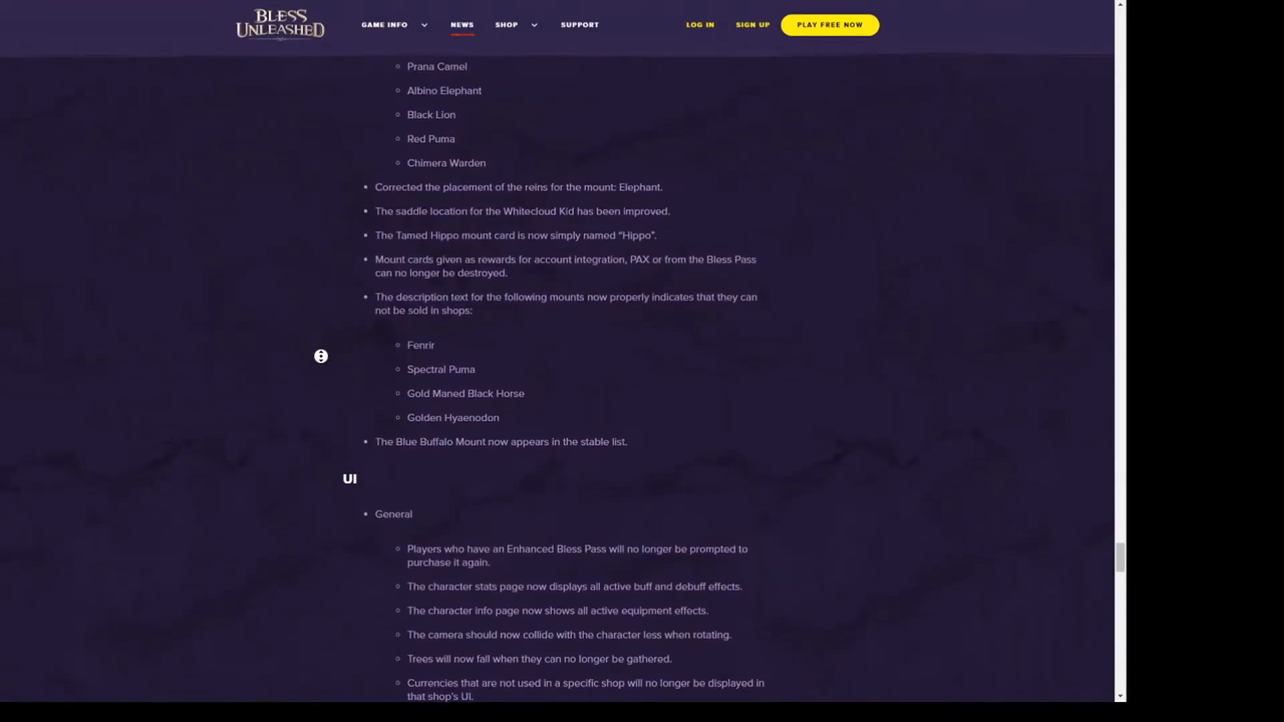
{"action": "scroll", "scroll_direction": "down", "scroll_amount": 3}
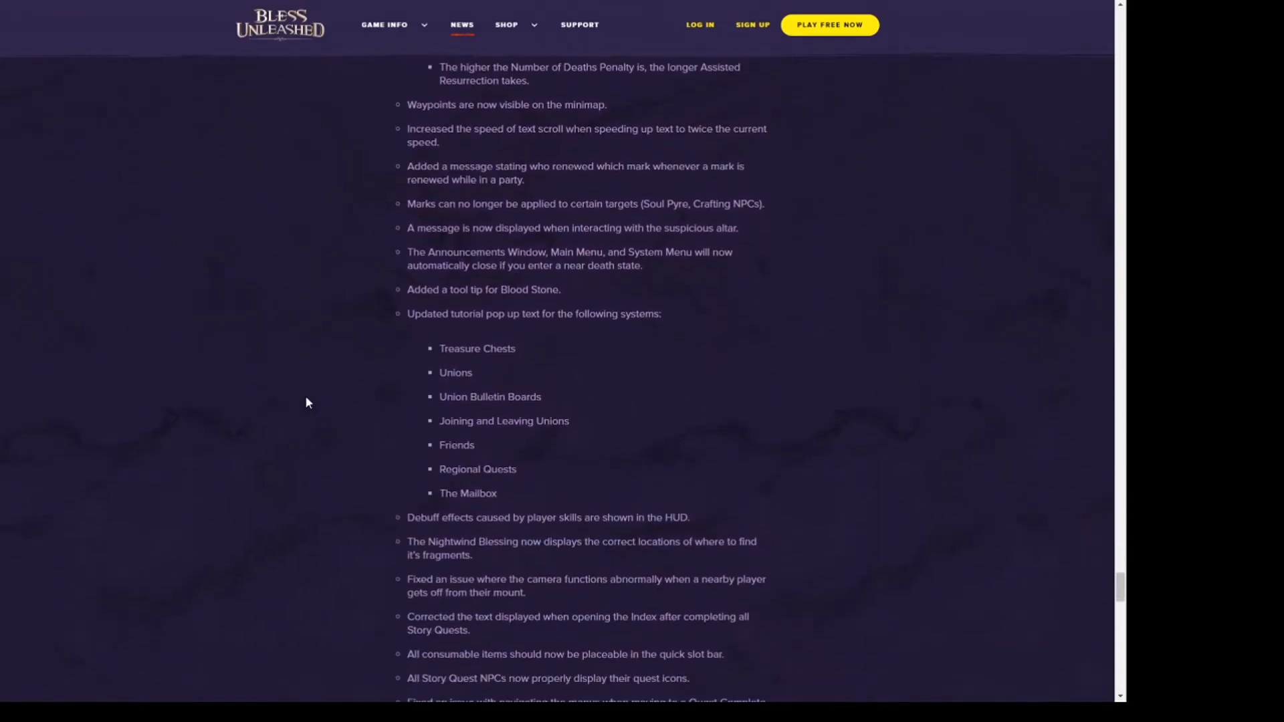
{"action": "mouse_move", "coordinate": [297, 367]}
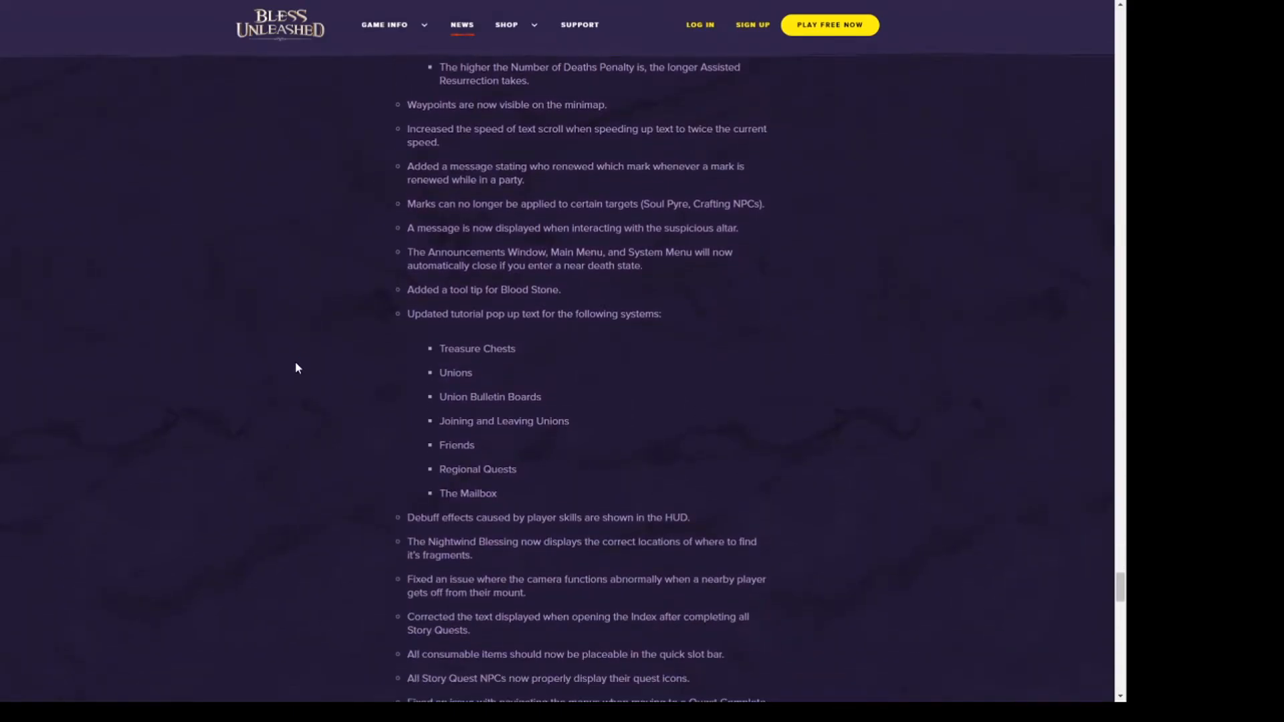
{"action": "scroll", "scroll_direction": "down", "scroll_amount": 3}
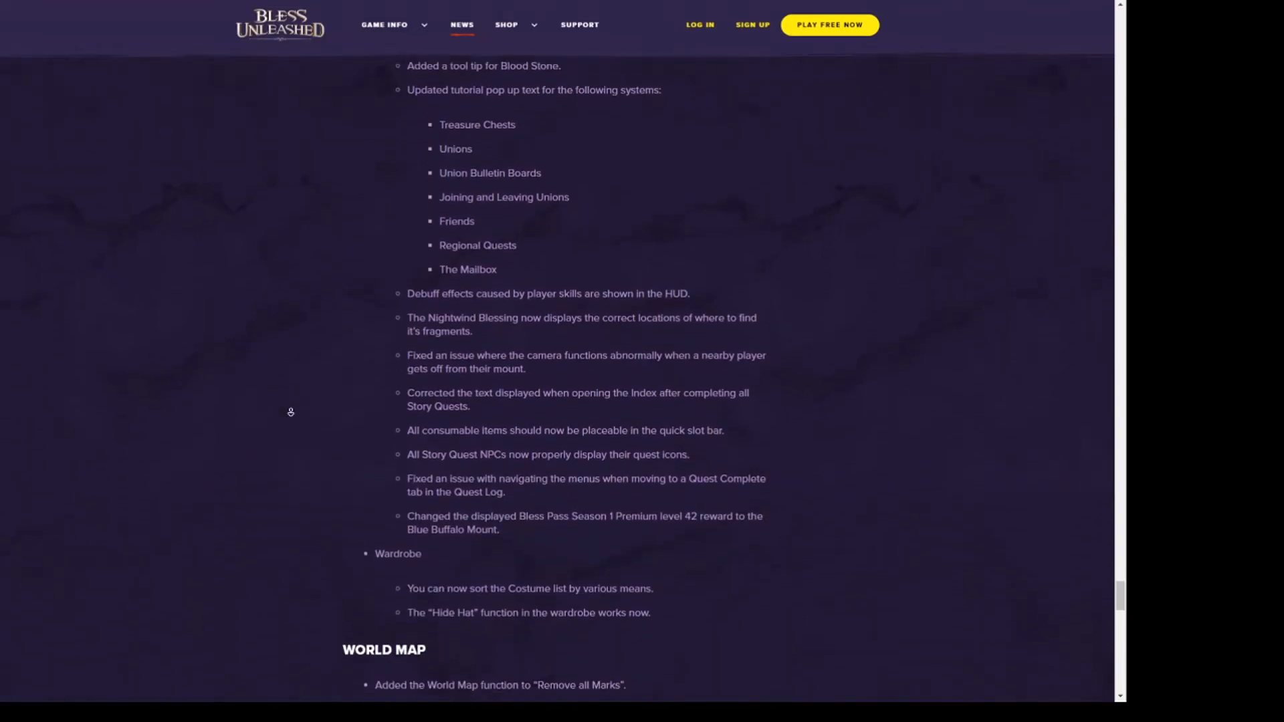
- Scroll down slightly to the World Map fixes and Carzacor and Gnoll Wastes world changes
{"action": "scroll", "scroll_direction": "down", "scroll_amount": 3}
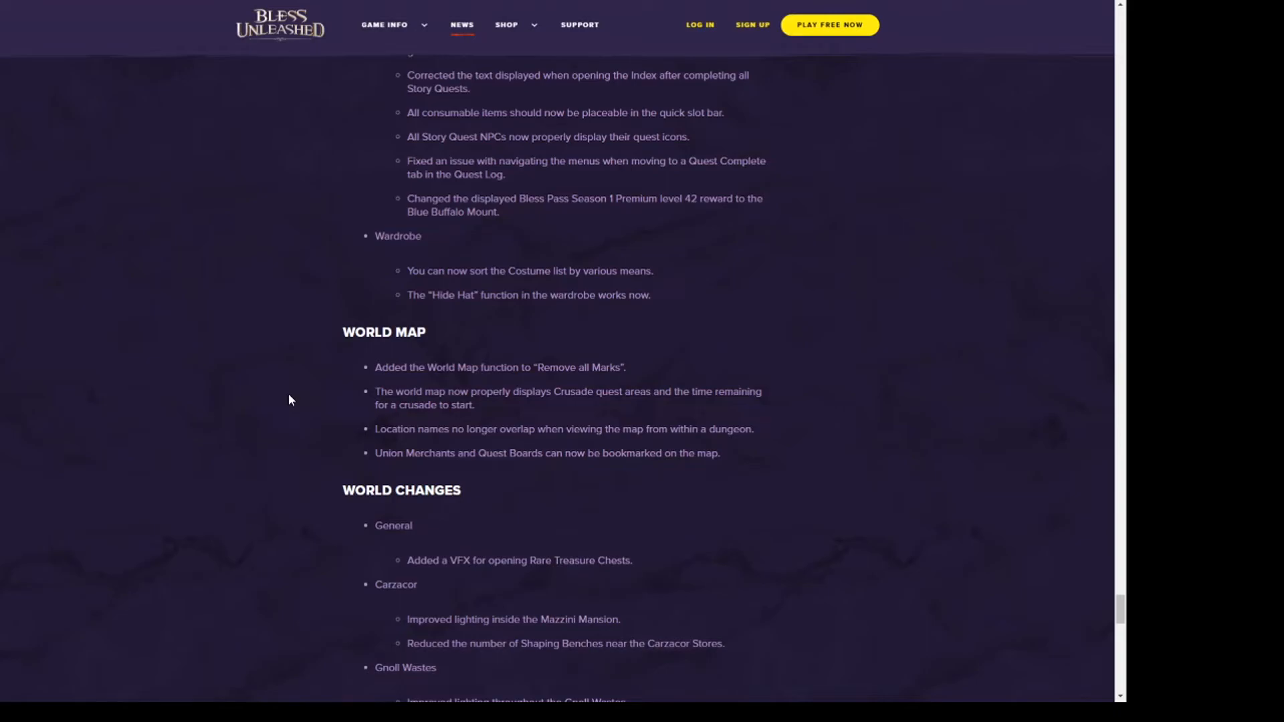
{"action": "mouse_move", "coordinate": [286, 406]}
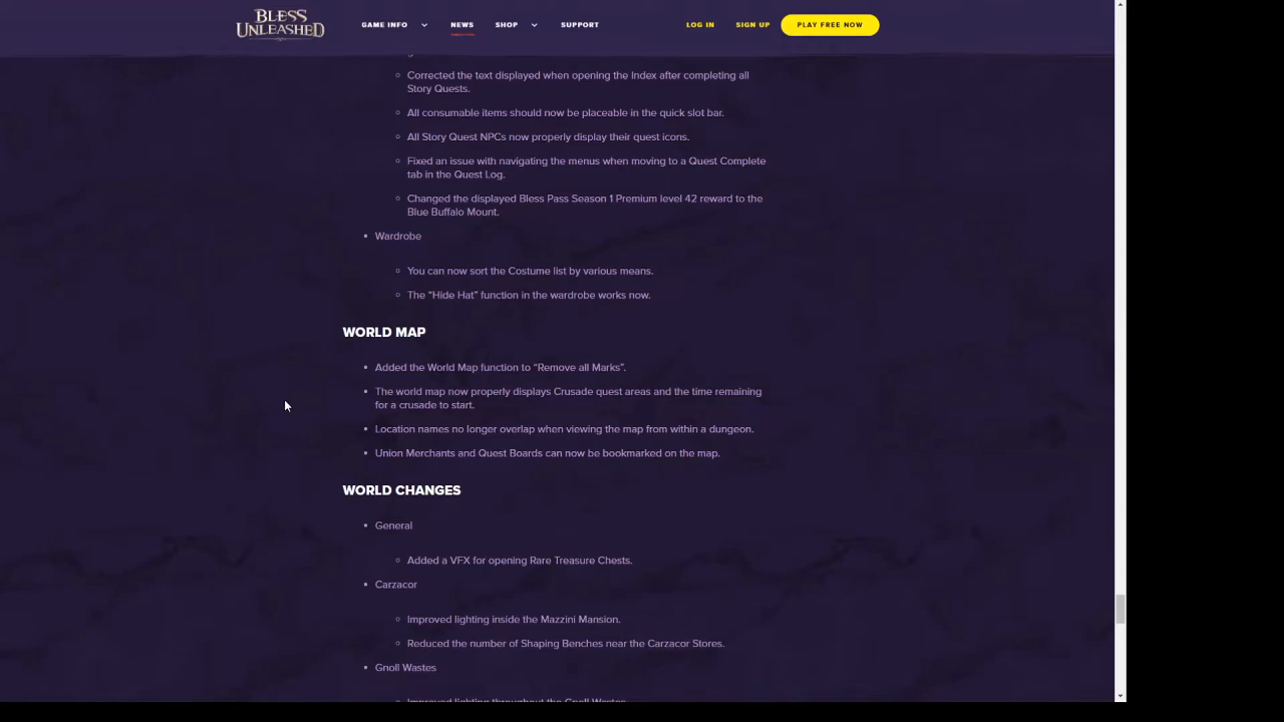
{"action": "mouse_move", "coordinate": [278, 390]}
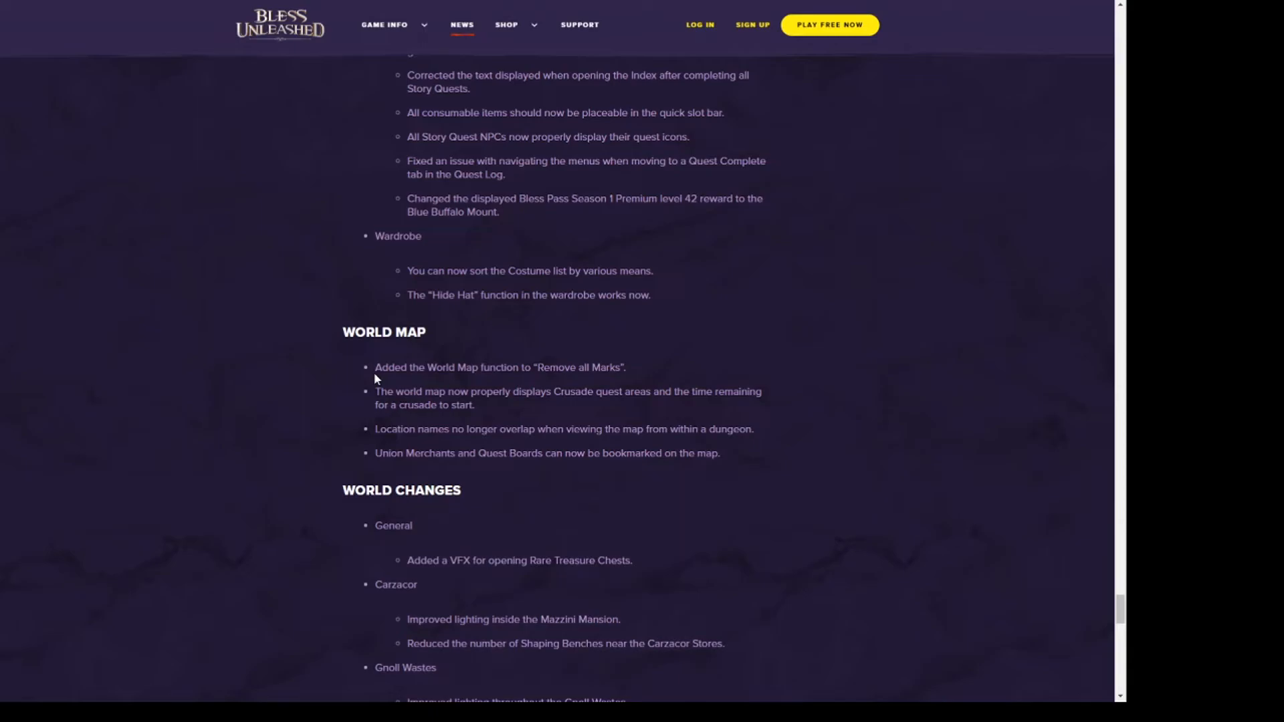
{"action": "scroll", "scroll_direction": "down", "scroll_amount": 3}
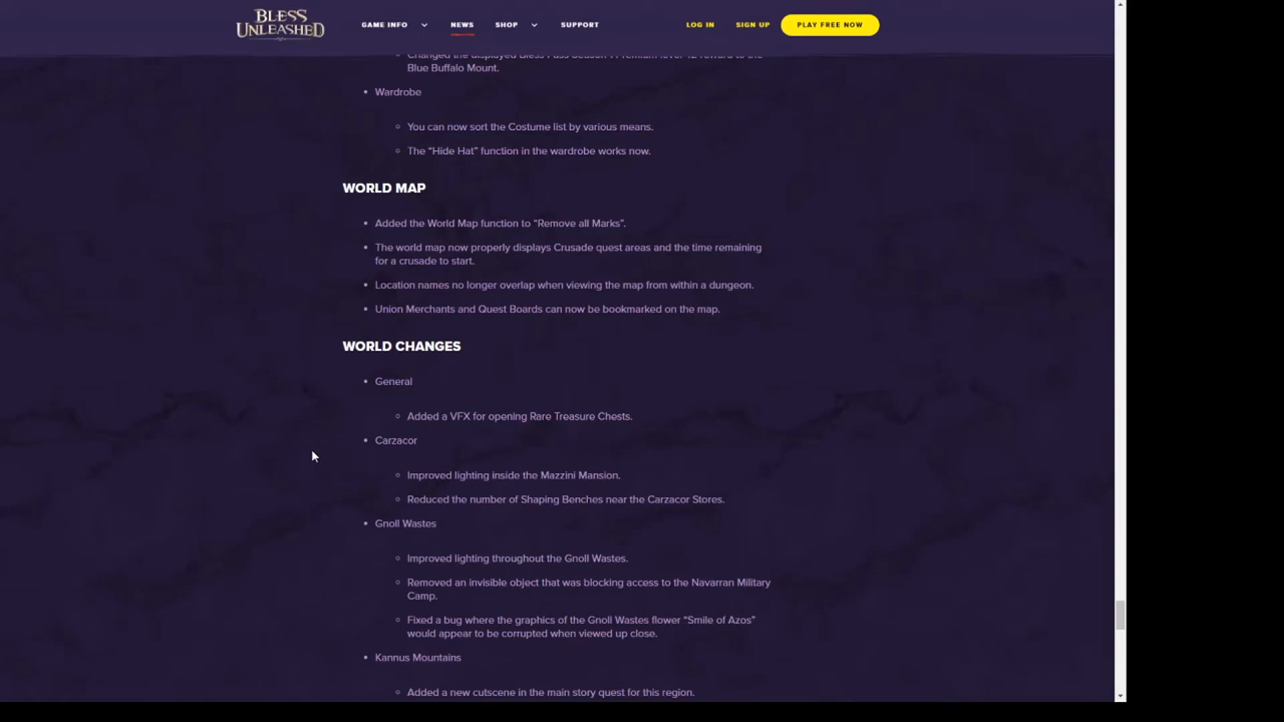
- Scroll to the final Timeless Jungle fix and More News, then back to World Changes
{"action": "scroll", "scroll_direction": "down", "scroll_amount": 3}
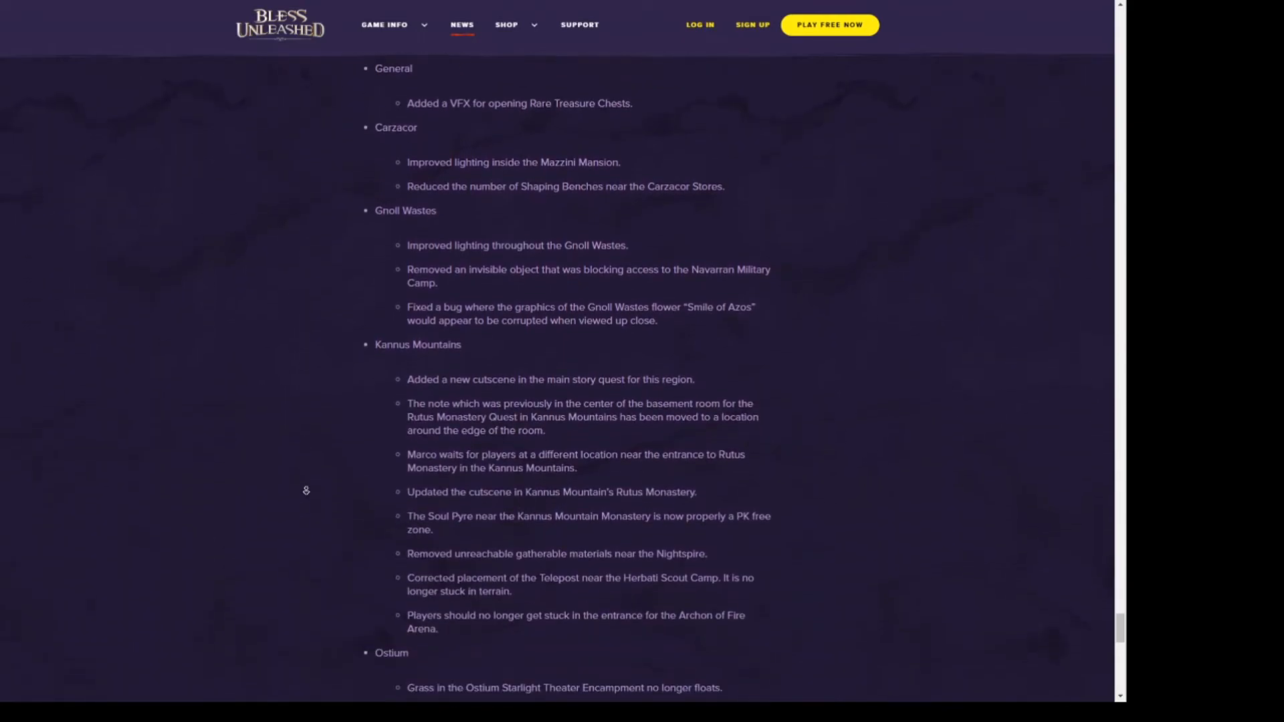
{"action": "scroll", "scroll_direction": "down", "scroll_amount": 3}
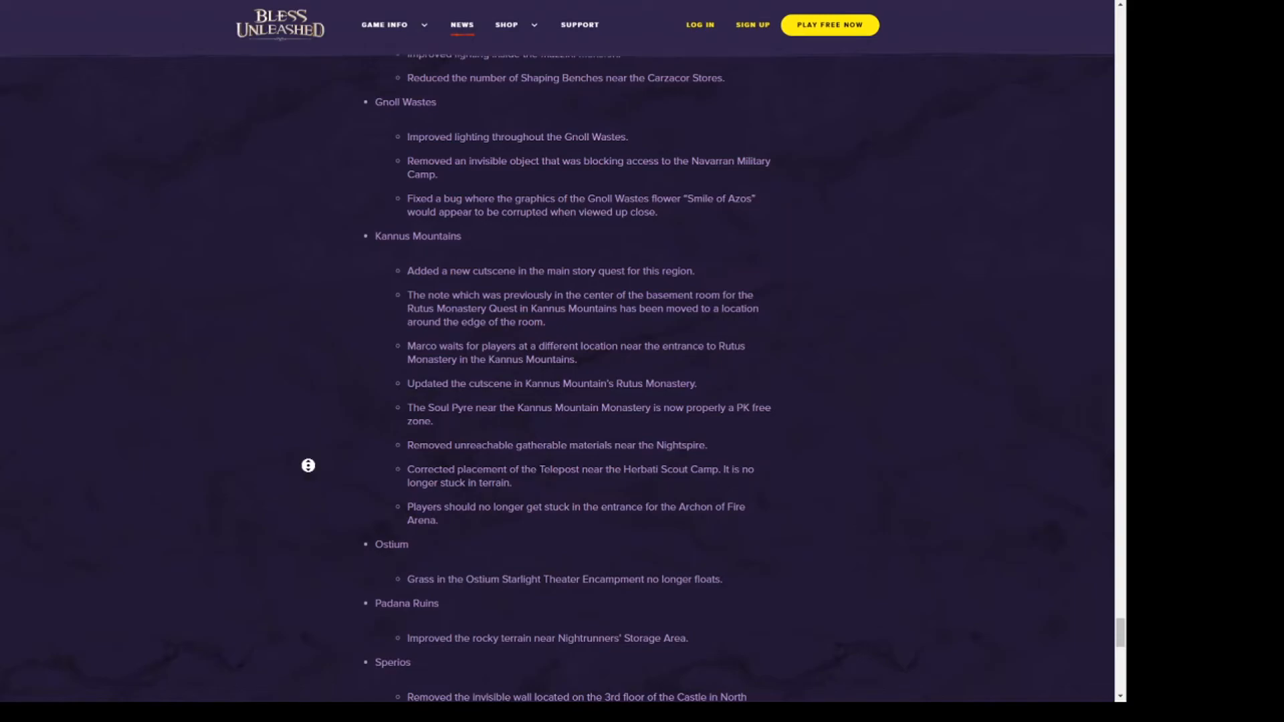
{"action": "scroll", "scroll_direction": "down", "scroll_amount": 3}
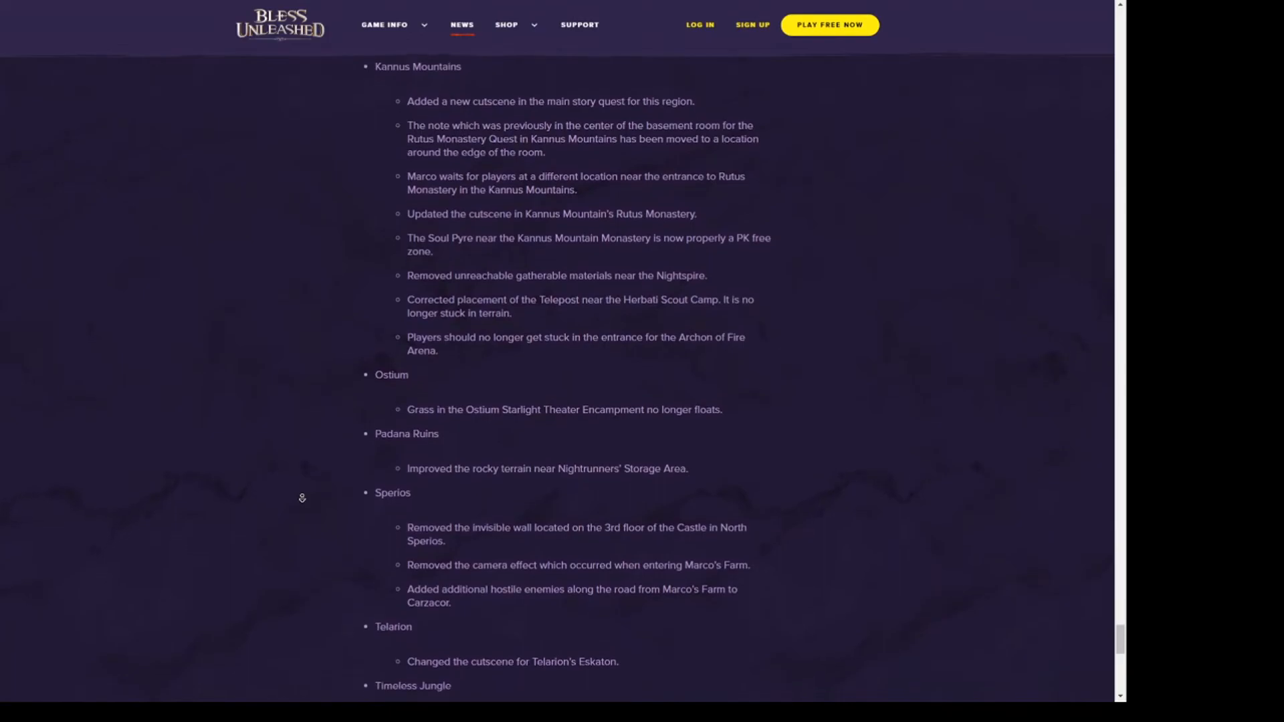
{"action": "scroll", "scroll_direction": "down", "scroll_amount": 3}
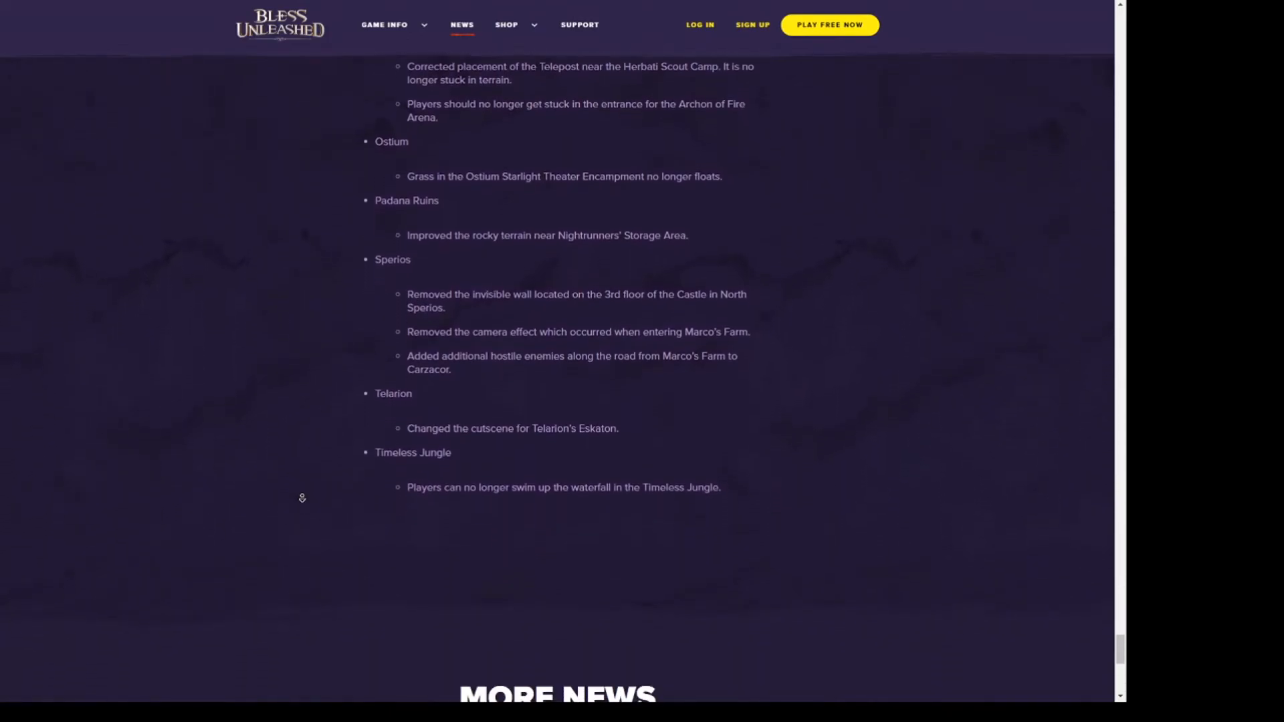
{"action": "scroll", "scroll_direction": "down", "scroll_amount": 3}
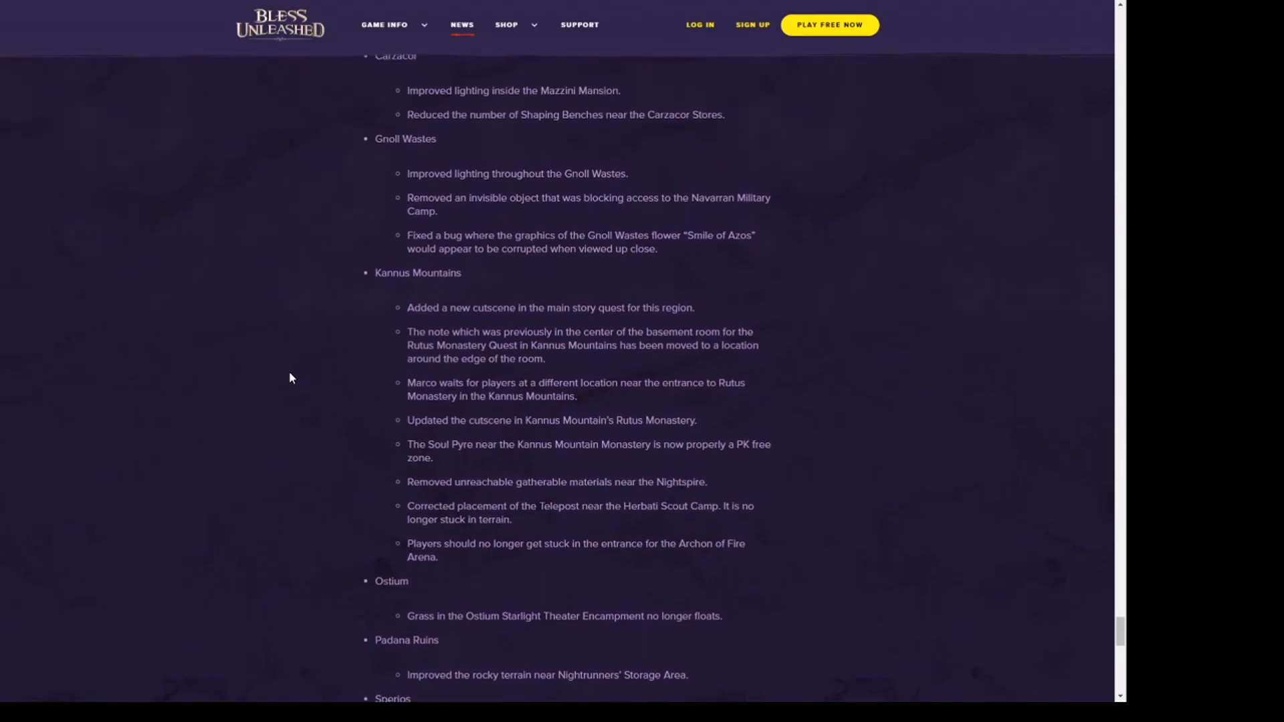
{"action": "scroll", "scroll_direction": "up", "scroll_amount": 3}
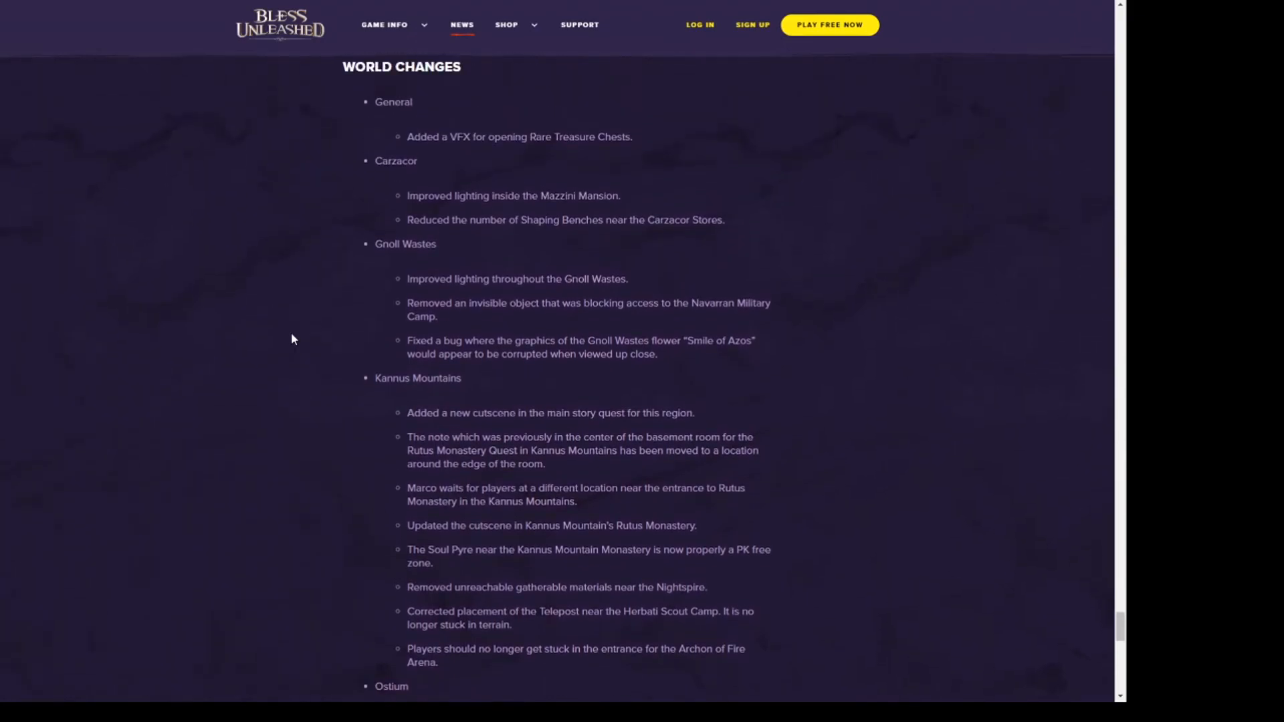
{"action": "mouse_move", "coordinate": [286, 364]}
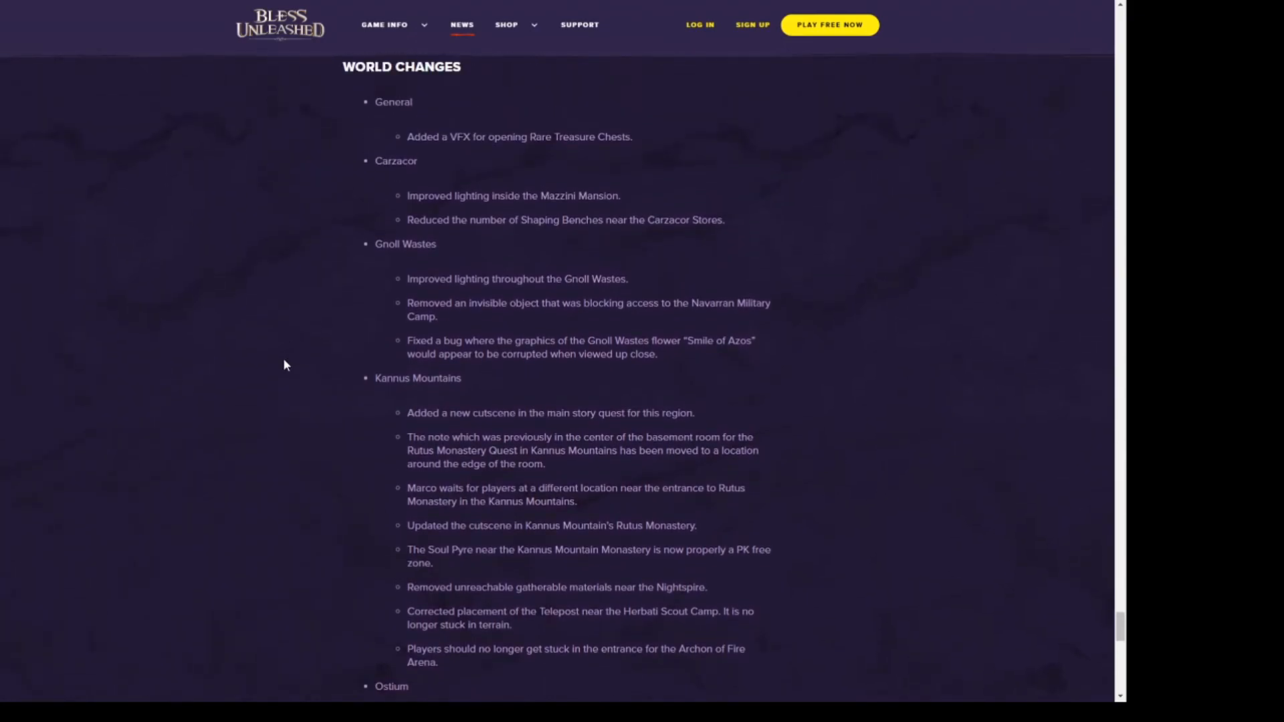
{"action": "mouse_move", "coordinate": [282, 371]}
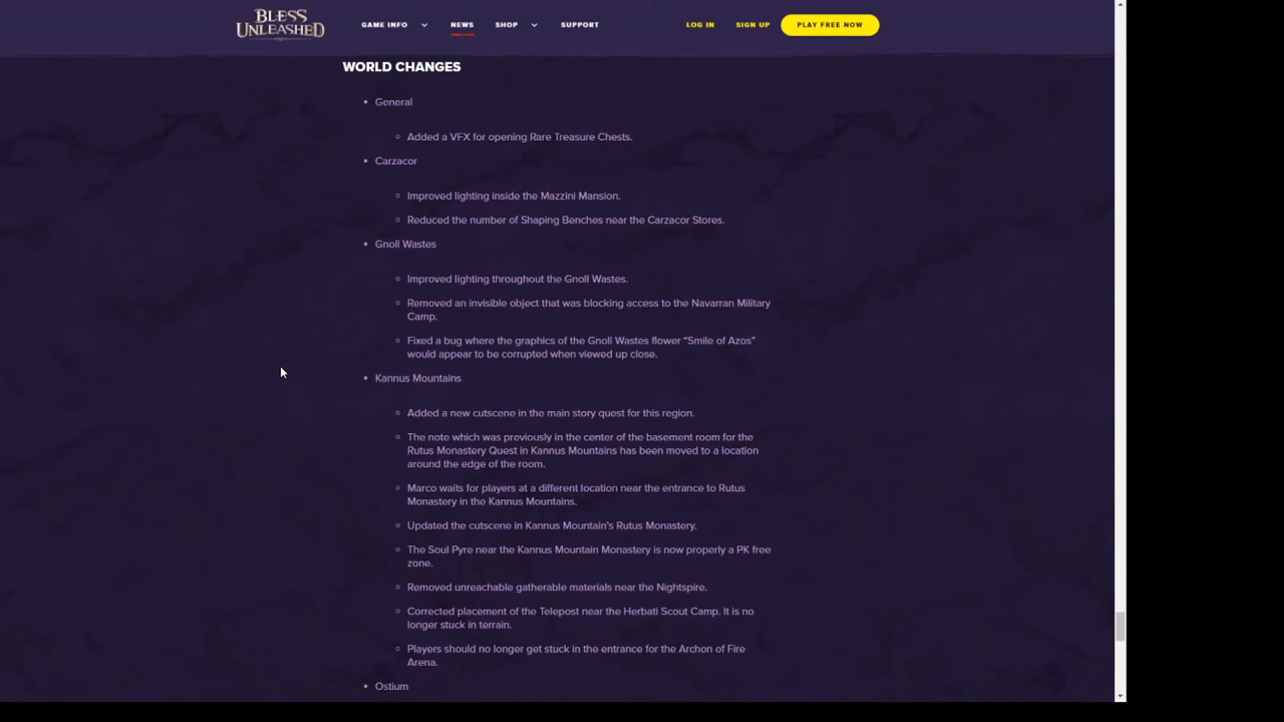
{"action": "mouse_move", "coordinate": [354, 49]}
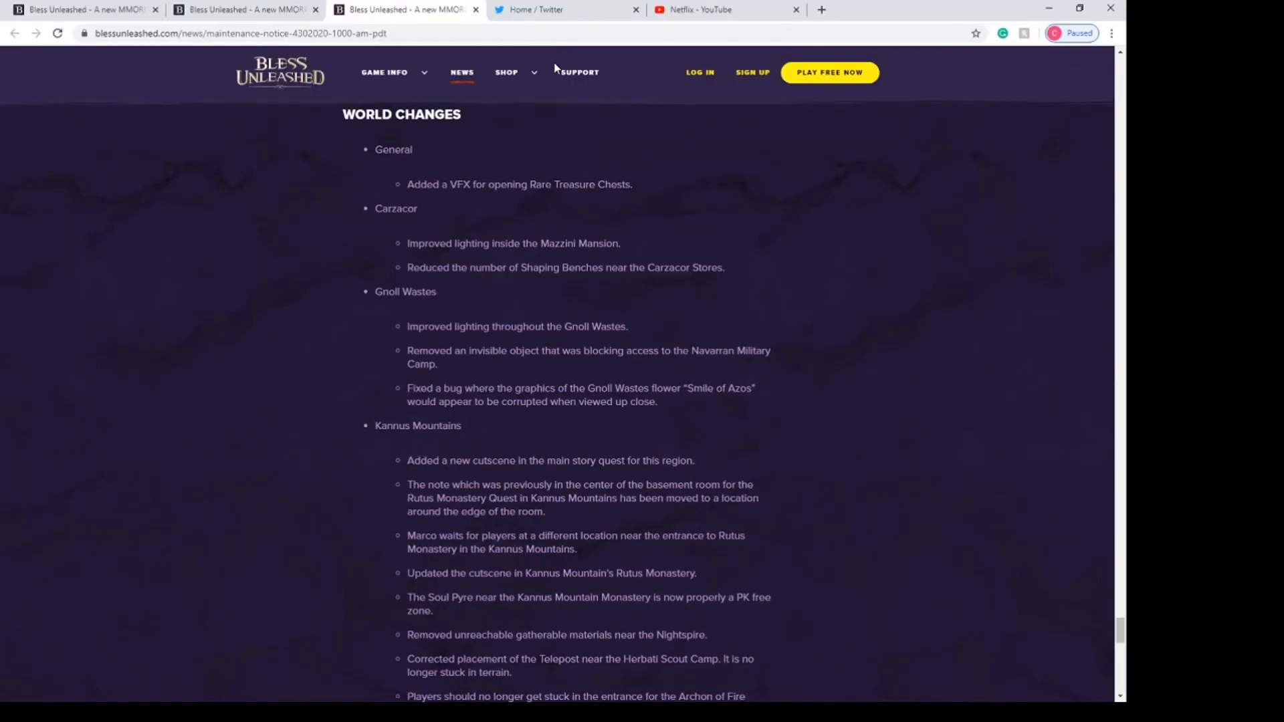
{"action": "mouse_move", "coordinate": [440, 97]}
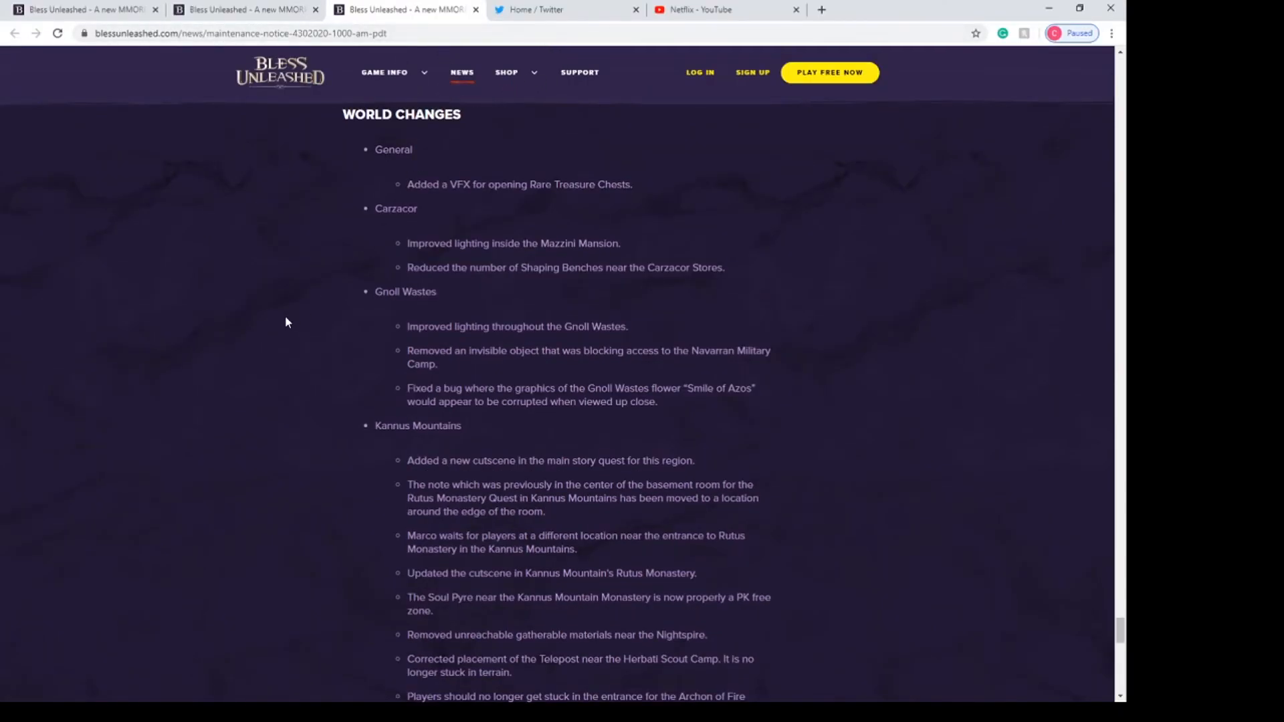
- Bring up Chrome's page context menu over the World Changes notes
{"action": "right_click", "coordinate": [286, 322]}
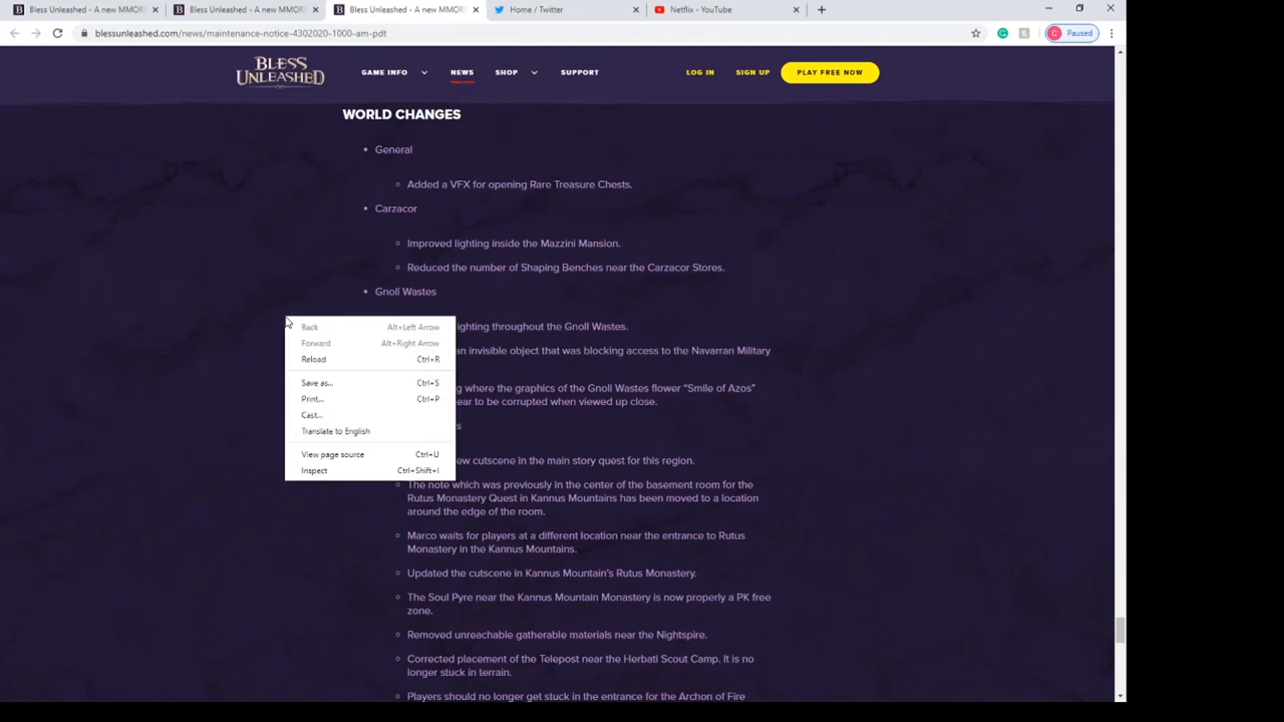